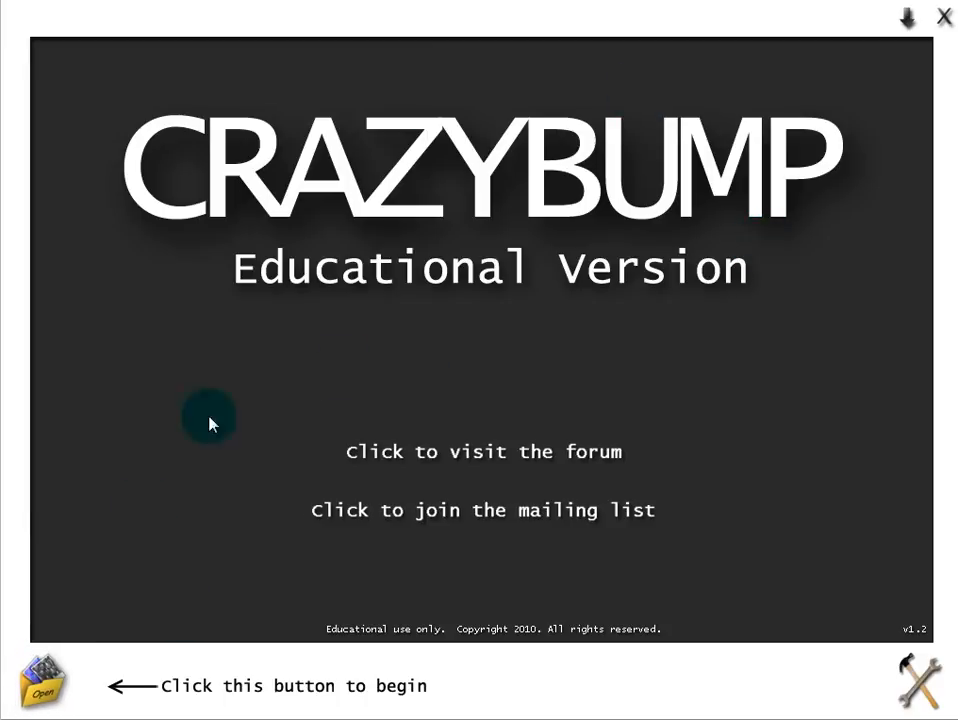
{"action": "mouse_move", "coordinate": [184, 180]}
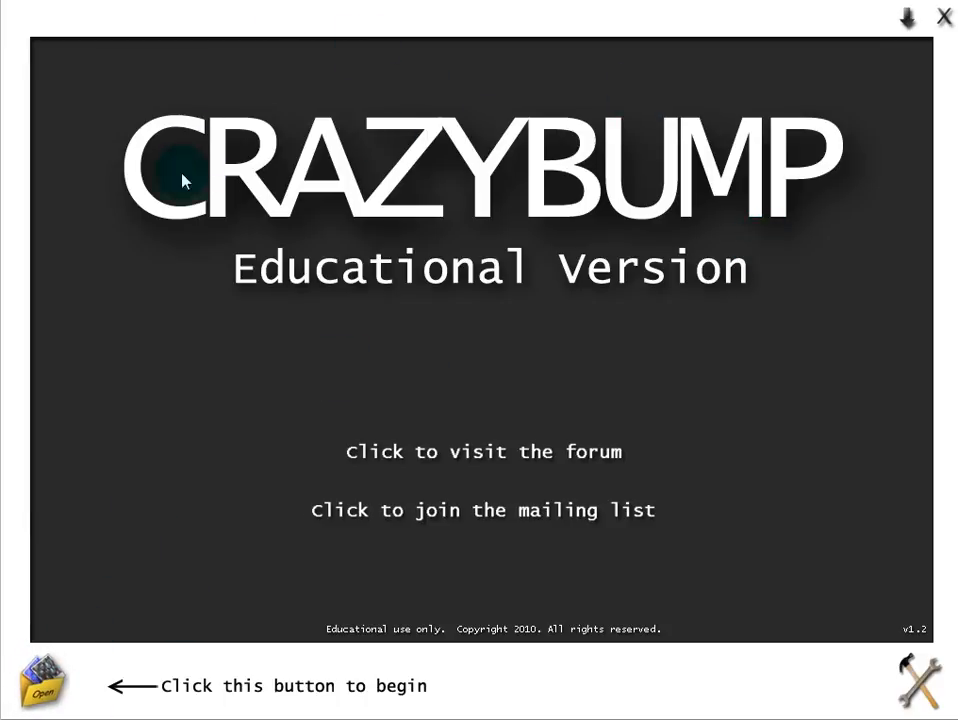
{"action": "mouse_move", "coordinate": [504, 458]}
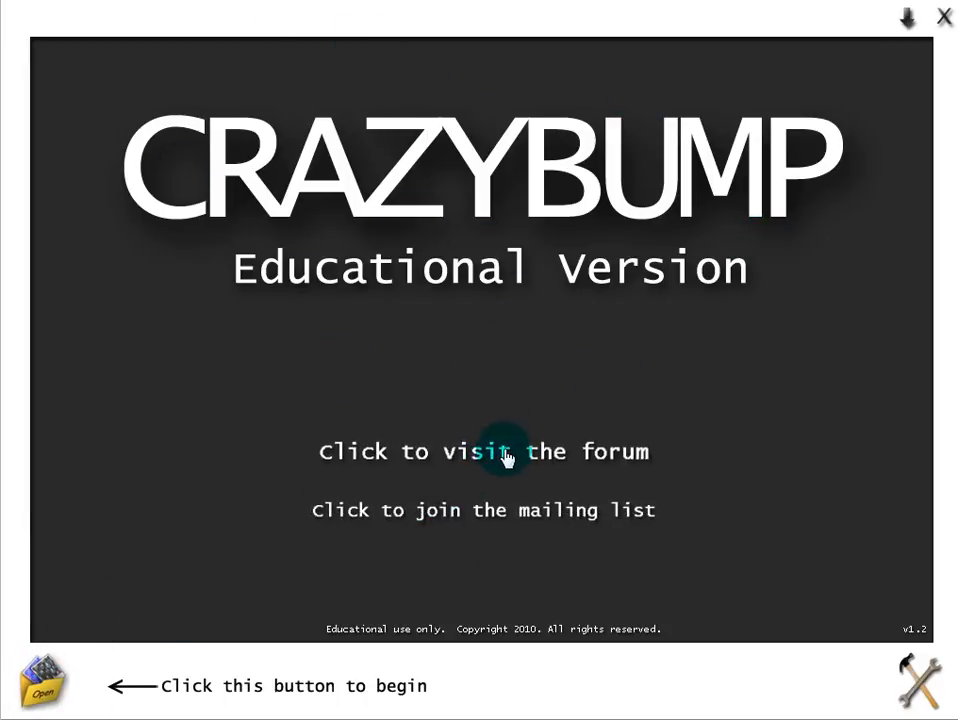
{"action": "mouse_move", "coordinate": [572, 412]}
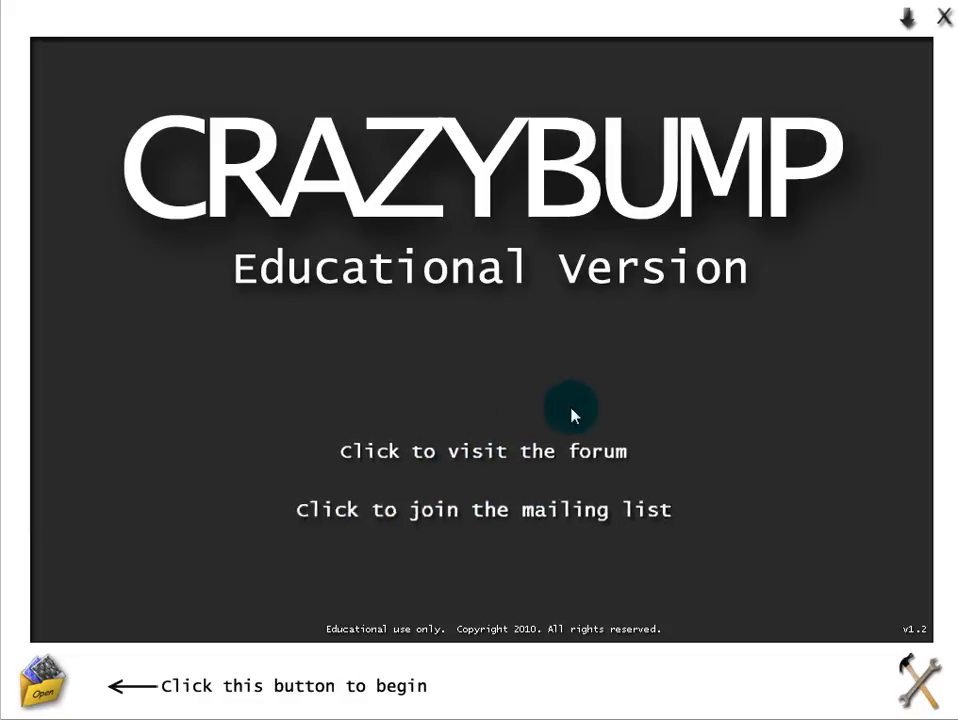
{"action": "mouse_move", "coordinate": [844, 370]}
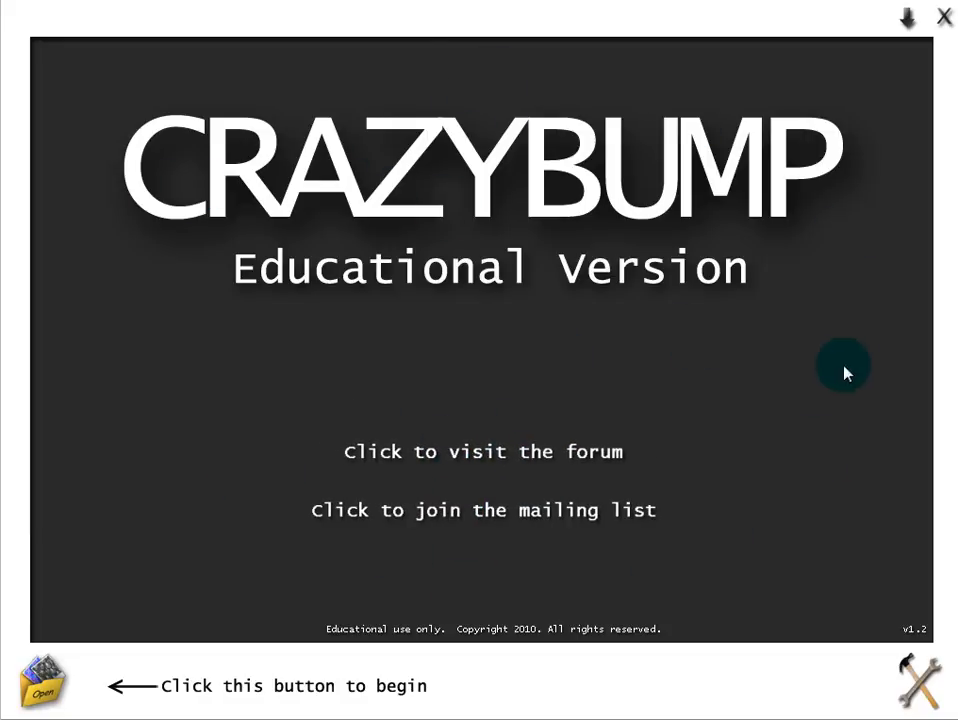
{"action": "mouse_move", "coordinate": [196, 352]}
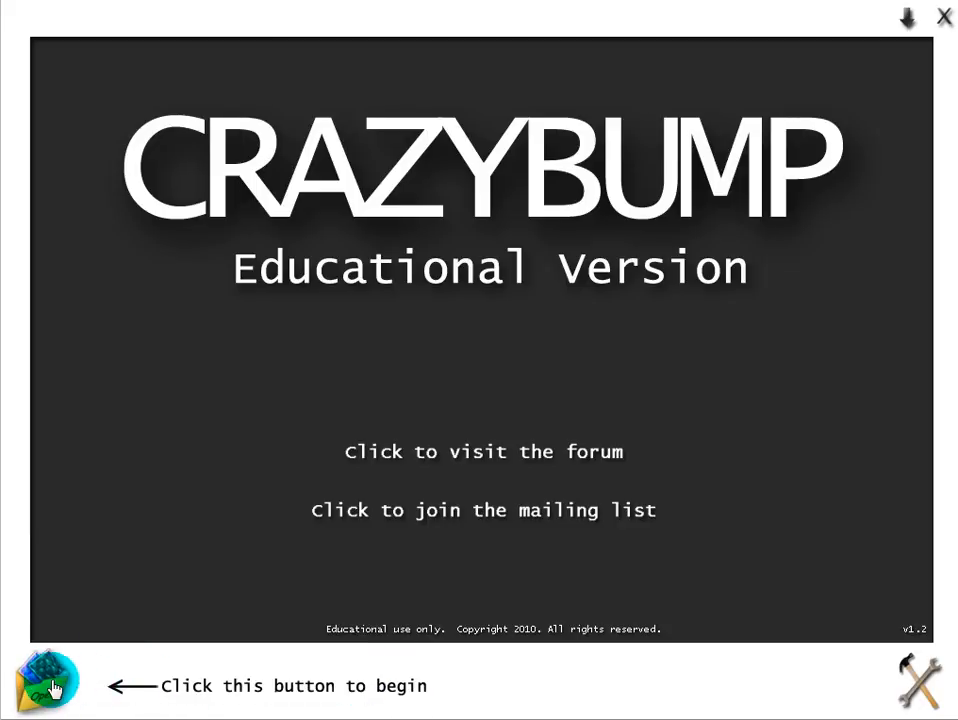
Start opening a photograph from file and pick Crate_Dif_Tut in the Textures folder
{"action": "left_click", "coordinate": [48, 684]}
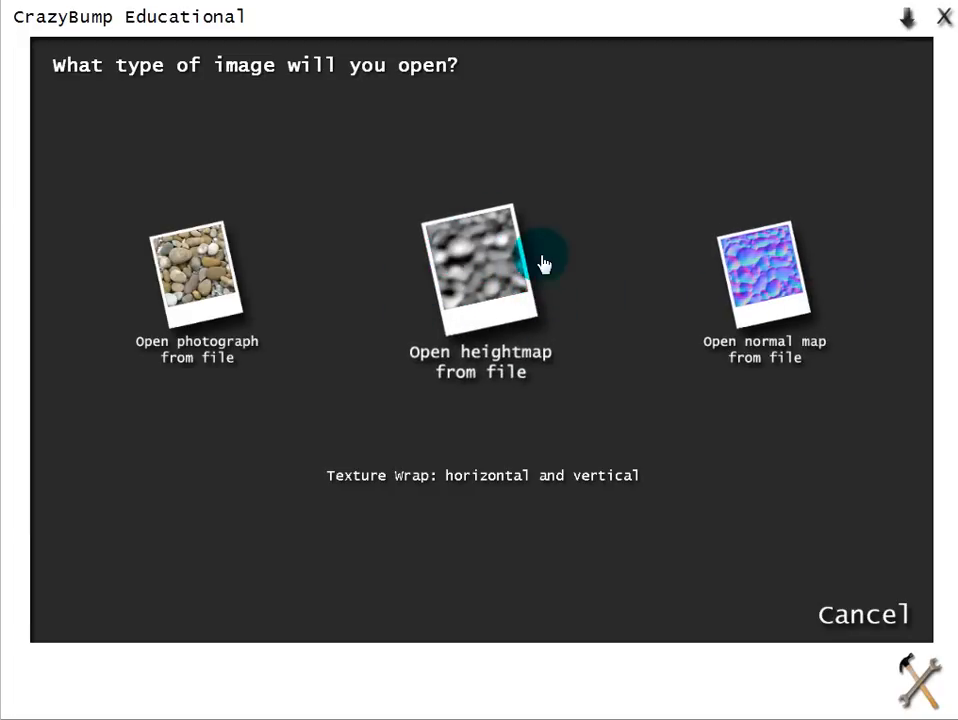
{"action": "left_click", "coordinate": [480, 272]}
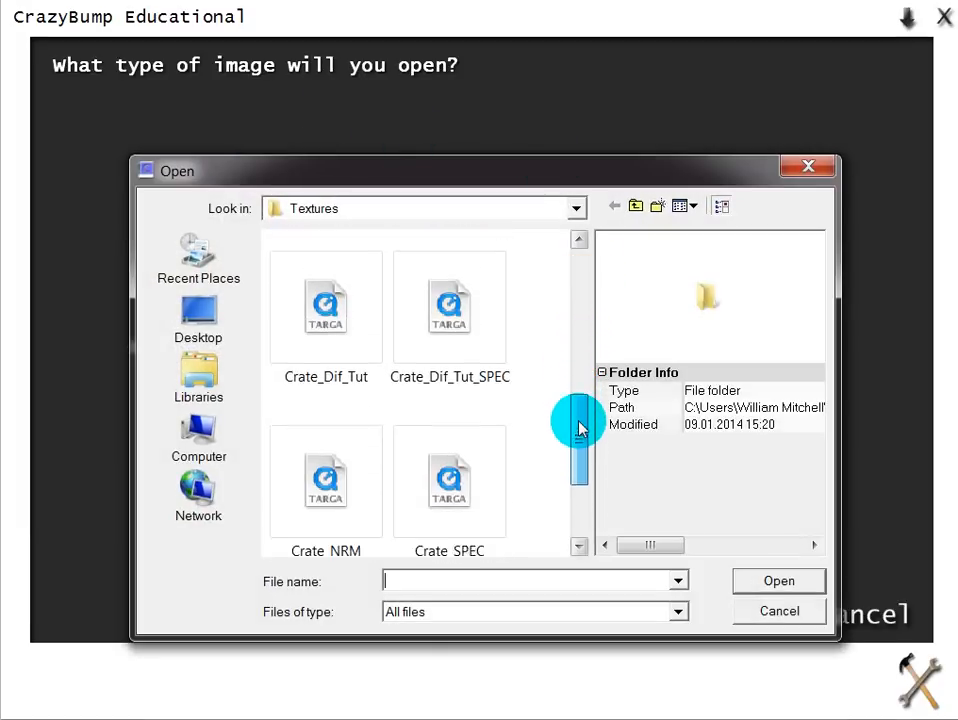
{"action": "left_click_drag", "start_coordinate": [578, 428], "coordinate": [578, 490]}
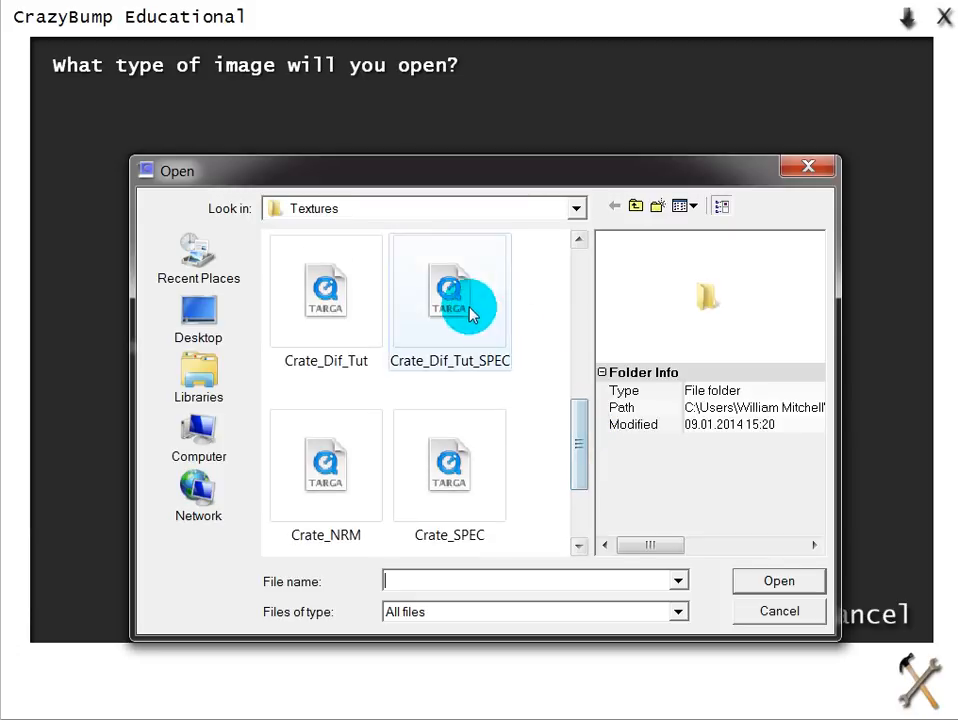
{"action": "left_click", "coordinate": [324, 290]}
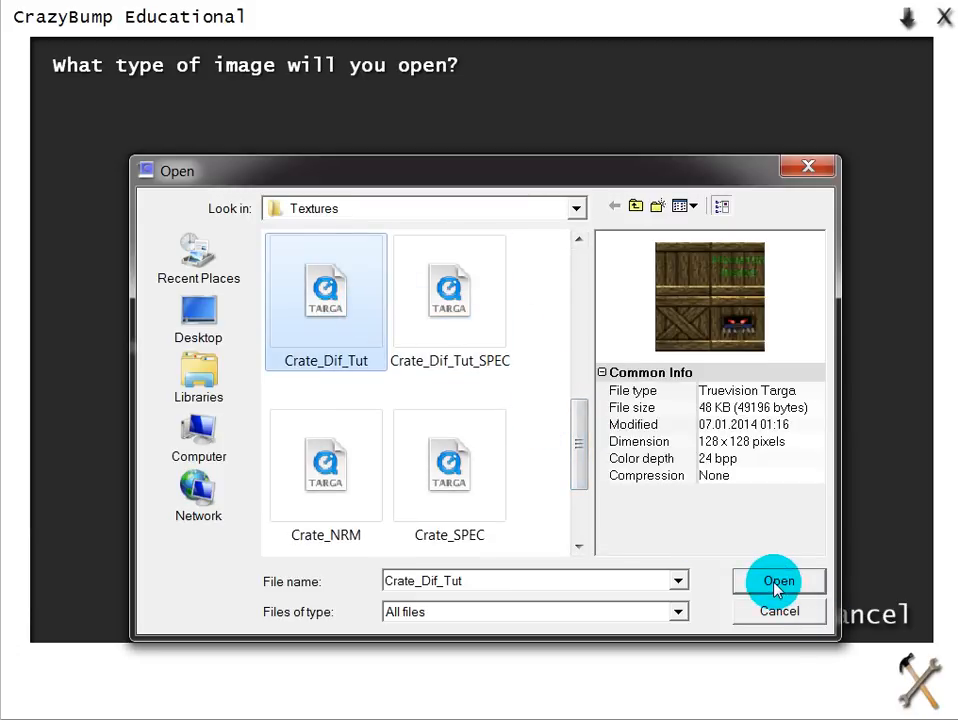
Load Crate_Dif_Tut so CrazyBump offers its two candidate height shapes
{"action": "left_click", "coordinate": [780, 580]}
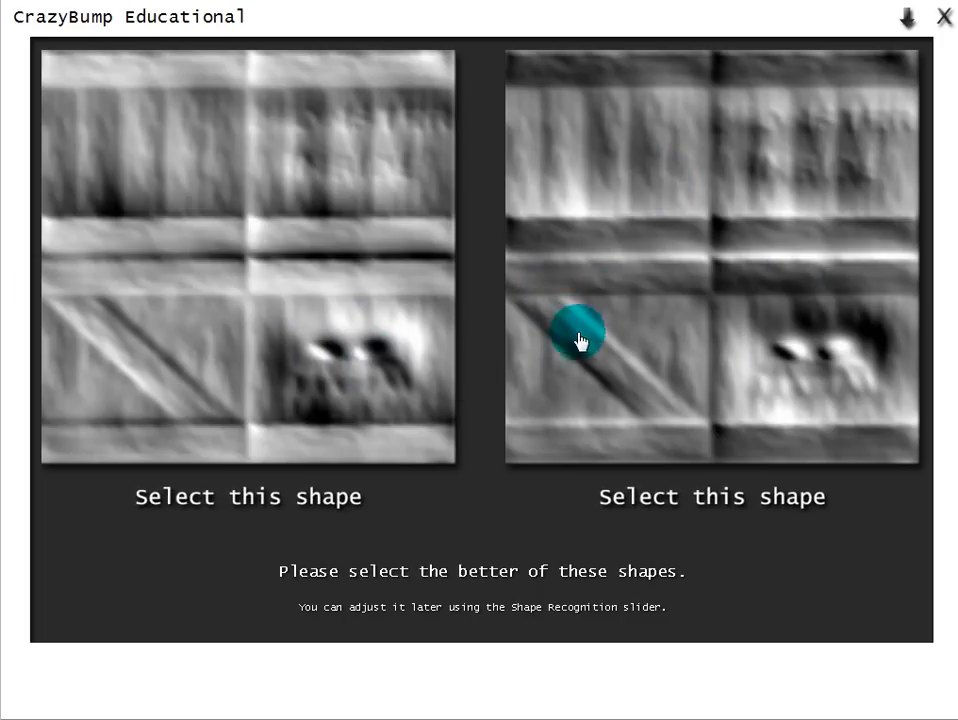
{"action": "mouse_move", "coordinate": [380, 344]}
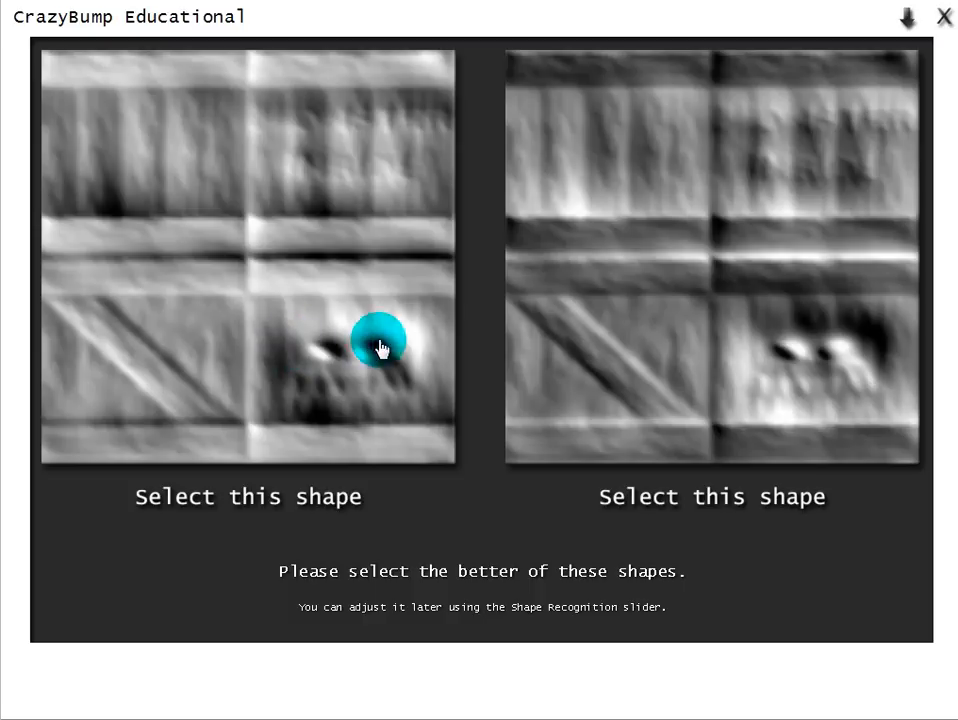
{"action": "mouse_move", "coordinate": [390, 324]}
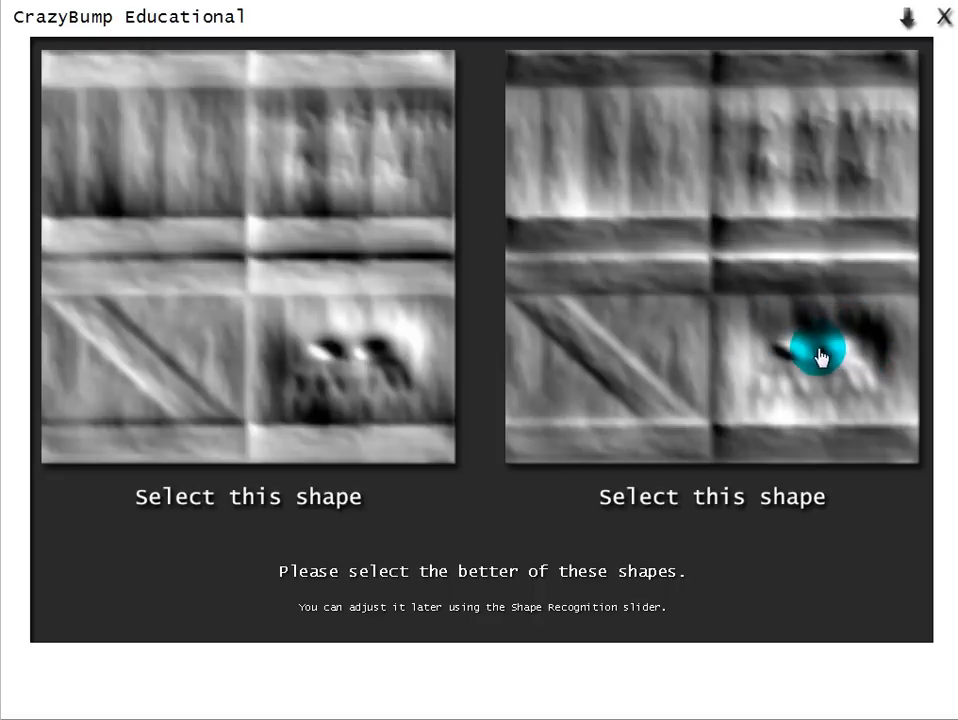
{"action": "mouse_move", "coordinate": [840, 340]}
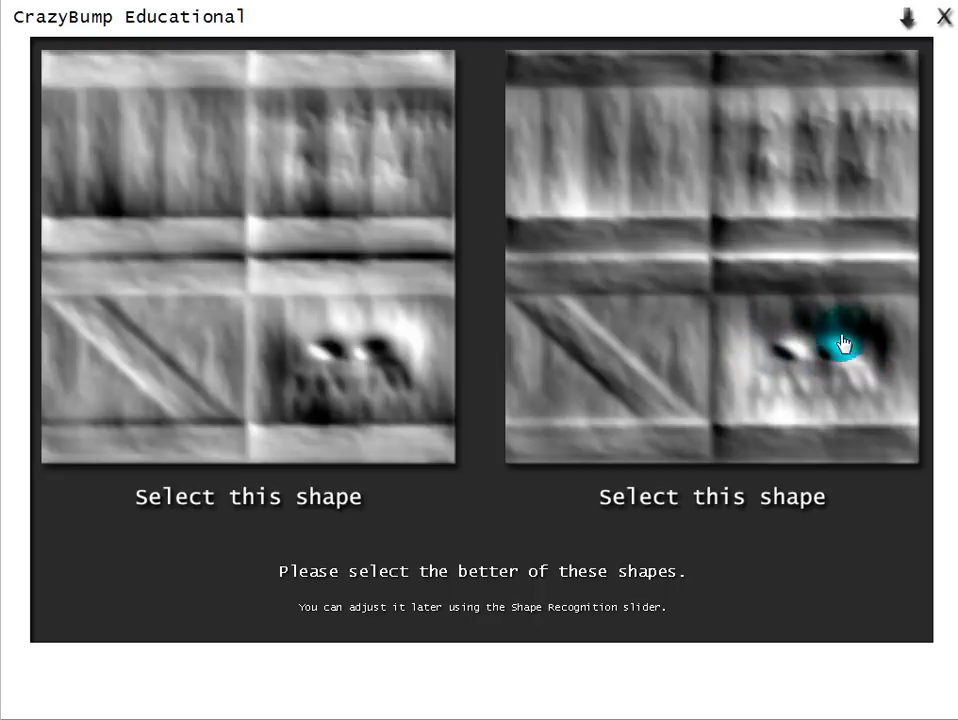
{"action": "mouse_move", "coordinate": [780, 364]}
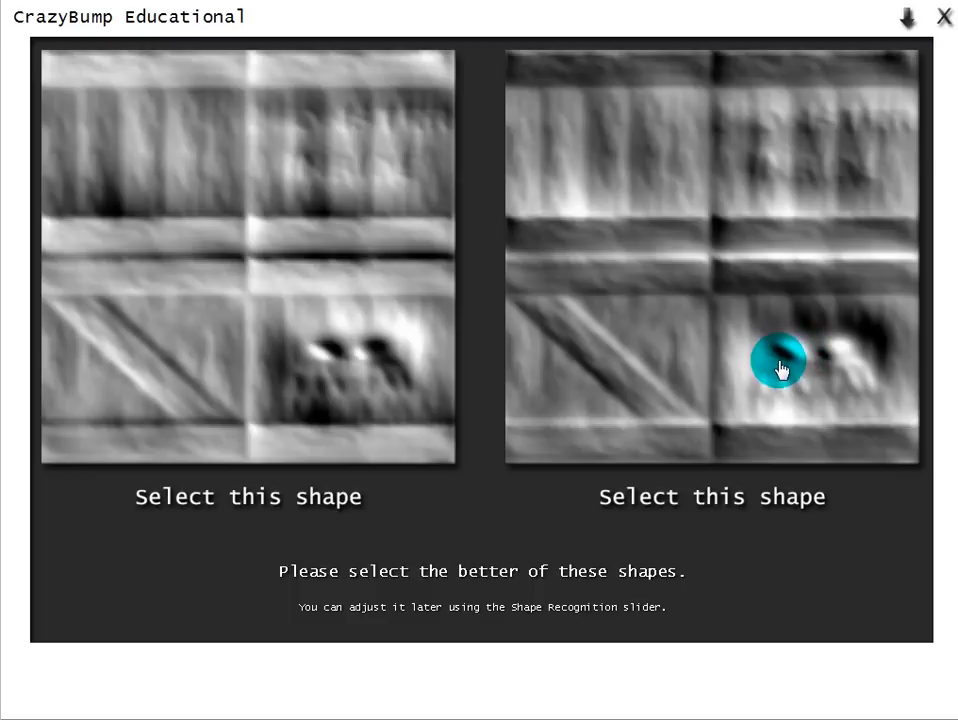
{"action": "mouse_move", "coordinate": [770, 460]}
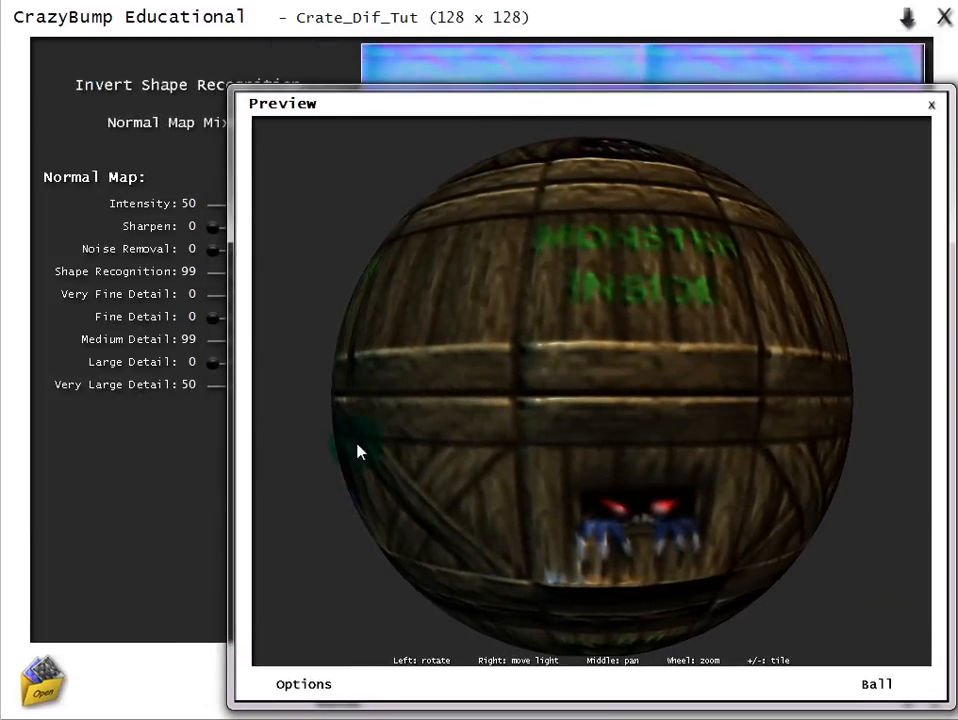
Rotate the preview ball all around to inspect the crate planks and green lettering
{"action": "left_click_drag", "start_coordinate": [360, 452], "coordinate": [648, 344]}
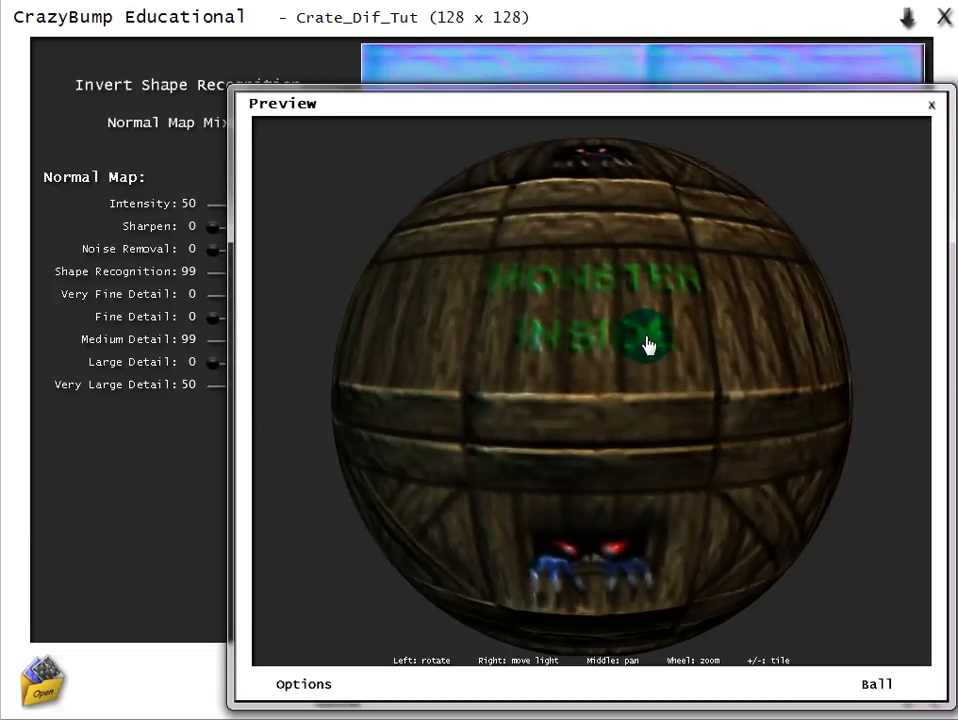
{"action": "left_click_drag", "start_coordinate": [648, 344], "coordinate": [812, 304]}
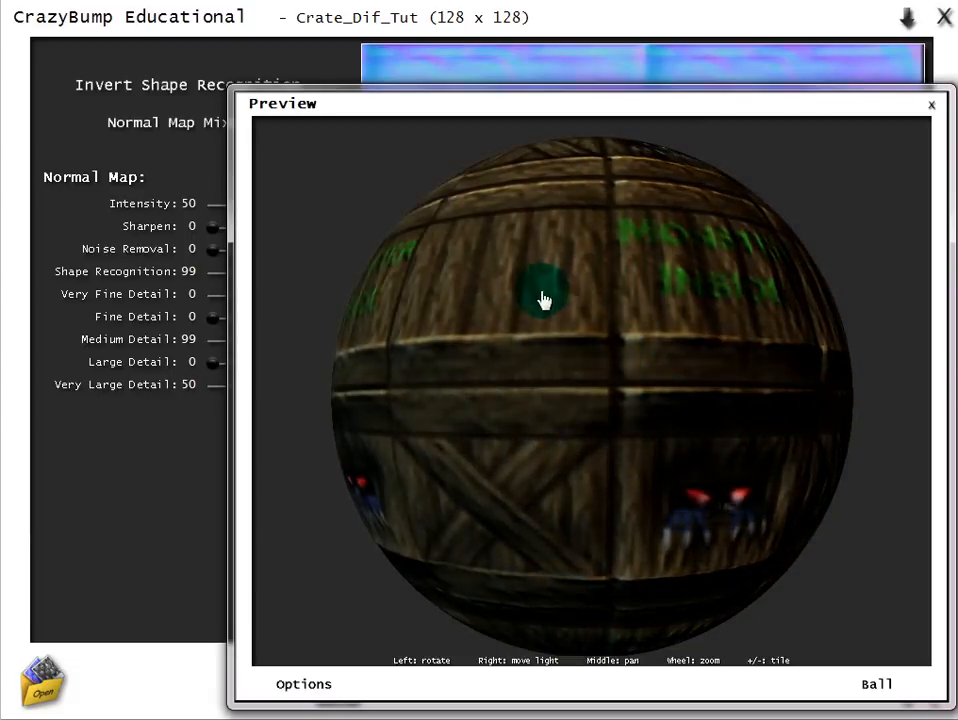
{"action": "left_click_drag", "start_coordinate": [544, 300], "coordinate": [730, 404]}
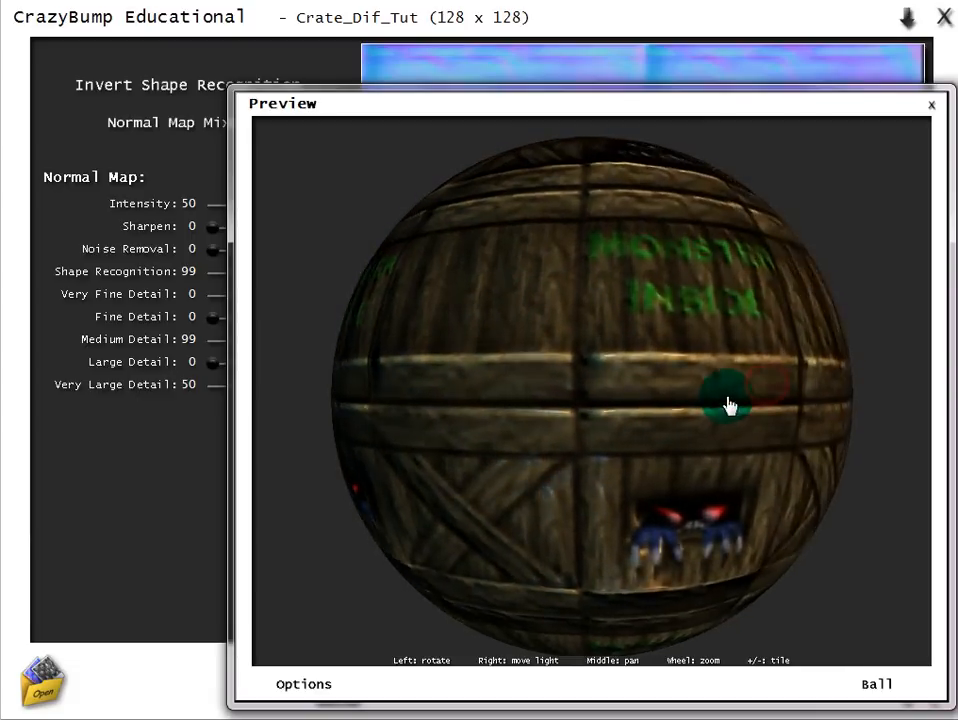
{"action": "left_click_drag", "start_coordinate": [730, 404], "coordinate": [738, 316]}
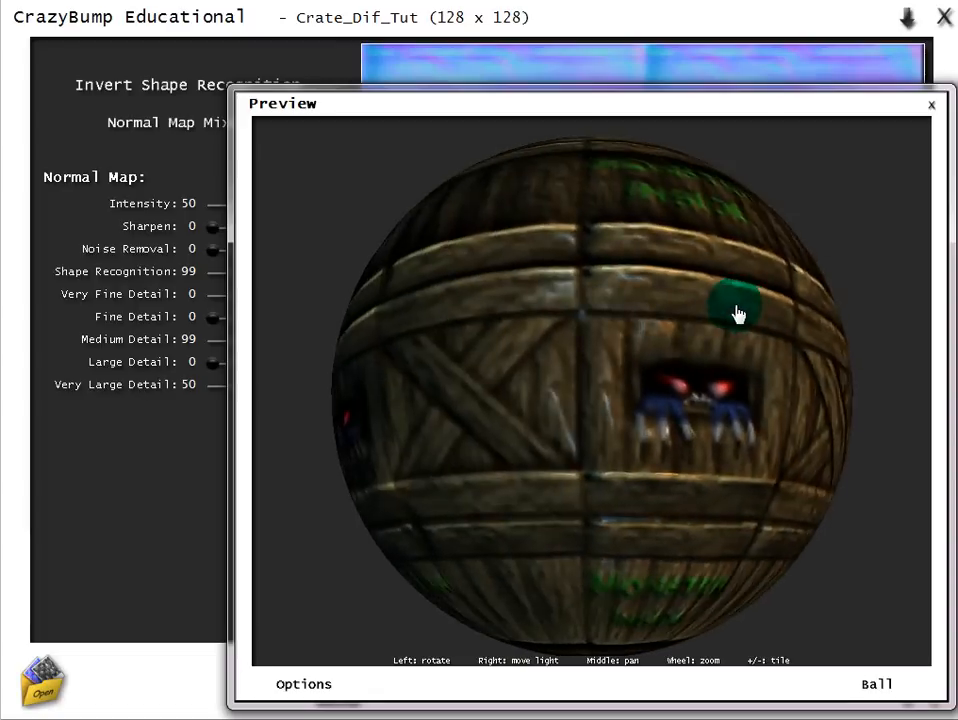
{"action": "left_click_drag", "start_coordinate": [740, 316], "coordinate": [644, 390]}
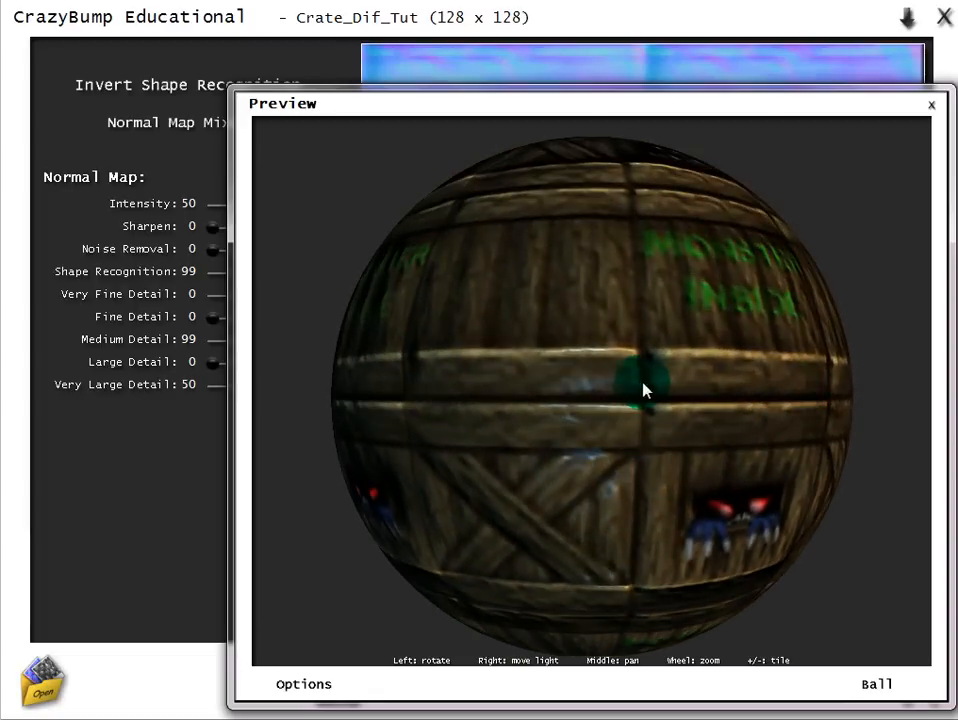
{"action": "left_click_drag", "start_coordinate": [644, 390], "coordinate": [590, 278]}
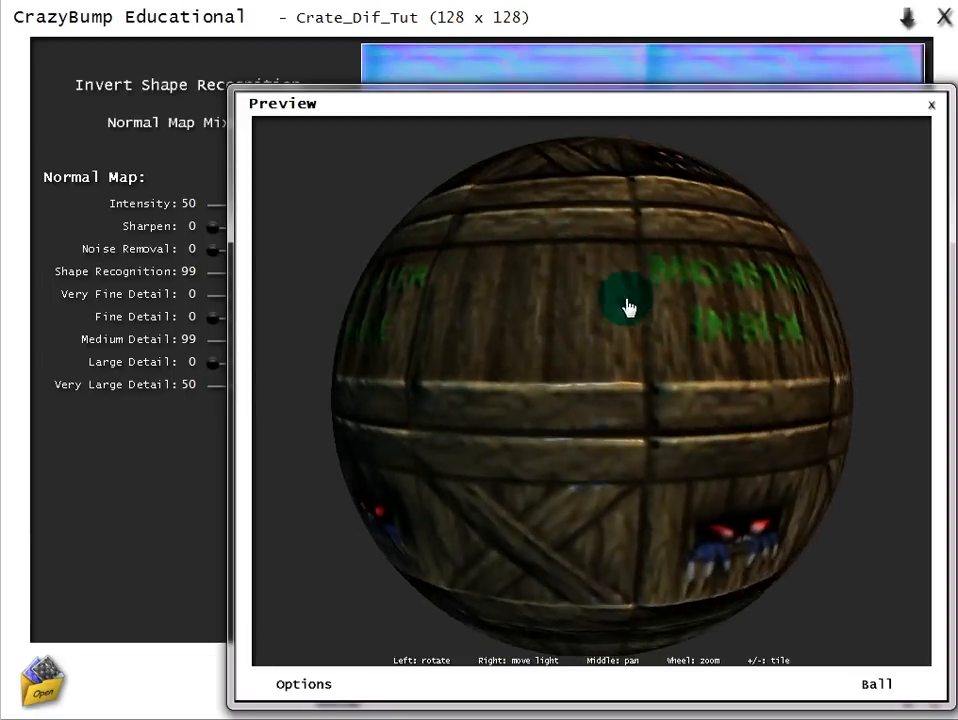
{"action": "left_click_drag", "start_coordinate": [628, 308], "coordinate": [700, 344]}
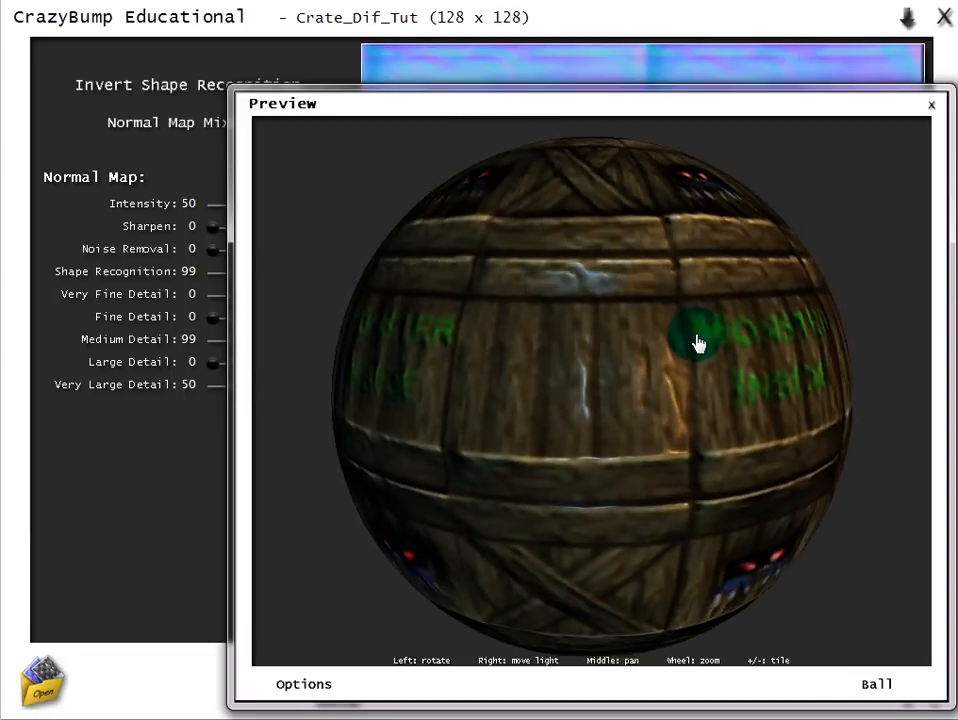
{"action": "left_click_drag", "start_coordinate": [700, 344], "coordinate": [560, 340]}
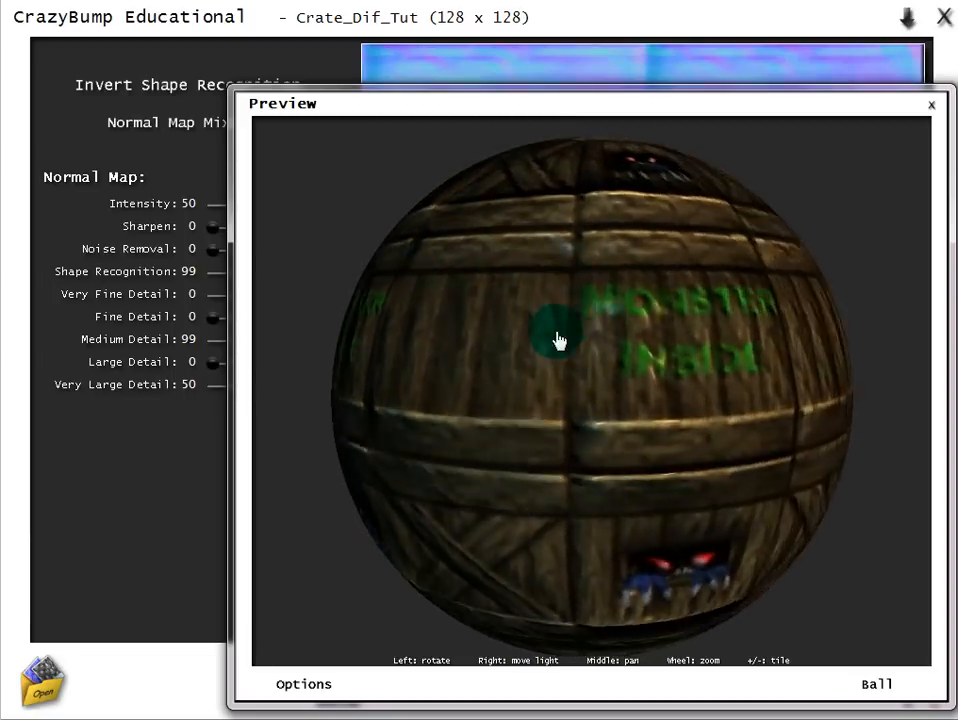
{"action": "left_click_drag", "start_coordinate": [560, 340], "coordinate": [490, 316]}
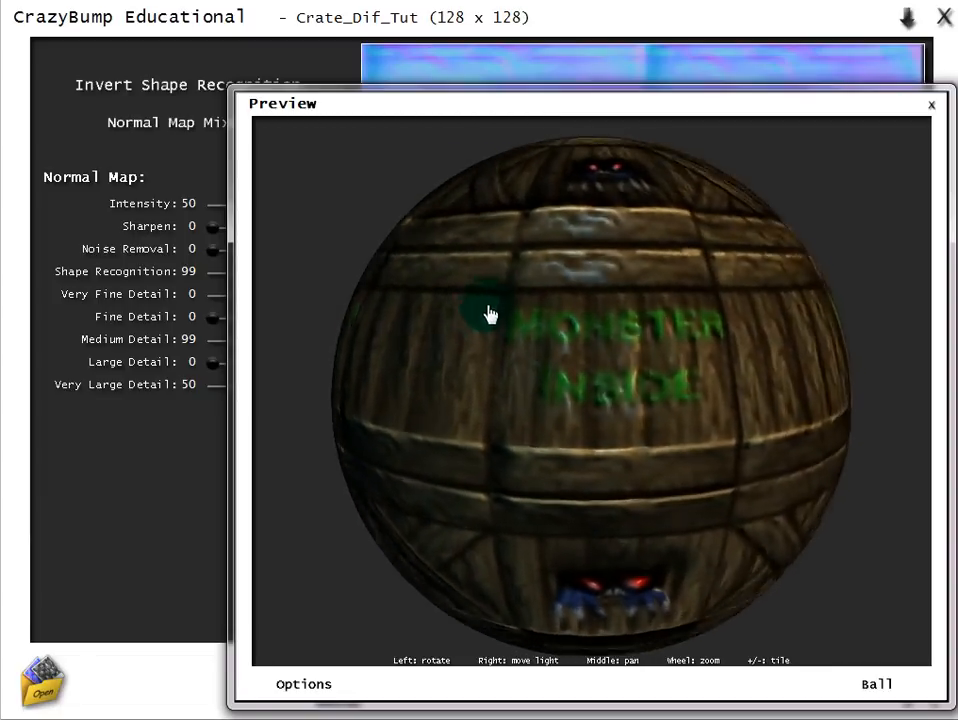
{"action": "left_click_drag", "start_coordinate": [490, 314], "coordinate": [610, 392]}
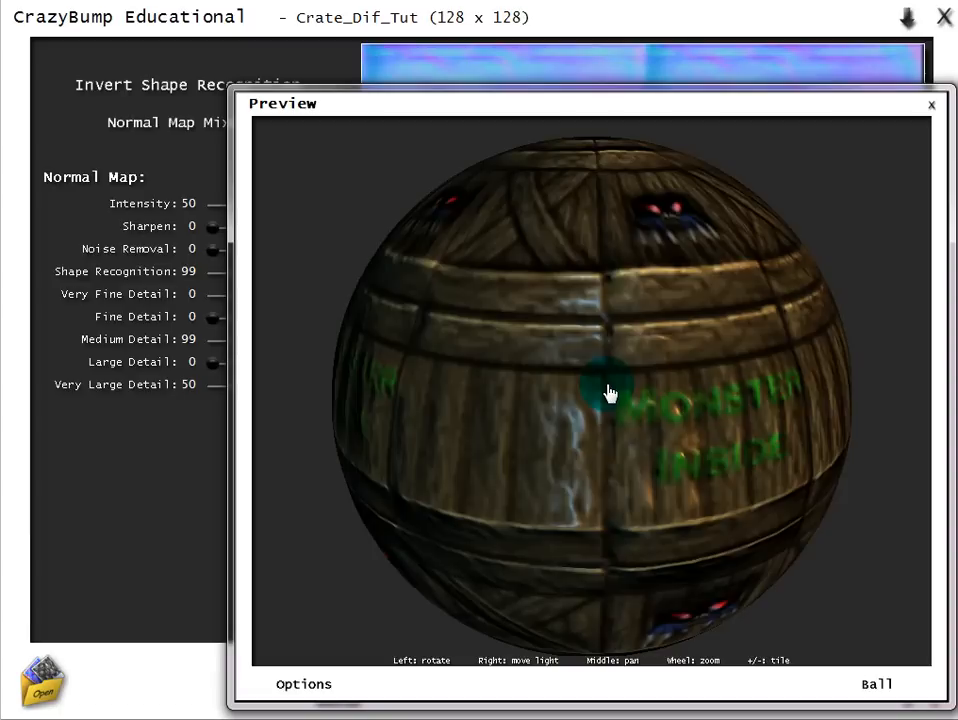
{"action": "left_click_drag", "start_coordinate": [610, 390], "coordinate": [718, 512]}
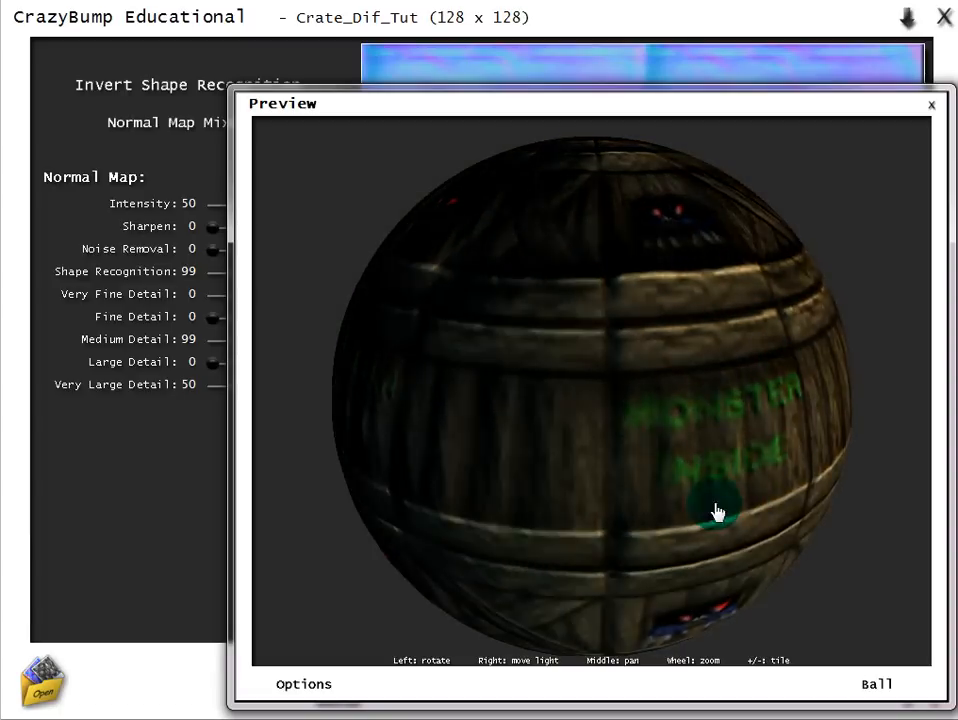
{"action": "left_click_drag", "start_coordinate": [718, 512], "coordinate": [608, 530]}
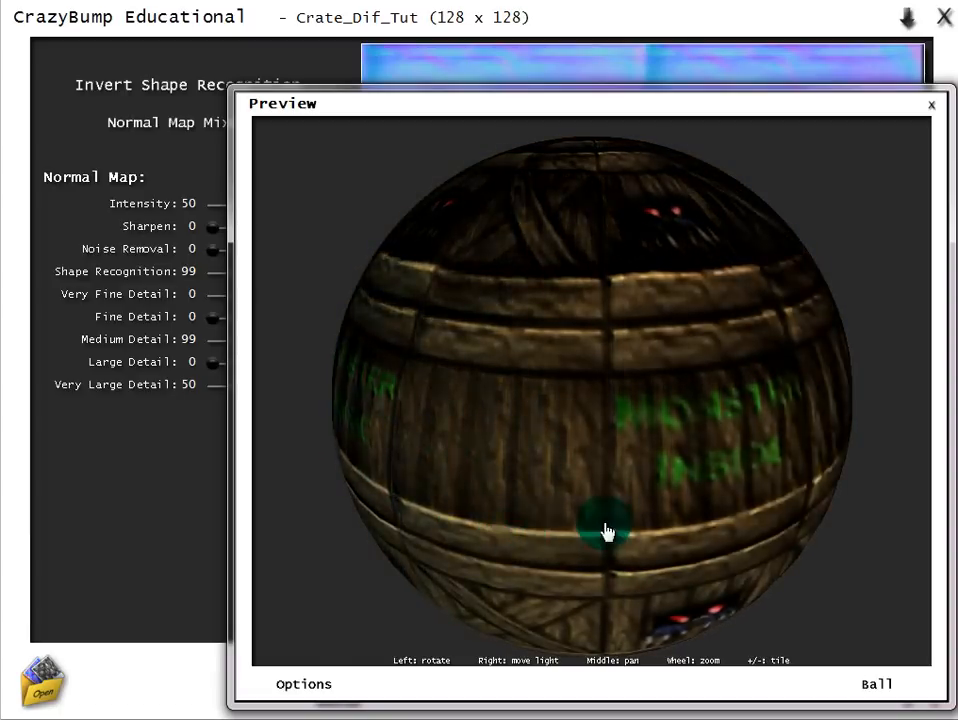
{"action": "left_click_drag", "start_coordinate": [608, 530], "coordinate": [612, 464]}
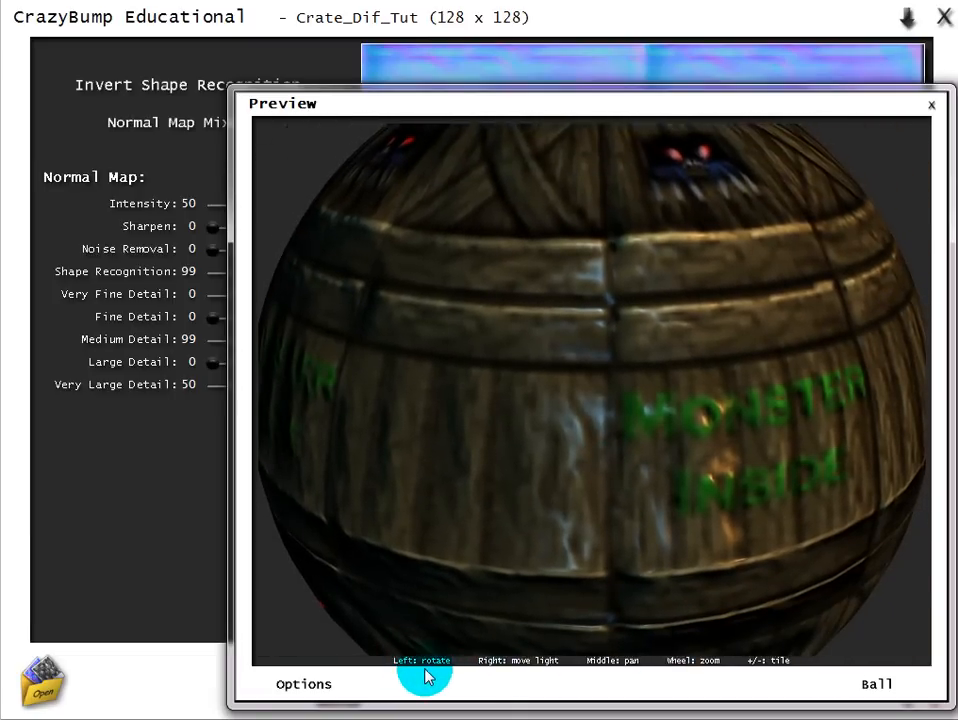
{"action": "mouse_move", "coordinate": [616, 672]}
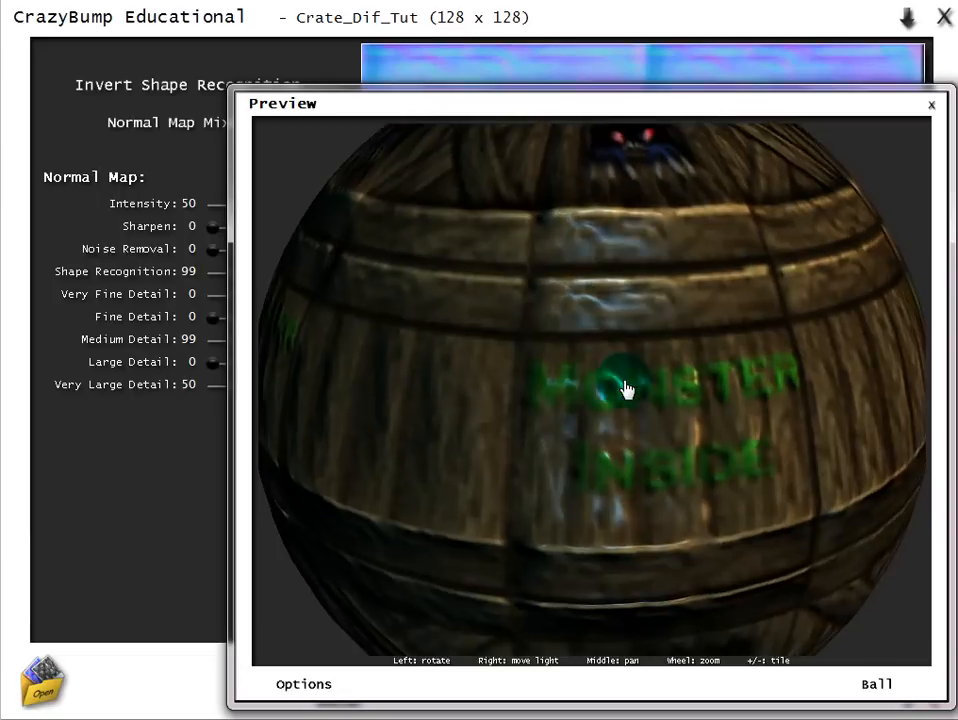
Turn the ball a few more times, then switch the preview shape to Column
{"action": "left_click_drag", "start_coordinate": [624, 390], "coordinate": [690, 272]}
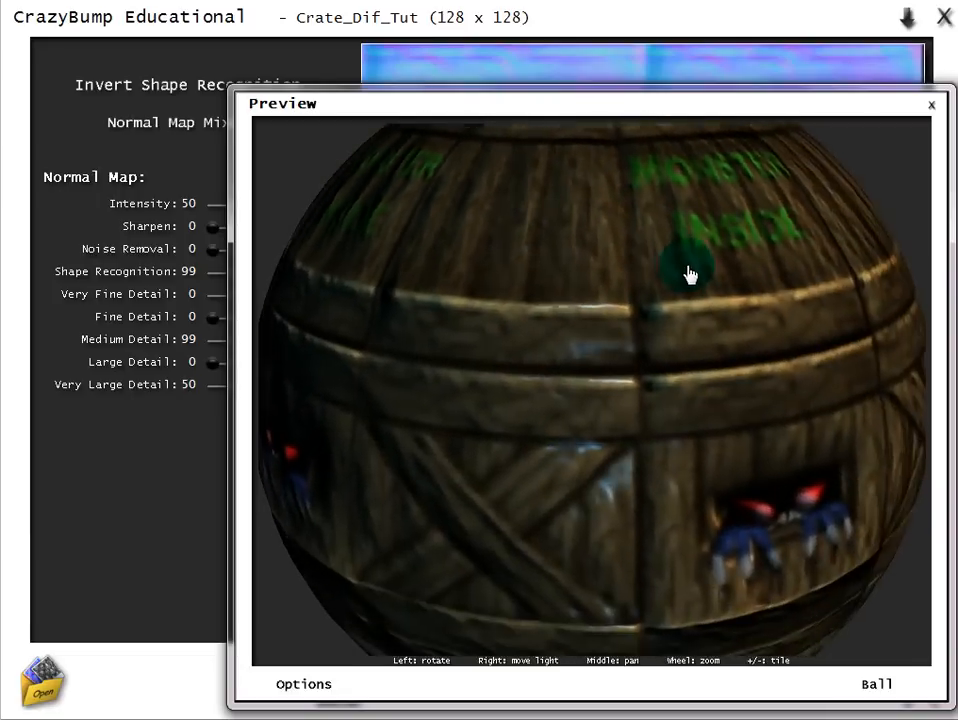
{"action": "left_click_drag", "start_coordinate": [690, 276], "coordinate": [610, 316]}
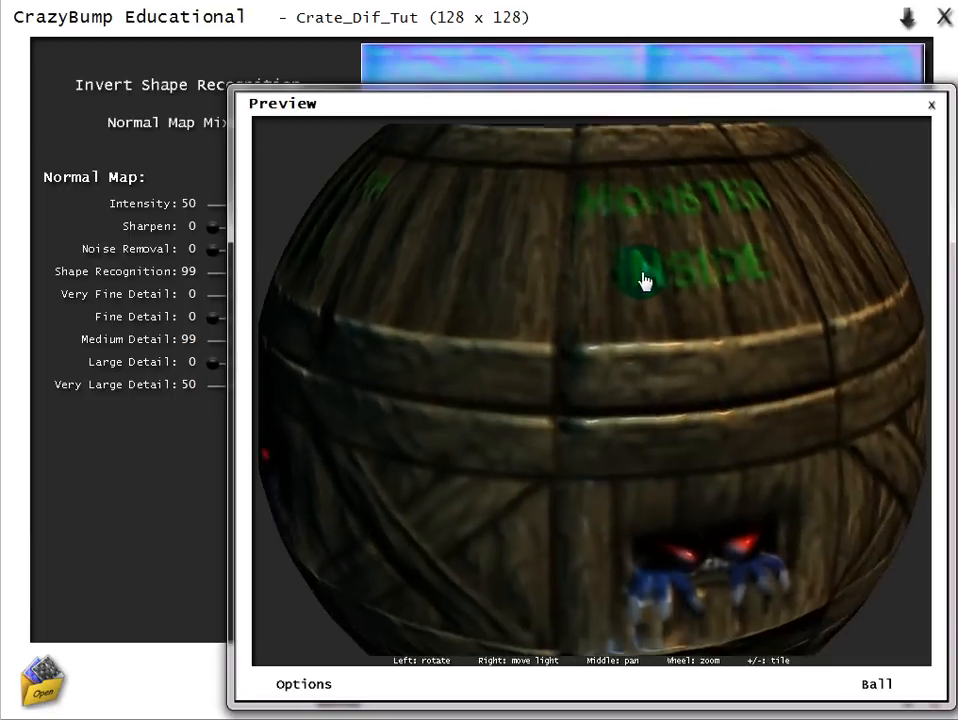
{"action": "left_click_drag", "start_coordinate": [644, 280], "coordinate": [680, 296]}
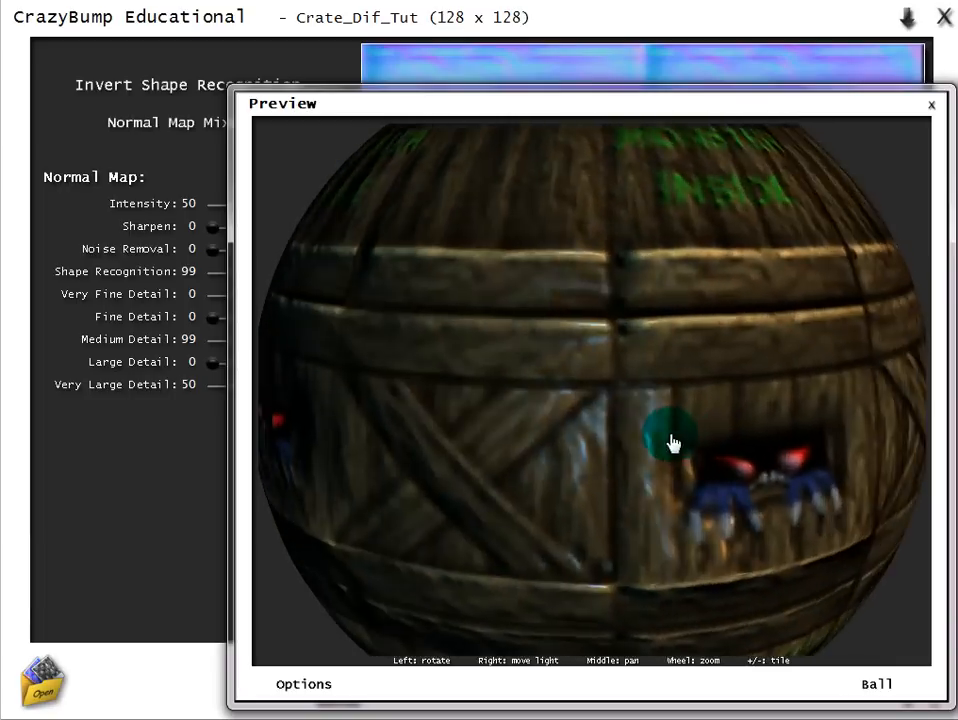
{"action": "left_click_drag", "start_coordinate": [672, 442], "coordinate": [680, 528]}
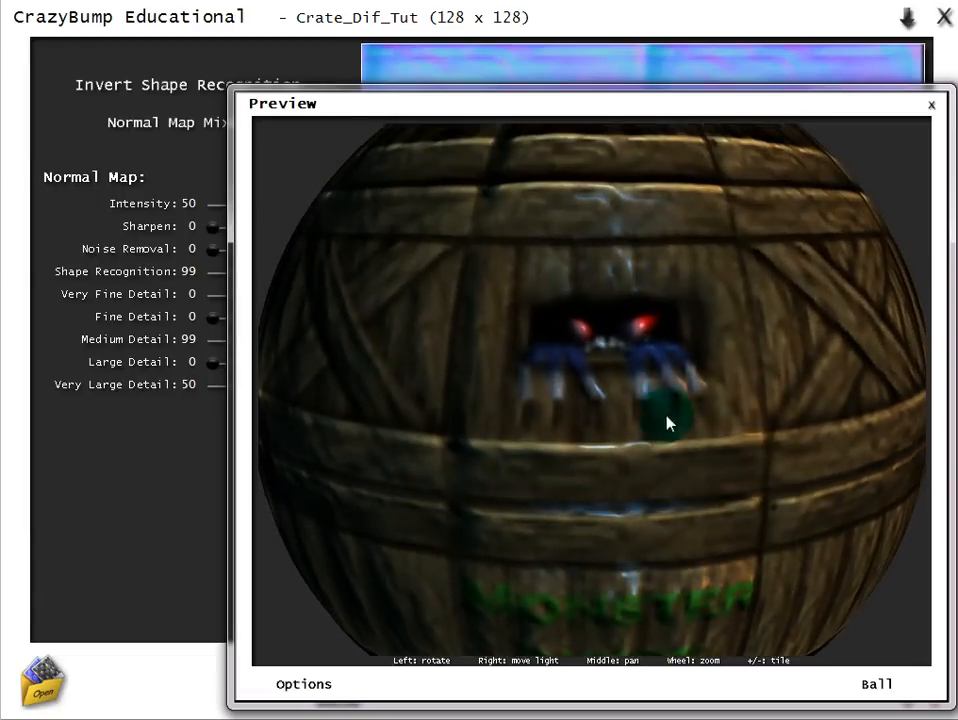
{"action": "left_click_drag", "start_coordinate": [670, 424], "coordinate": [640, 516]}
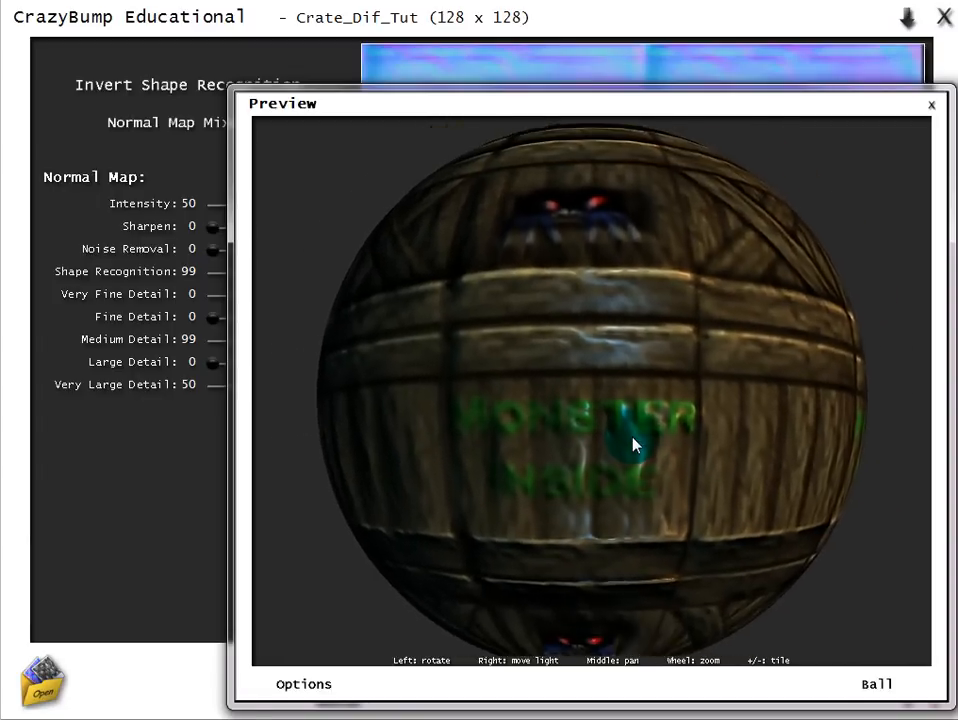
{"action": "left_click_drag", "start_coordinate": [636, 444], "coordinate": [448, 412]}
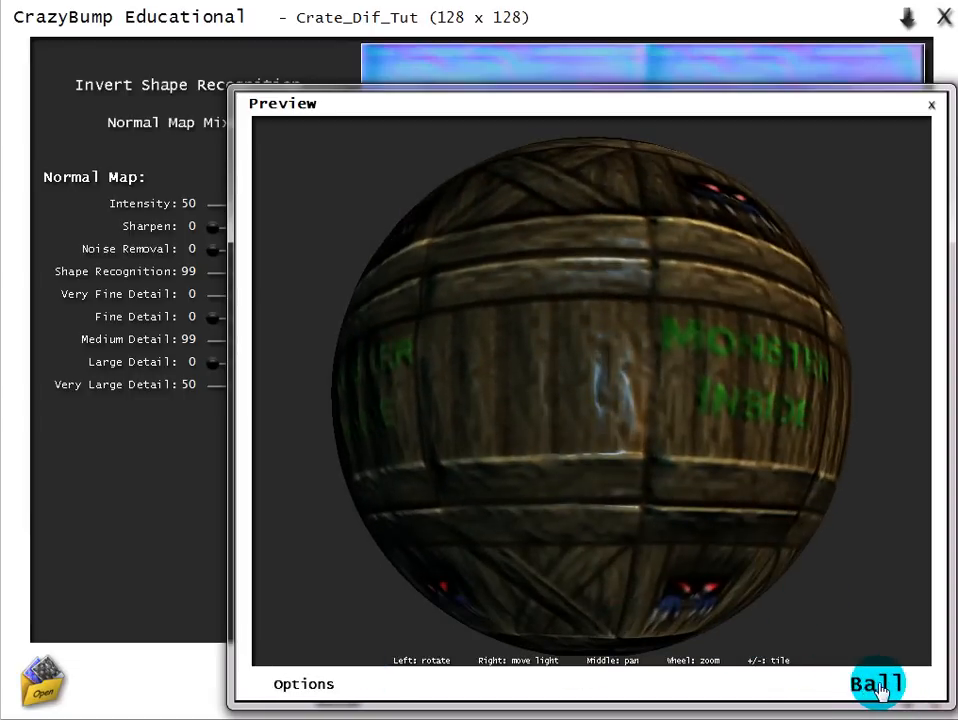
{"action": "left_click", "coordinate": [876, 684]}
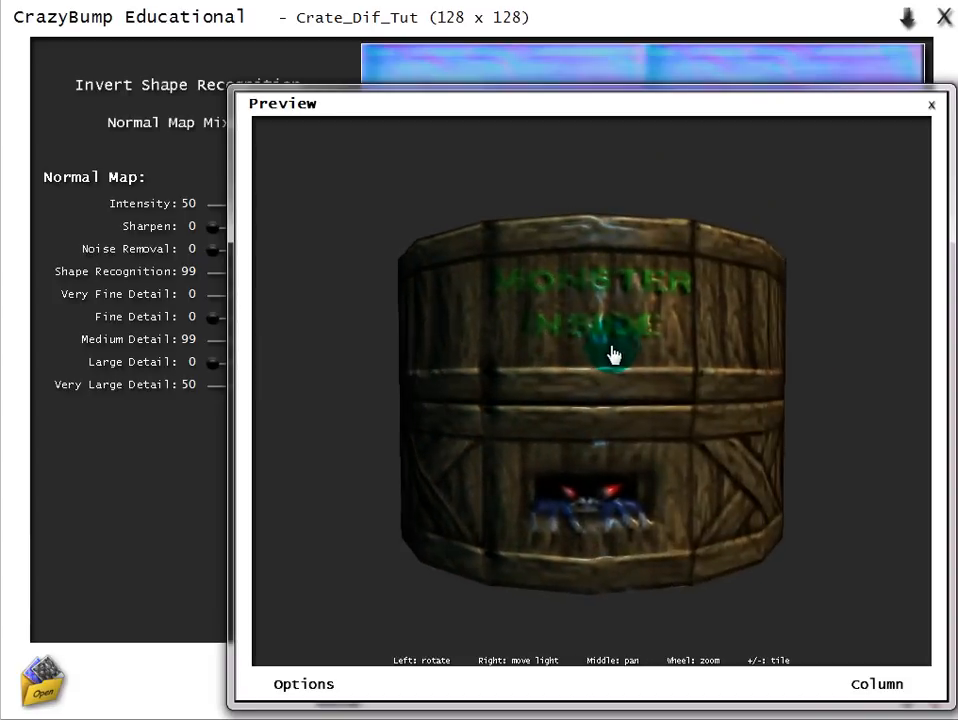
Rotate the column and then the roller to check the crate texture on each
{"action": "left_click_drag", "start_coordinate": [616, 356], "coordinate": [744, 362]}
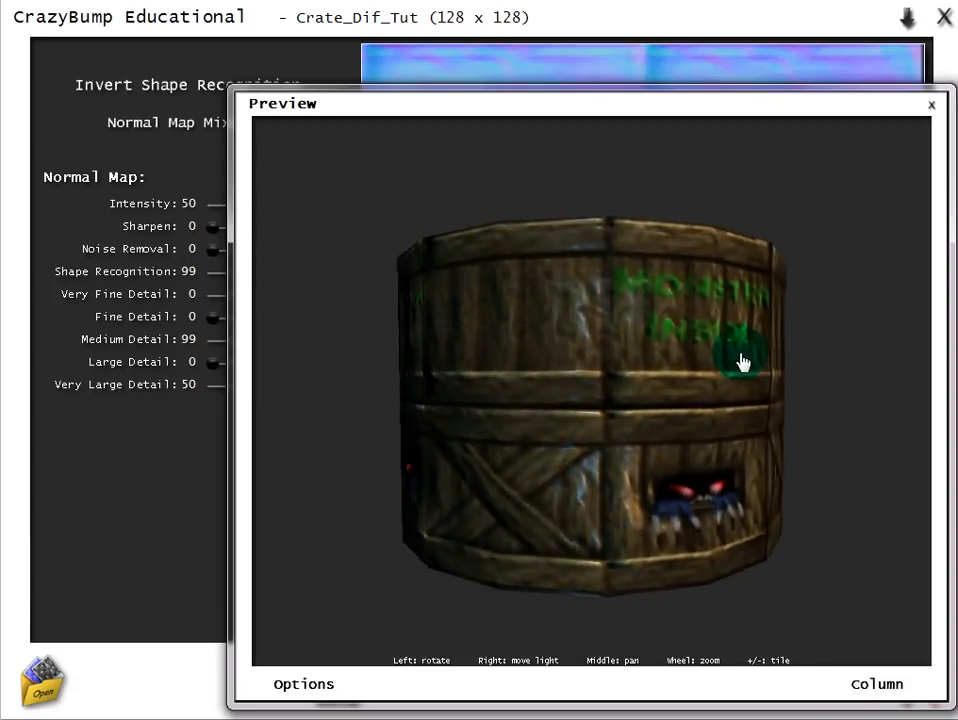
{"action": "left_click_drag", "start_coordinate": [744, 362], "coordinate": [716, 362]}
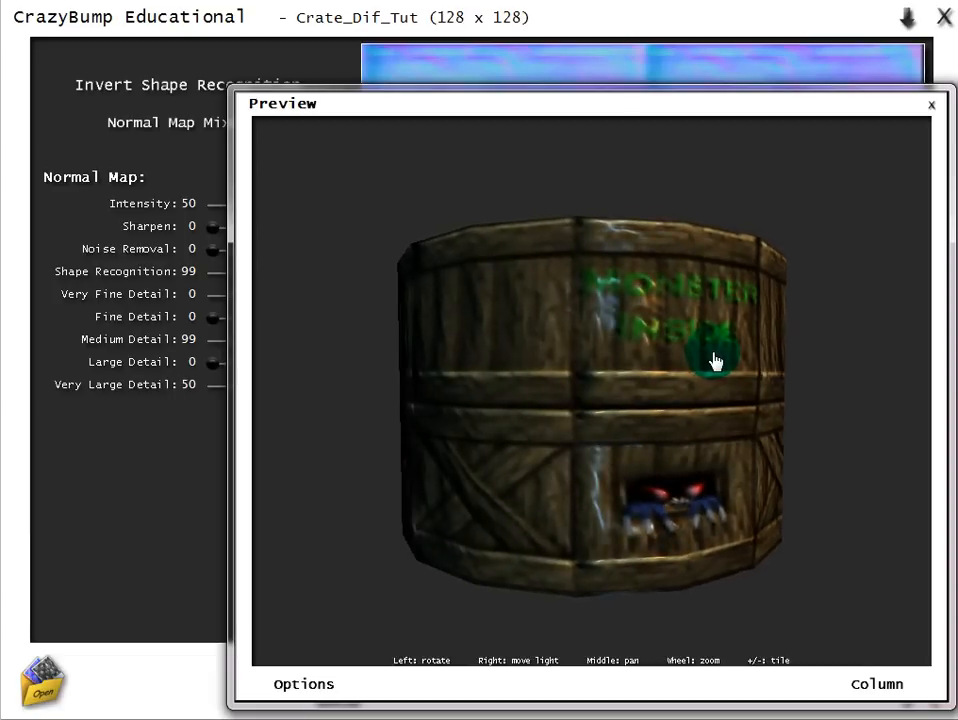
{"action": "left_click_drag", "start_coordinate": [716, 360], "coordinate": [668, 470]}
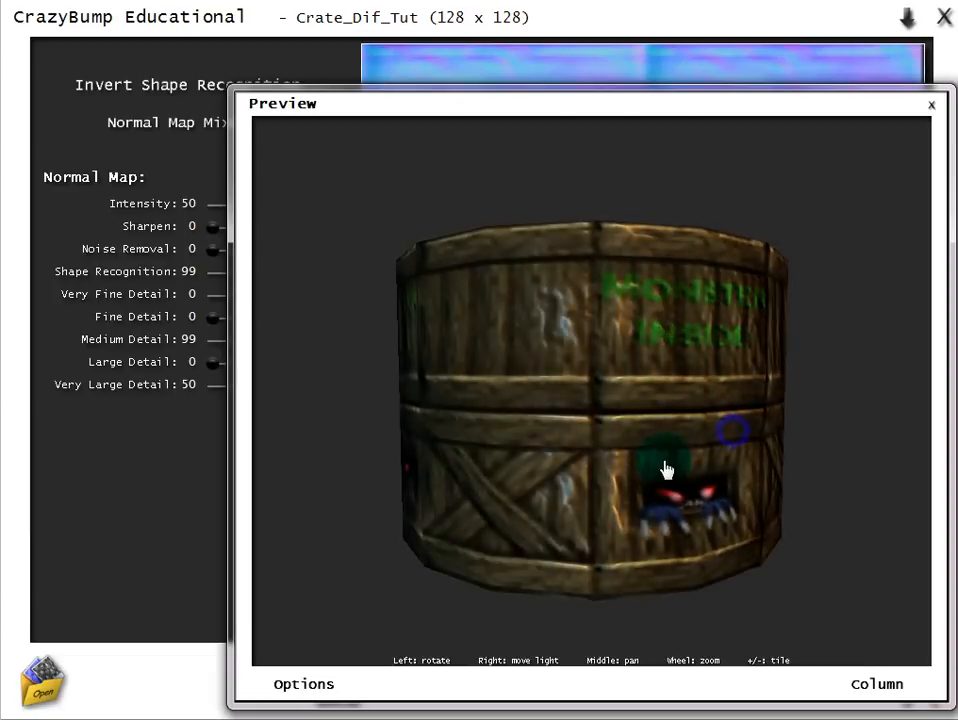
{"action": "left_click_drag", "start_coordinate": [668, 470], "coordinate": [818, 370]}
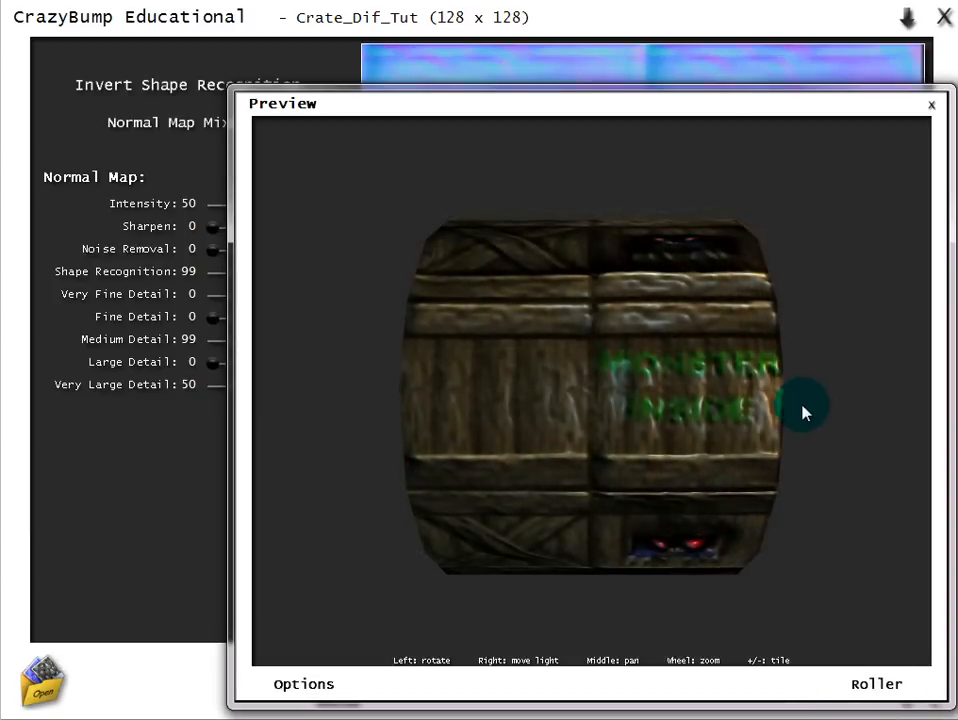
{"action": "left_click_drag", "start_coordinate": [804, 412], "coordinate": [548, 264]}
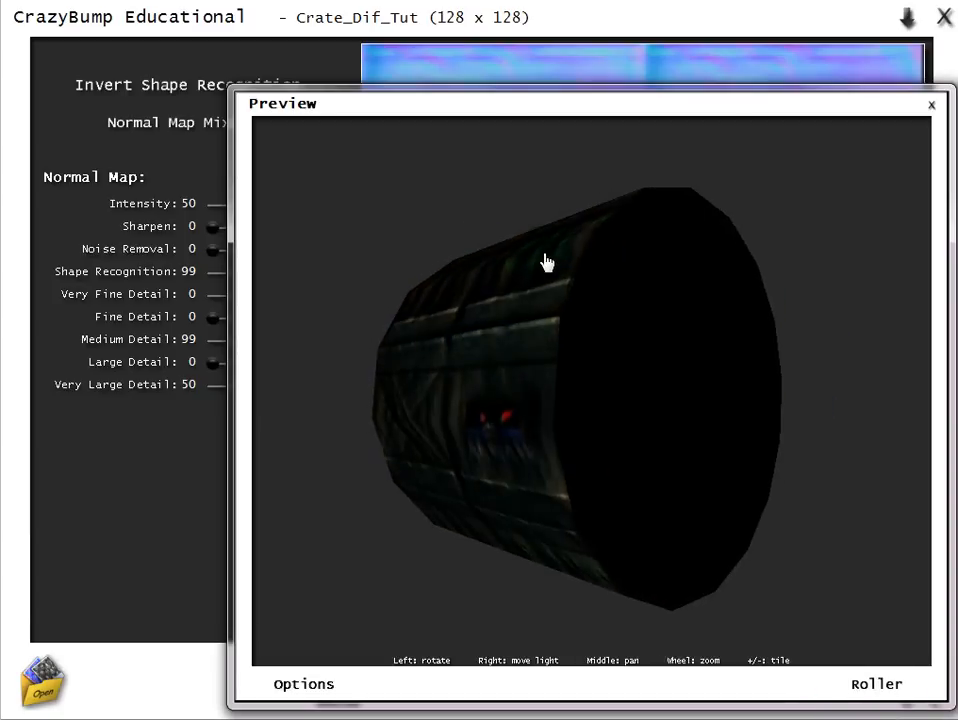
{"action": "left_click_drag", "start_coordinate": [548, 262], "coordinate": [768, 460]}
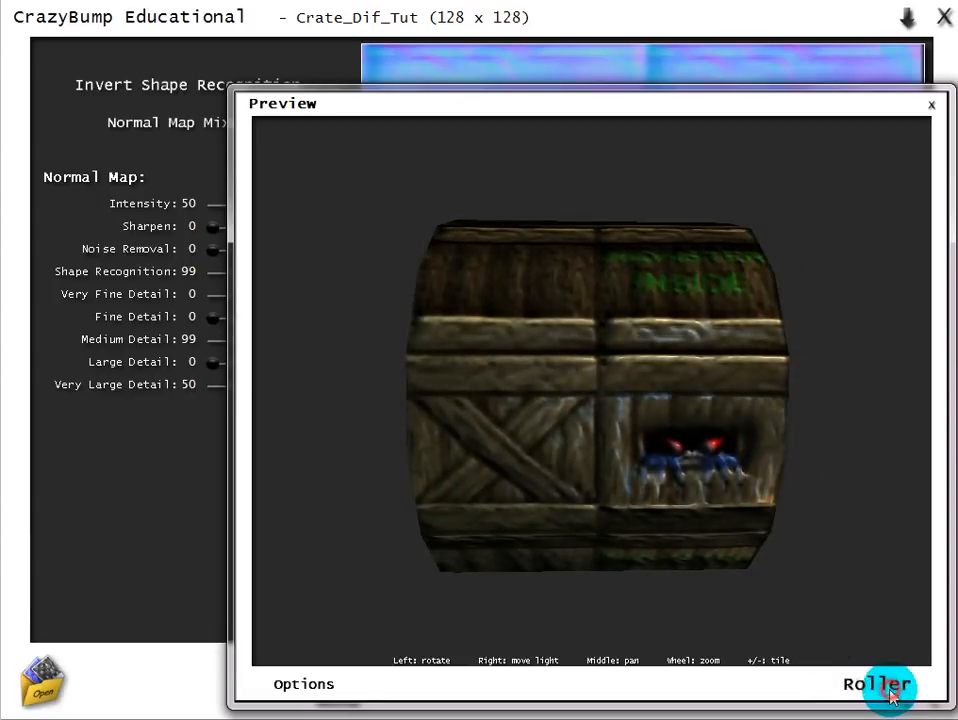
Switch the preview shape to Box and tilt it to inspect the flat crate face
{"action": "left_click", "coordinate": [876, 684]}
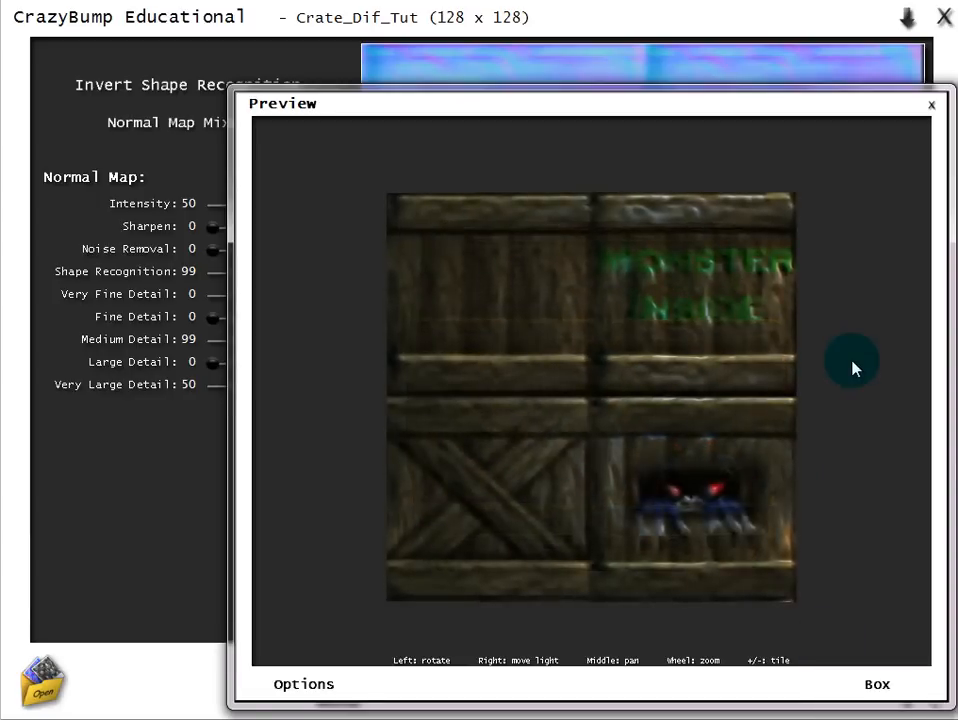
{"action": "left_click_drag", "start_coordinate": [856, 364], "coordinate": [700, 378]}
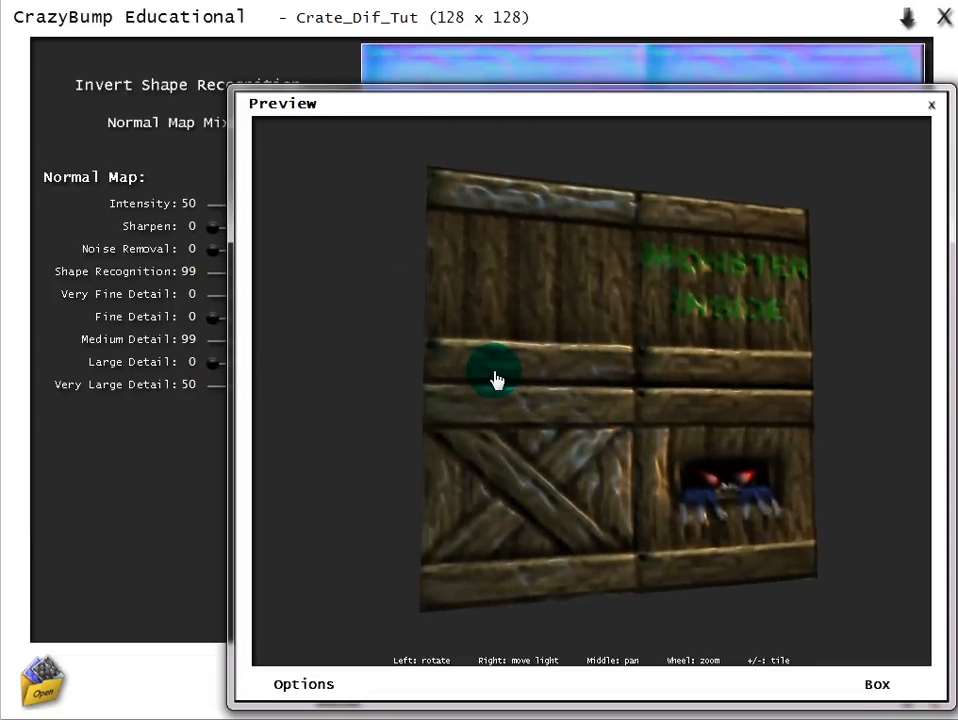
{"action": "left_click_drag", "start_coordinate": [496, 378], "coordinate": [816, 404]}
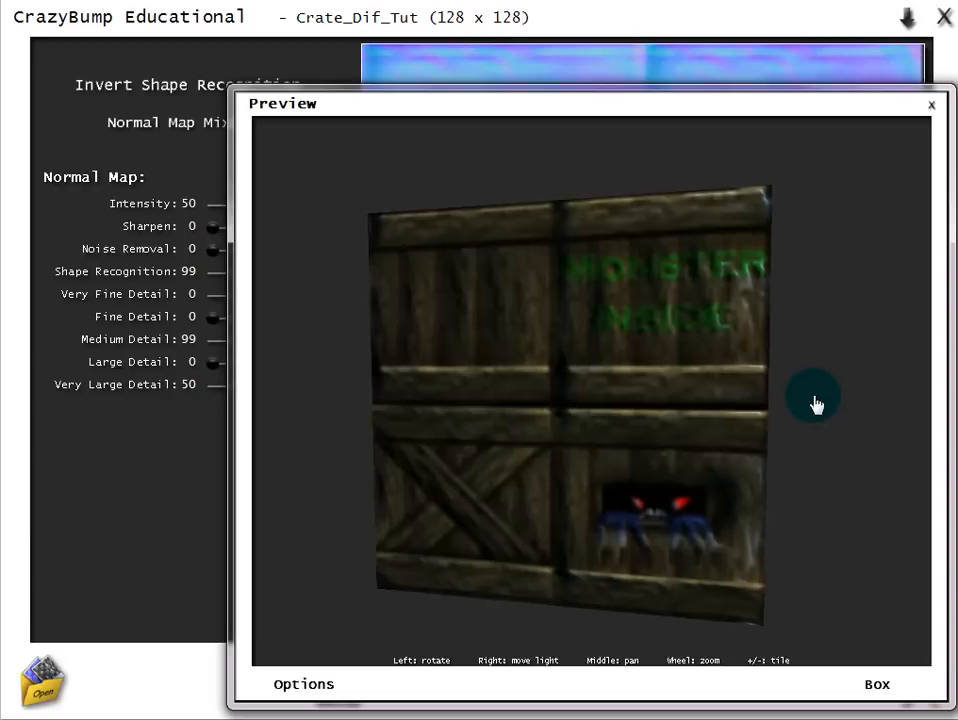
{"action": "left_click_drag", "start_coordinate": [816, 404], "coordinate": [872, 362]}
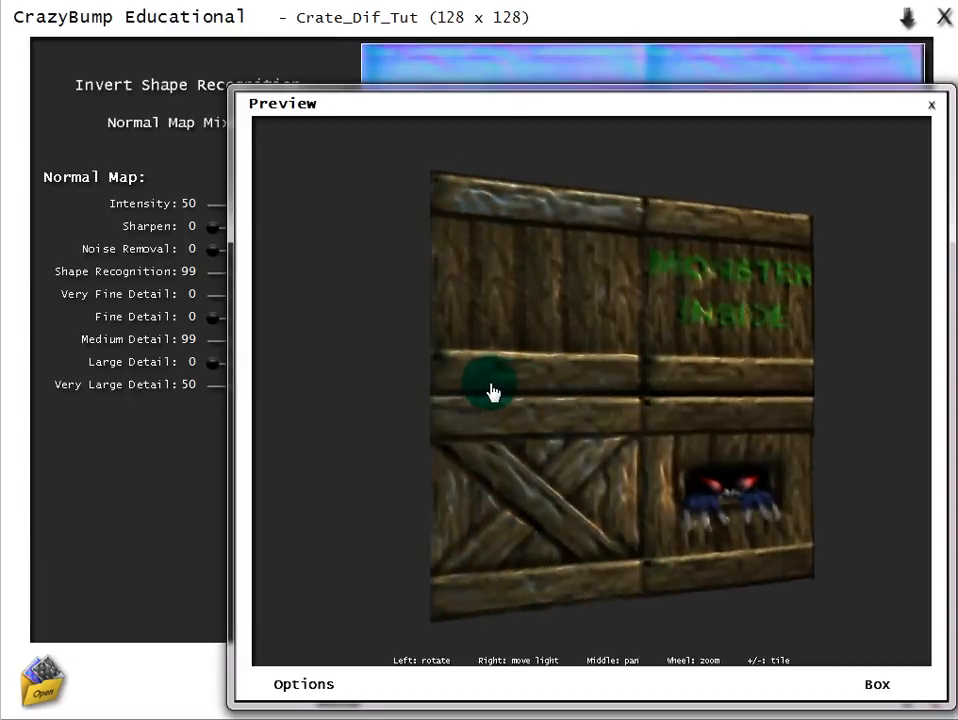
{"action": "left_click_drag", "start_coordinate": [490, 390], "coordinate": [424, 690]}
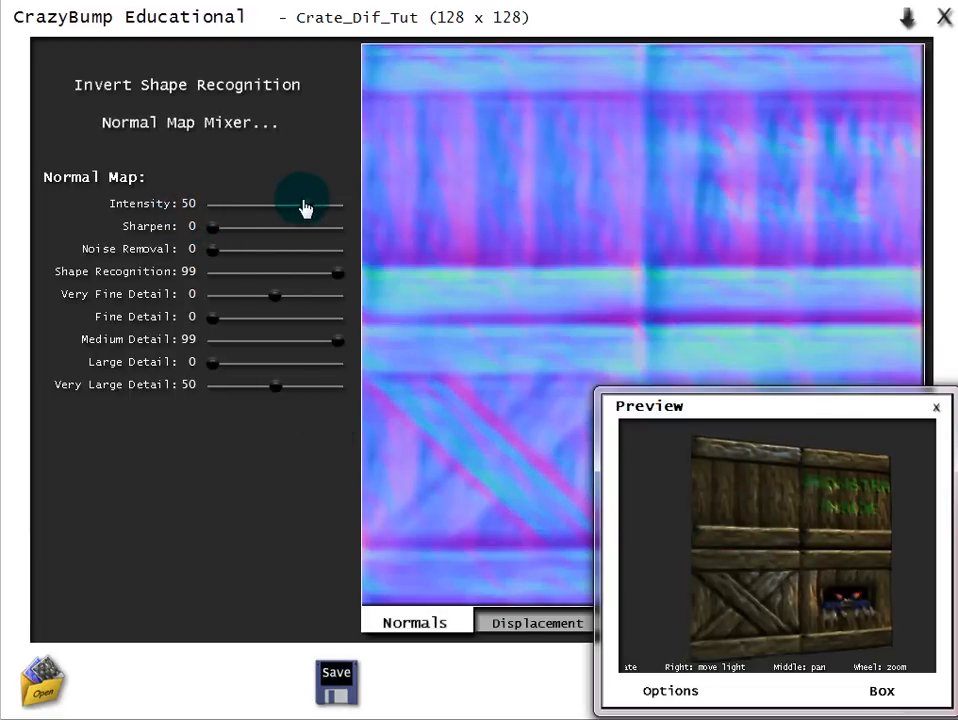
{"action": "mouse_move", "coordinate": [364, 512]}
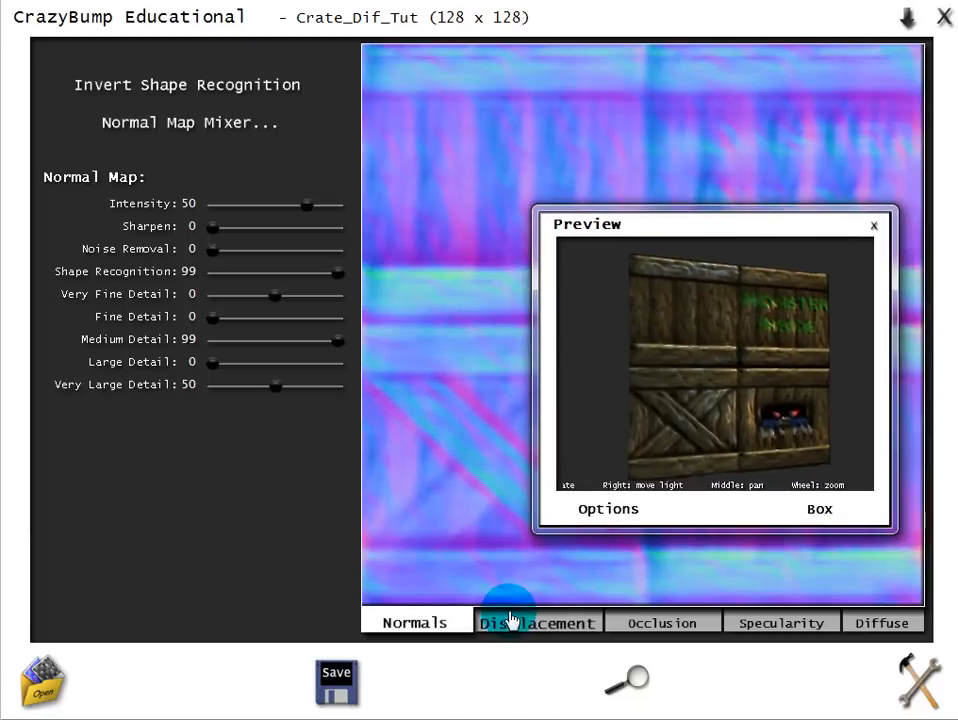
Move the 3D preview aside and dismiss it so the normal map fills the main view
{"action": "left_click", "coordinate": [414, 622]}
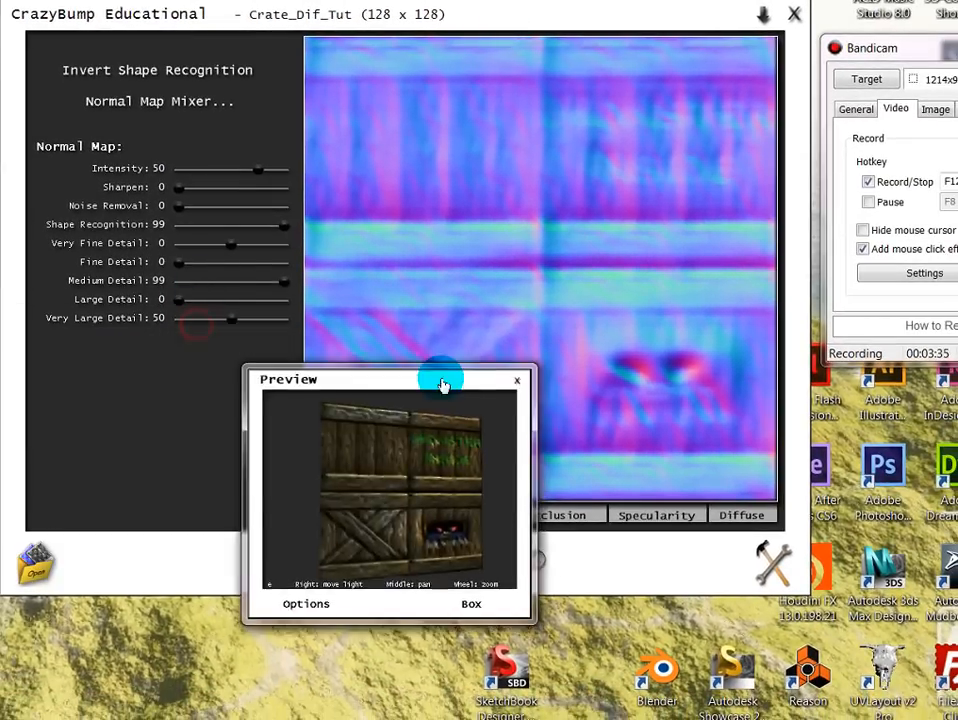
{"action": "left_click_drag", "start_coordinate": [444, 378], "coordinate": [864, 466]}
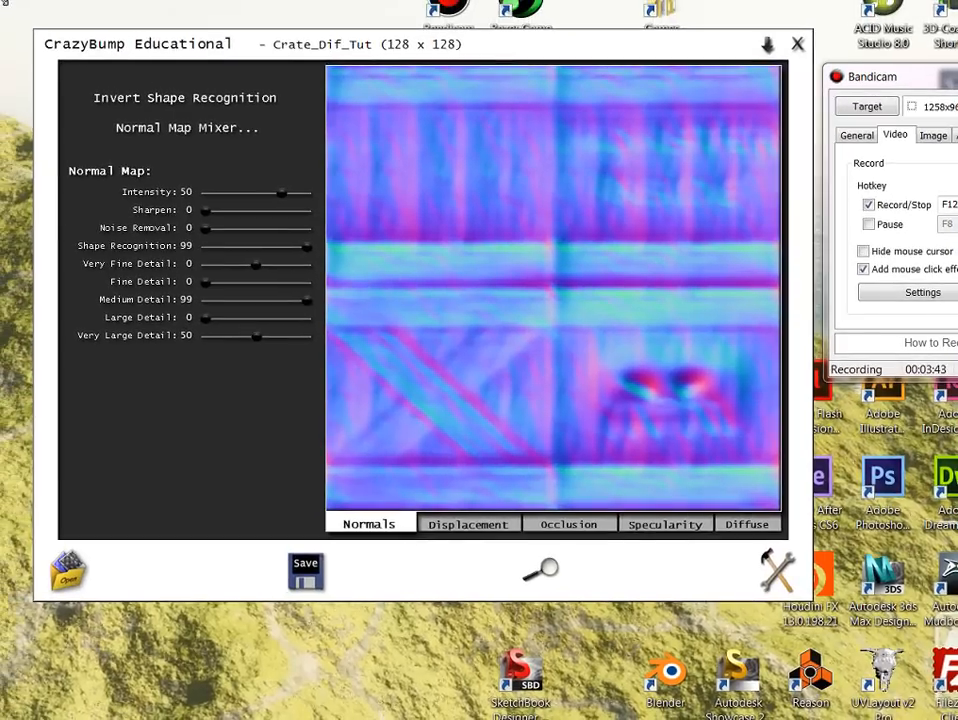
{"action": "left_click", "coordinate": [636, 568]}
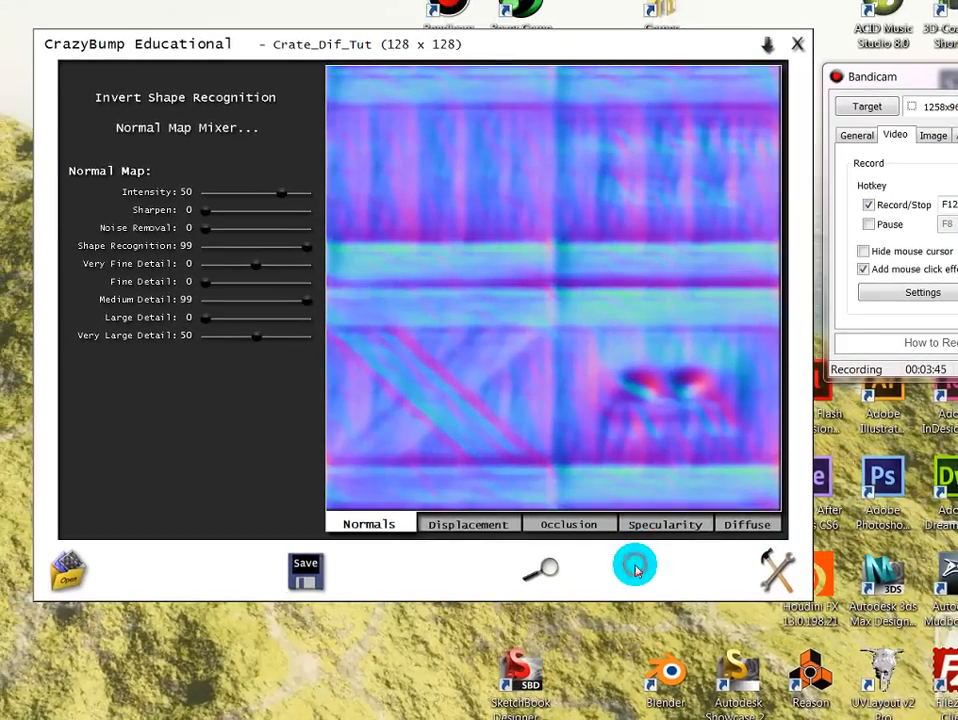
{"action": "left_click", "coordinate": [636, 568]}
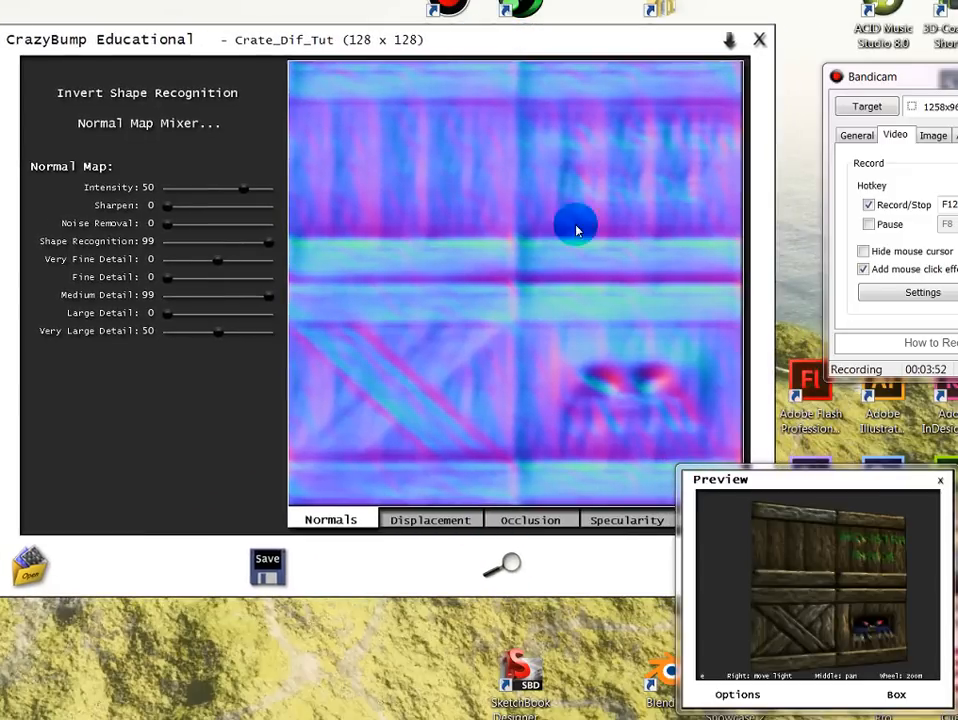
View the crate's normal, occlusion, specularity and diffuse maps in turn
{"action": "left_click", "coordinate": [430, 520]}
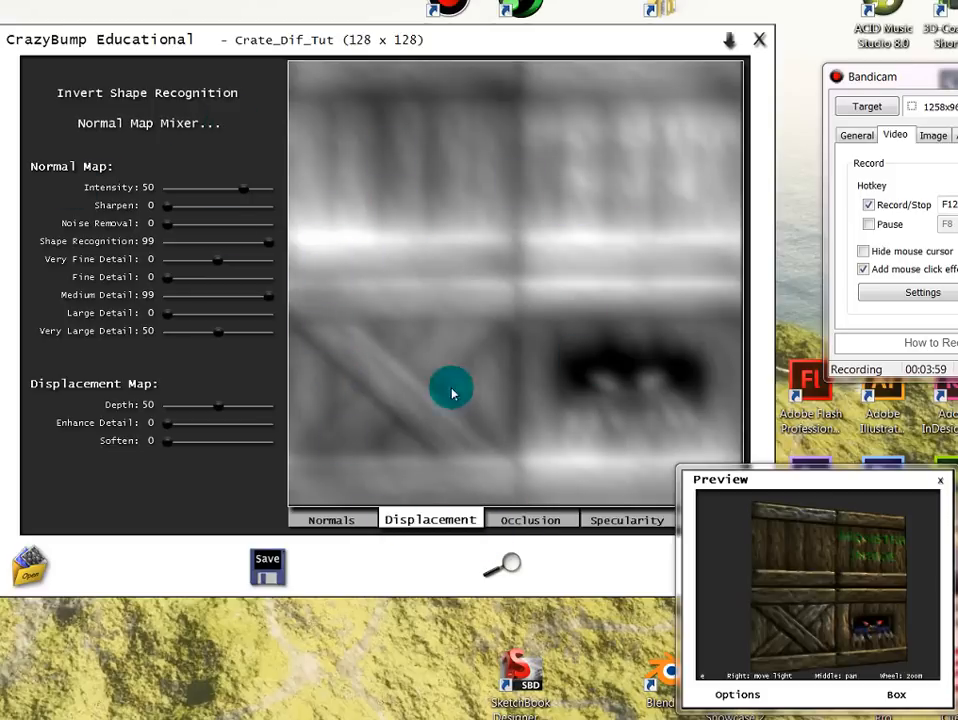
{"action": "mouse_move", "coordinate": [532, 520]}
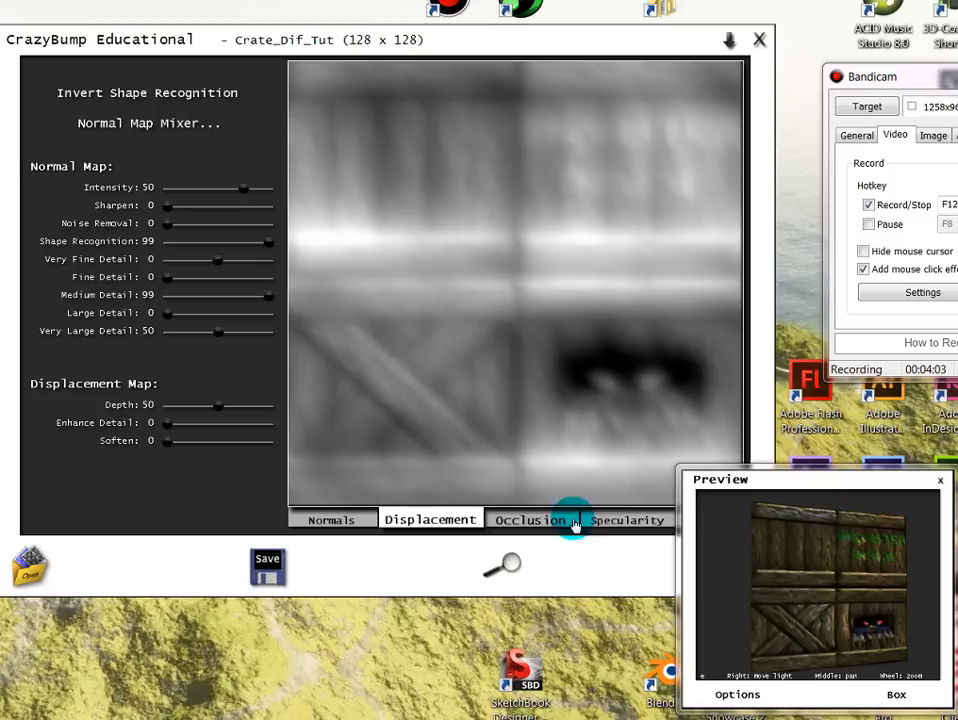
{"action": "left_click", "coordinate": [332, 520]}
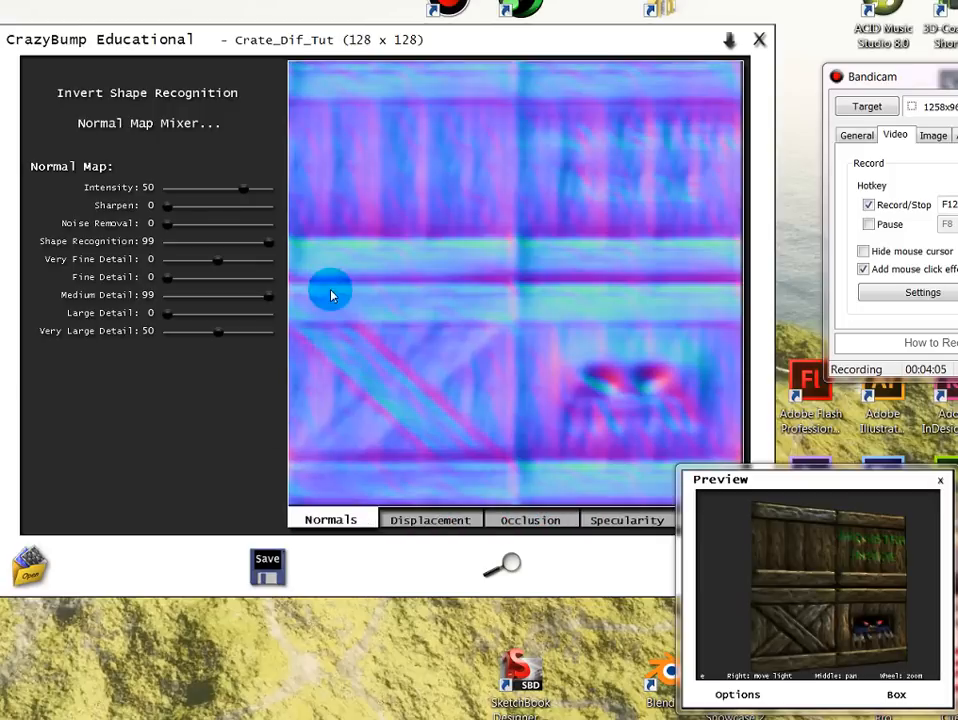
{"action": "mouse_move", "coordinate": [342, 328]}
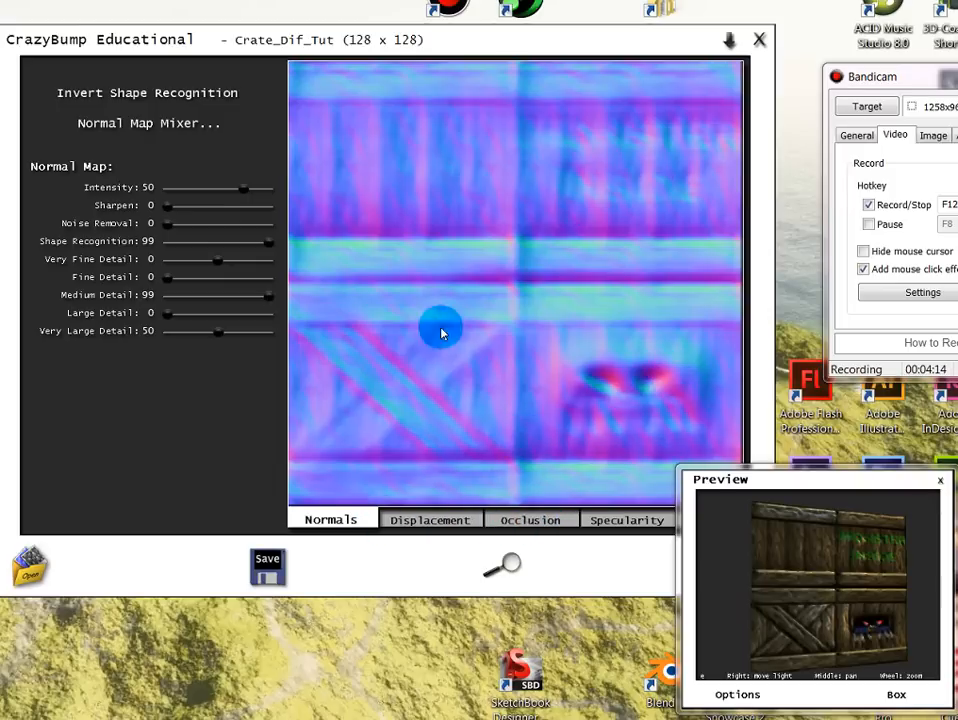
{"action": "left_click", "coordinate": [532, 520]}
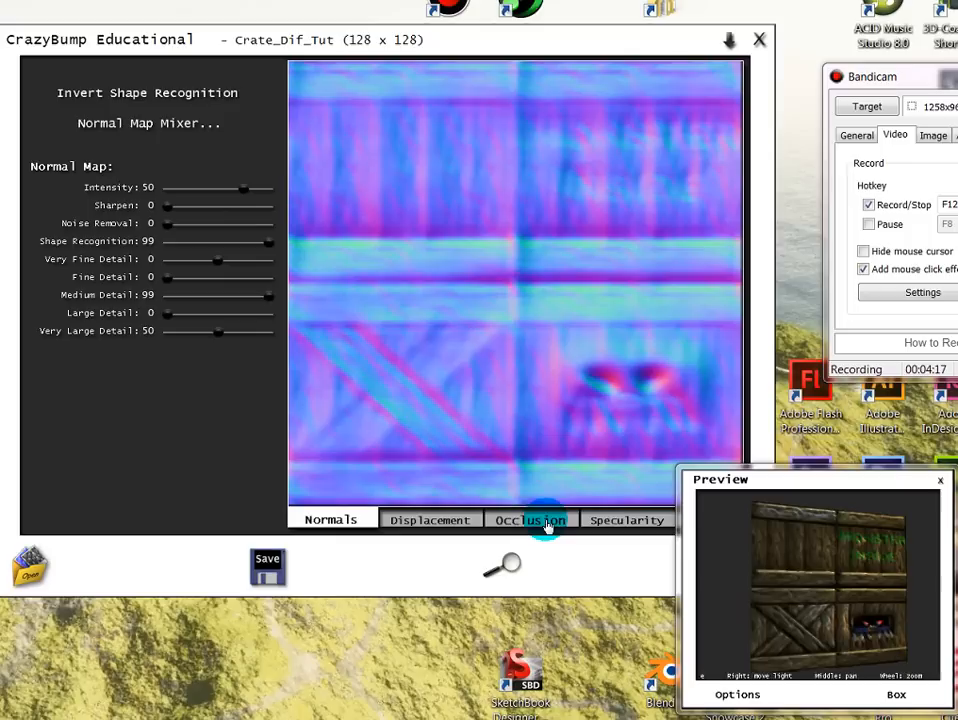
{"action": "left_click", "coordinate": [532, 520]}
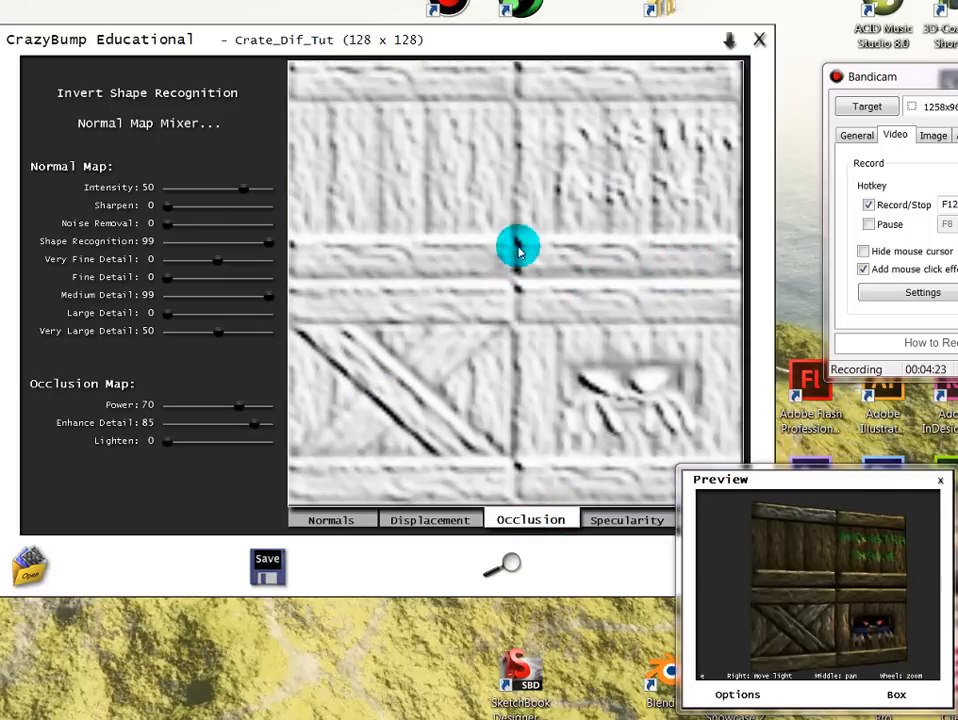
{"action": "mouse_move", "coordinate": [644, 64]}
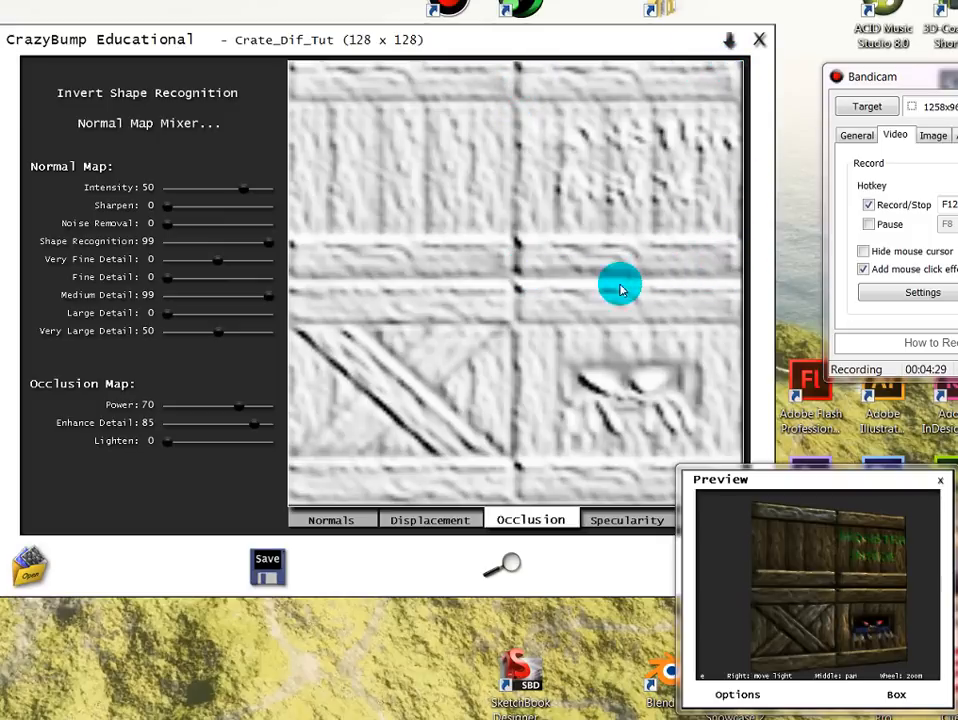
{"action": "mouse_move", "coordinate": [692, 468]}
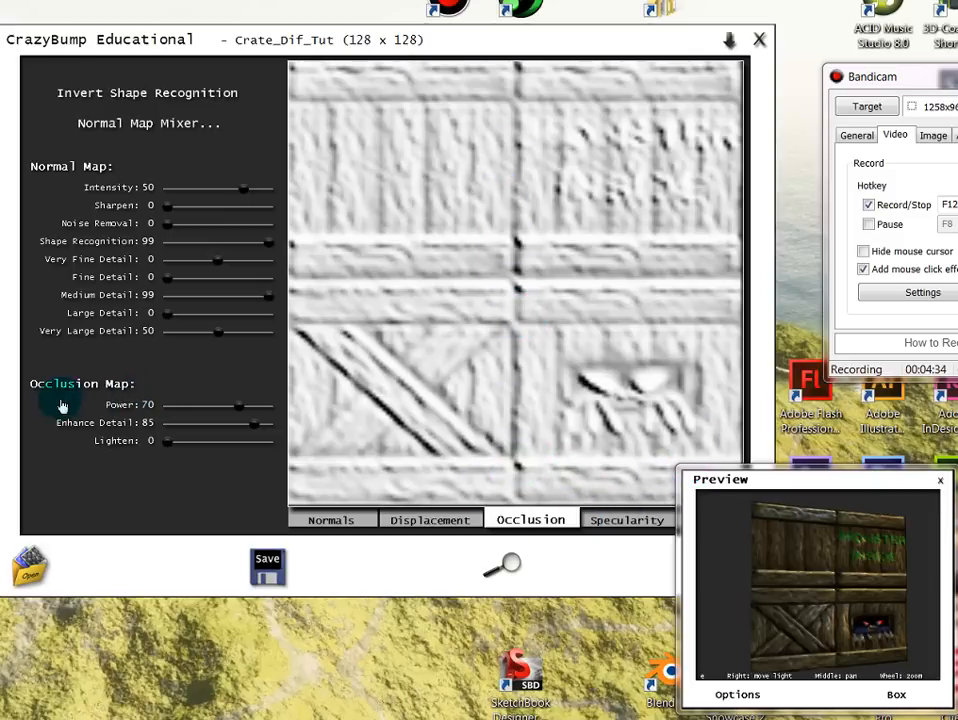
{"action": "left_click", "coordinate": [628, 520]}
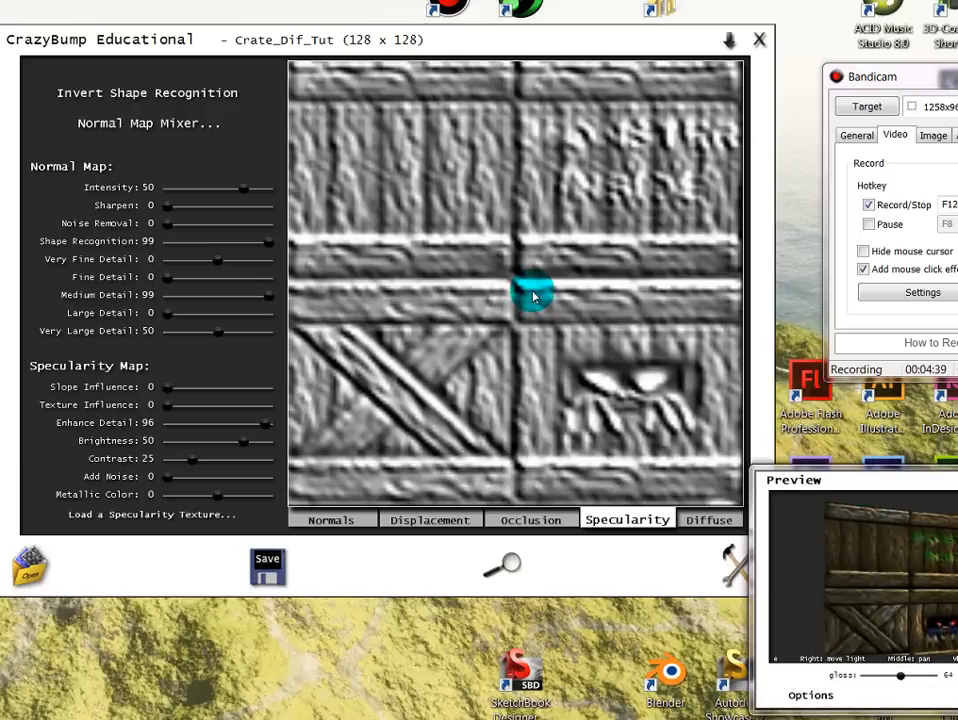
{"action": "mouse_move", "coordinate": [584, 324]}
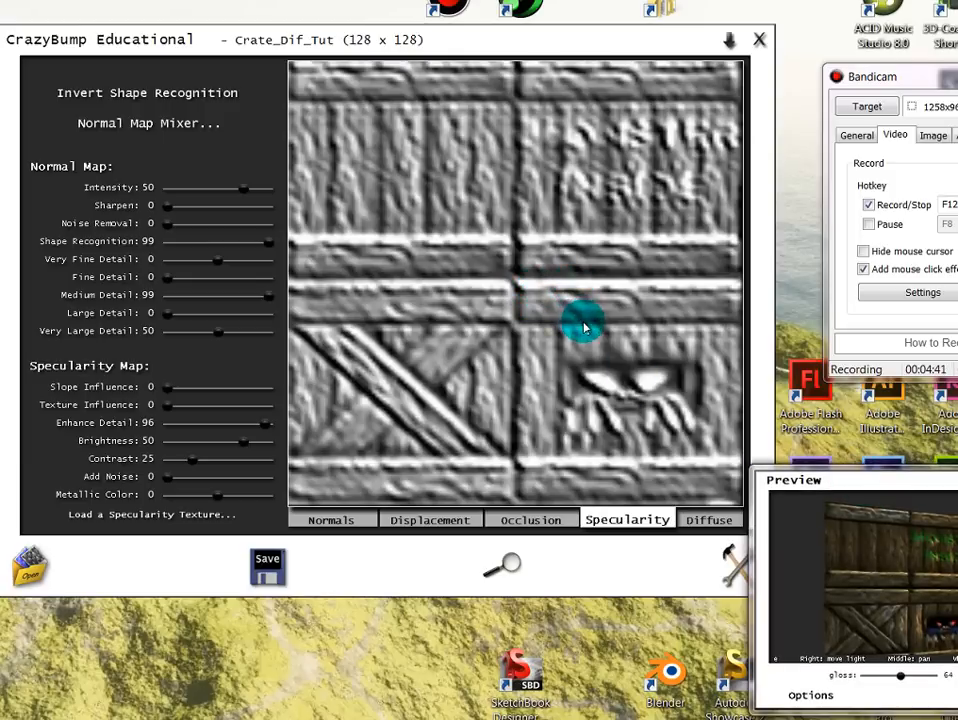
{"action": "mouse_move", "coordinate": [600, 450]}
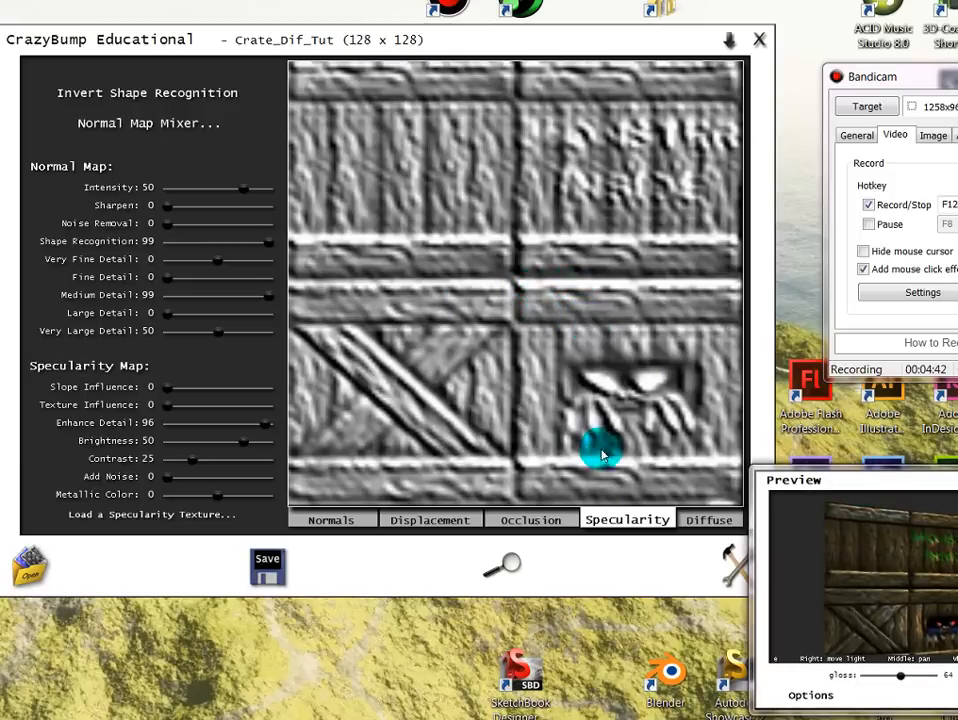
{"action": "mouse_move", "coordinate": [630, 332]}
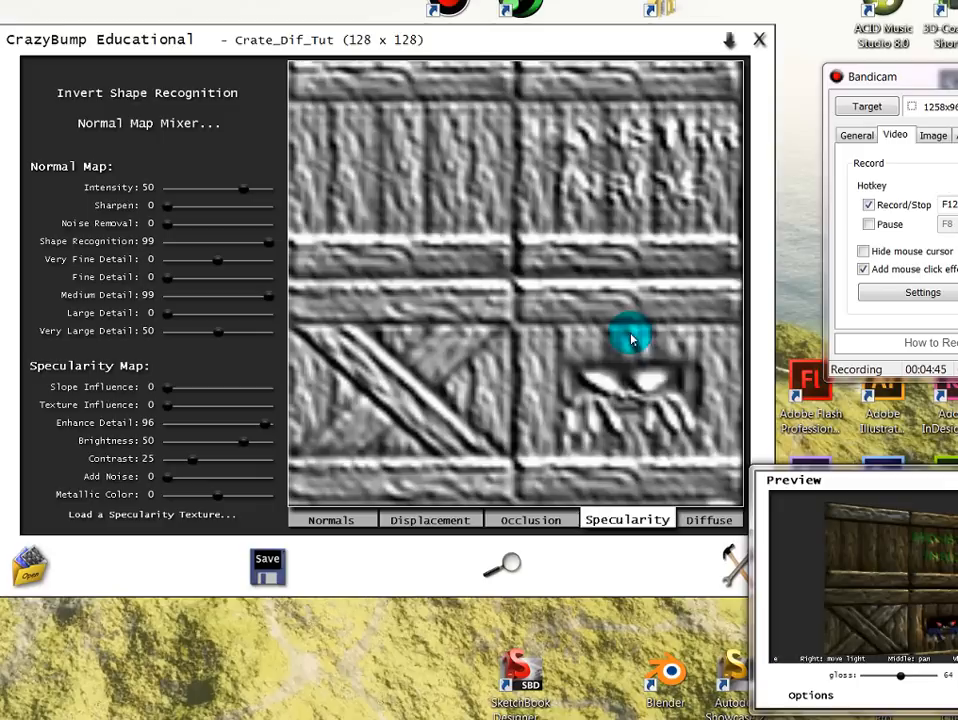
{"action": "left_click", "coordinate": [708, 520]}
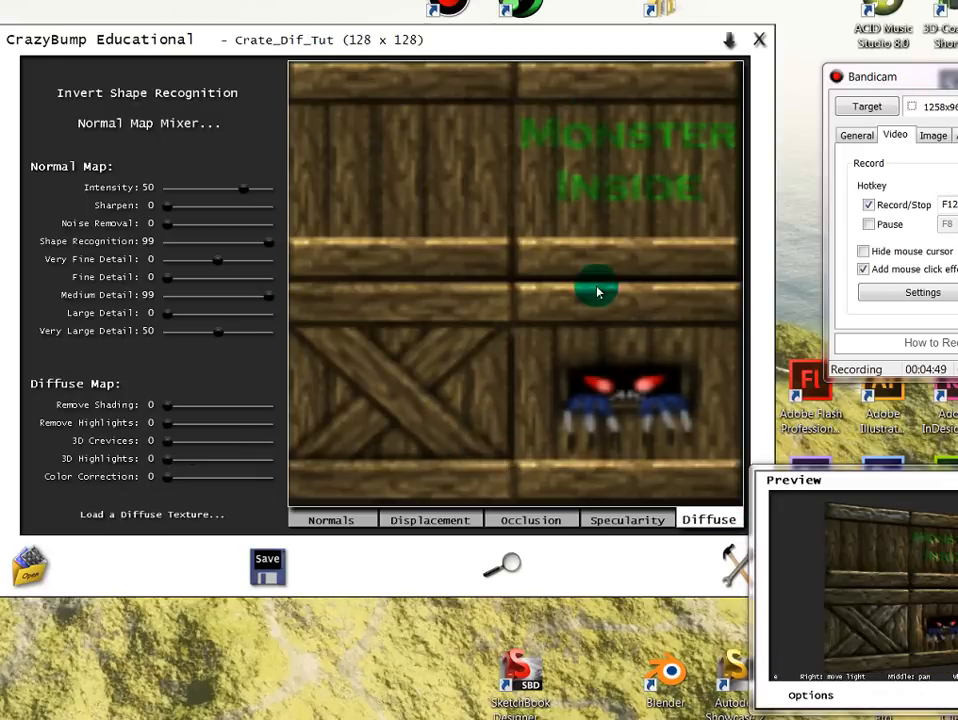
Return to the normal map with the crate box angled, raising intensity to 74 and sharpening to 39
{"action": "left_click", "coordinate": [332, 520]}
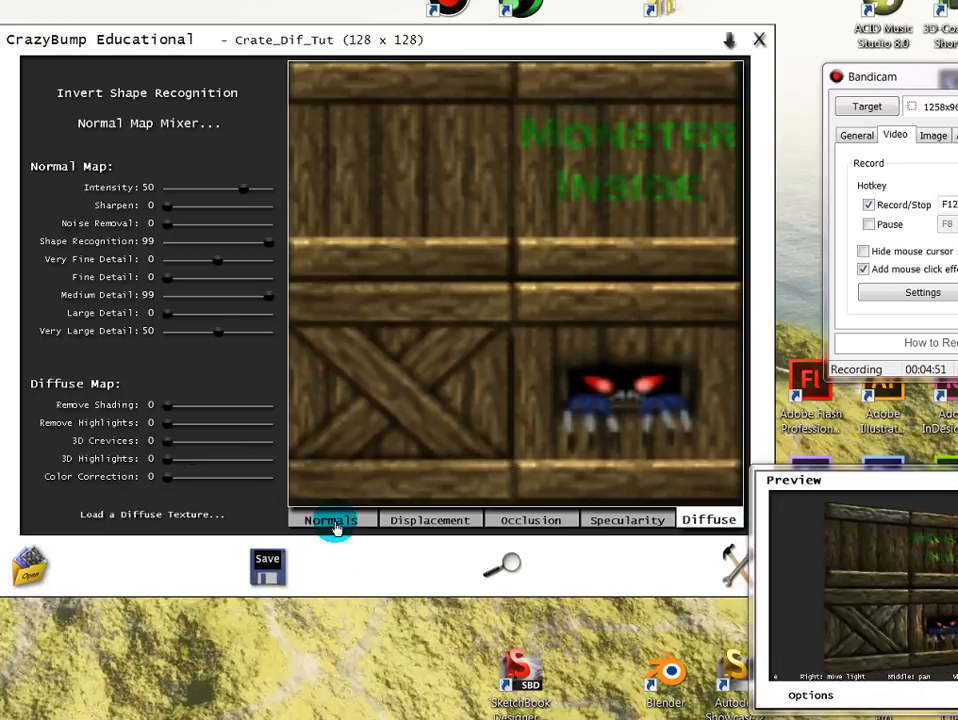
{"action": "left_click", "coordinate": [332, 520]}
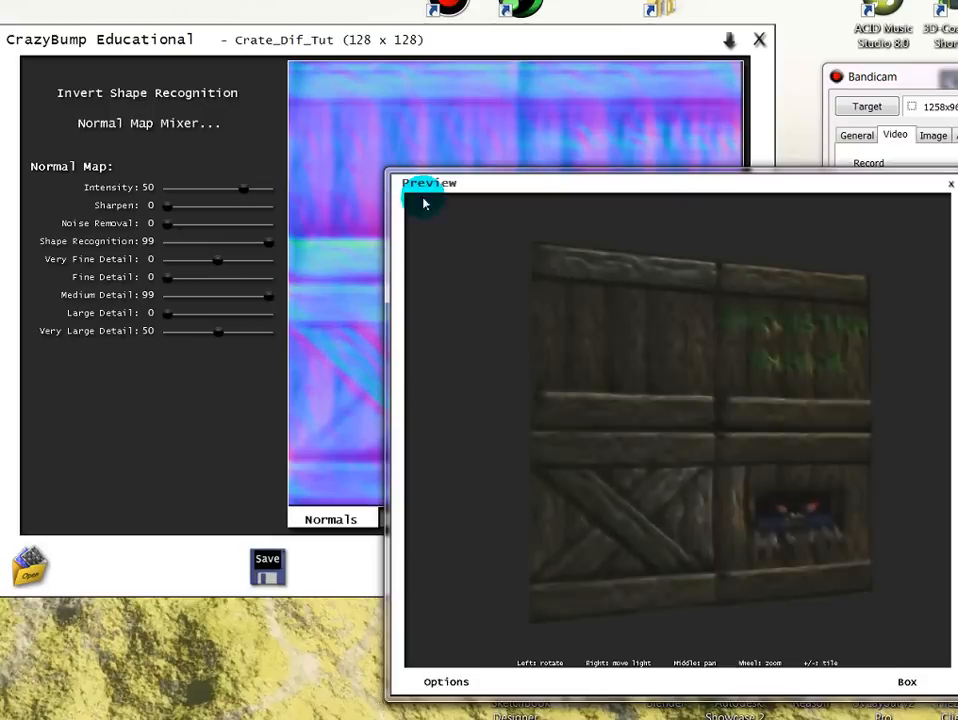
{"action": "left_click_drag", "start_coordinate": [424, 204], "coordinate": [770, 404]}
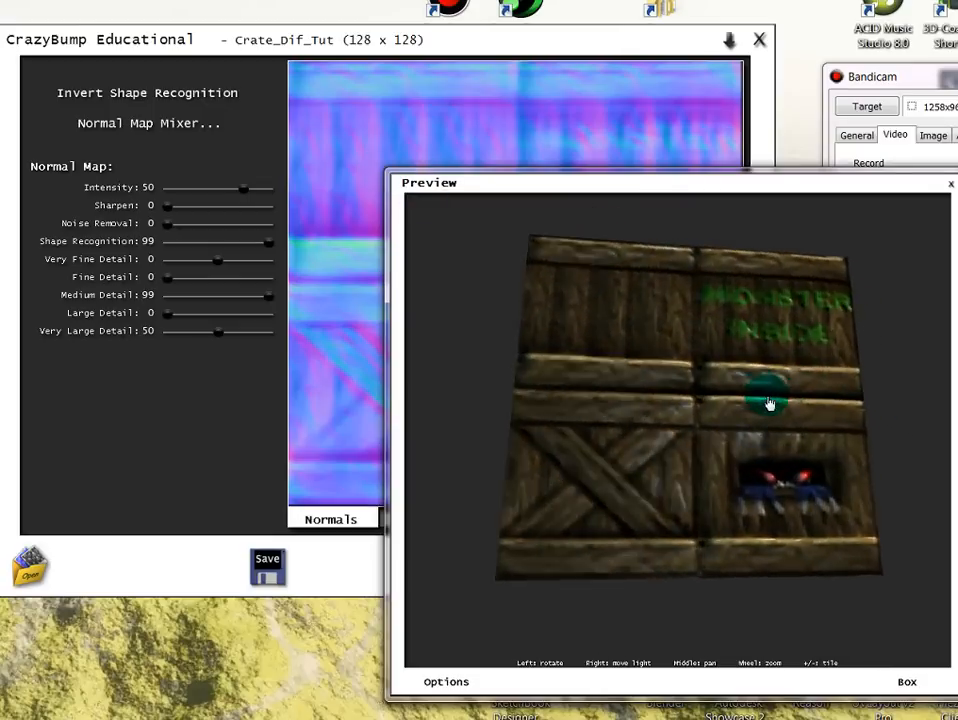
{"action": "left_click_drag", "start_coordinate": [770, 404], "coordinate": [848, 448]}
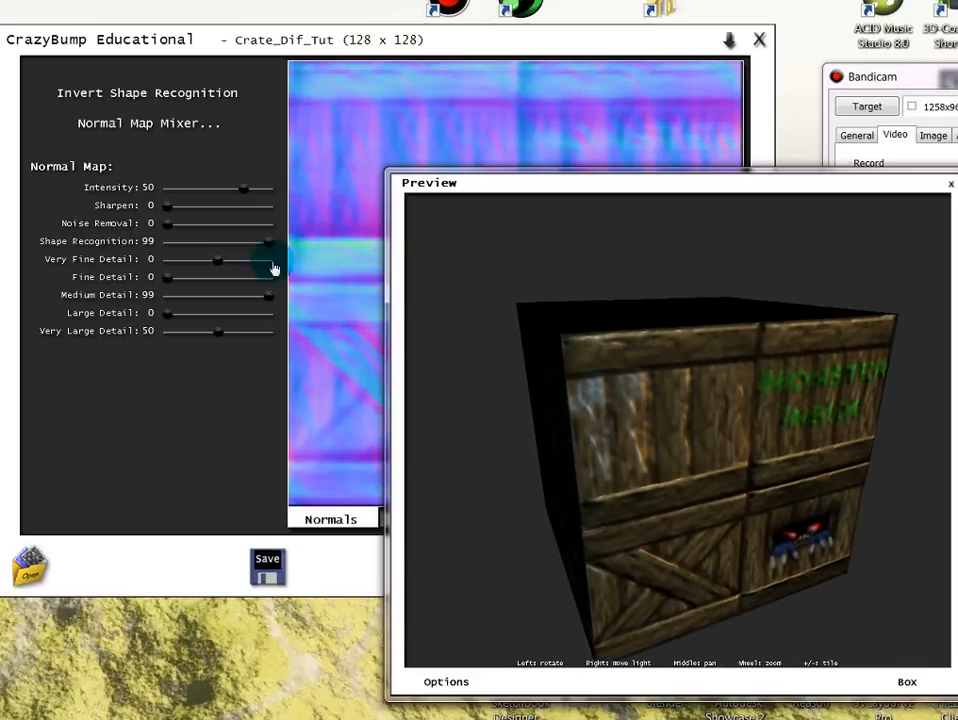
{"action": "left_click_drag", "start_coordinate": [244, 188], "coordinate": [254, 190]}
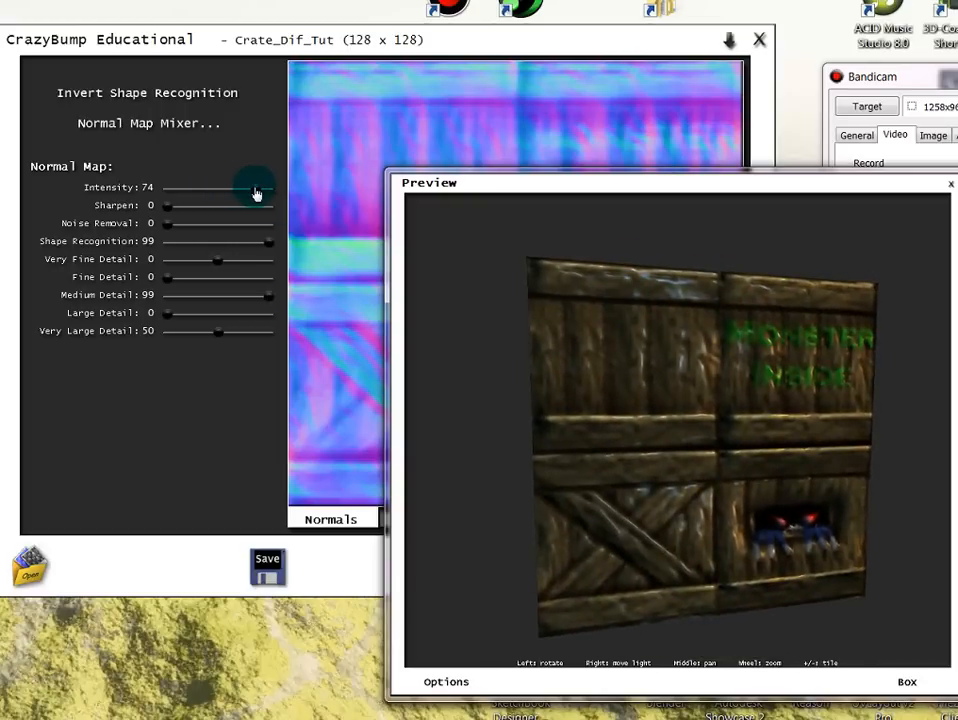
{"action": "left_click_drag", "start_coordinate": [254, 188], "coordinate": [192, 204]}
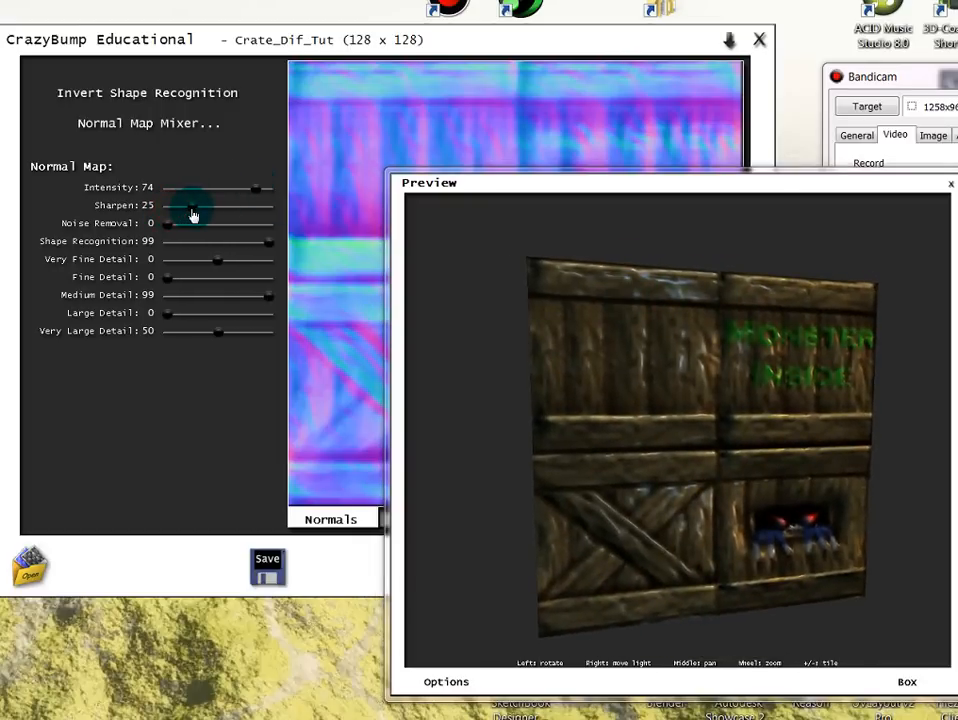
{"action": "left_click_drag", "start_coordinate": [190, 204], "coordinate": [210, 204]}
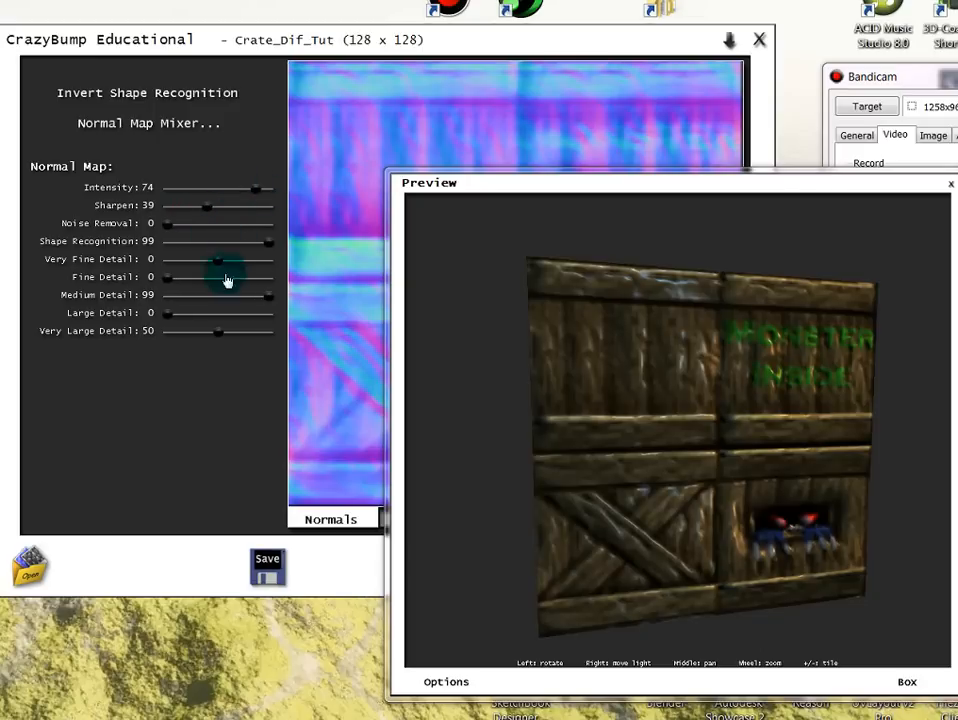
{"action": "mouse_move", "coordinate": [160, 268]}
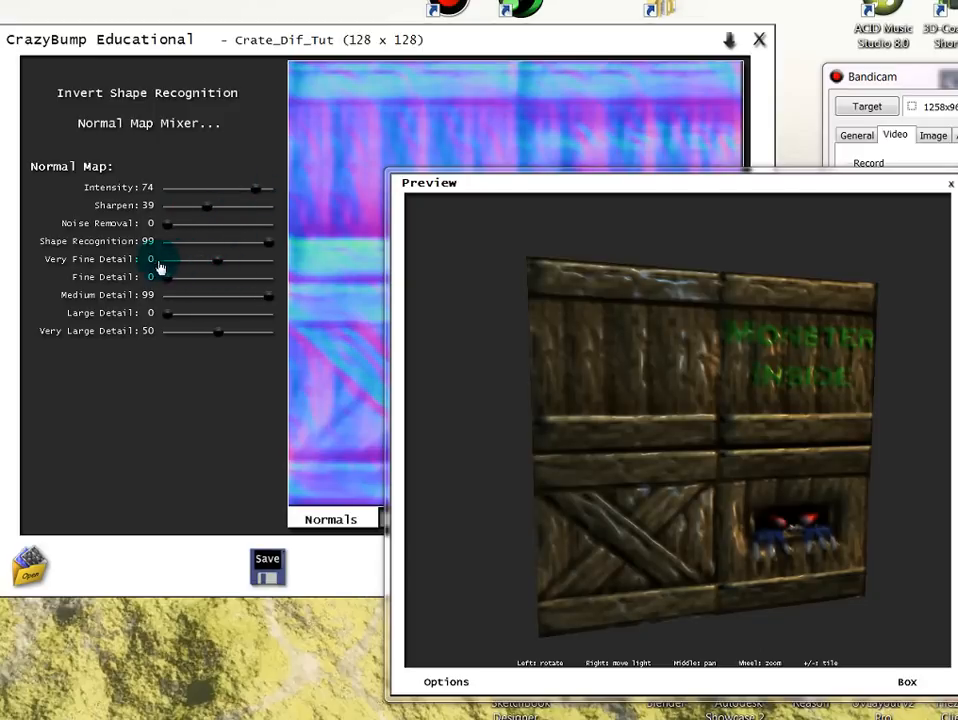
Raise very fine detail to 36, fine detail to 31, very large detail to 69, and settle intensity near 72
{"action": "left_click_drag", "start_coordinate": [164, 258], "coordinate": [240, 258]}
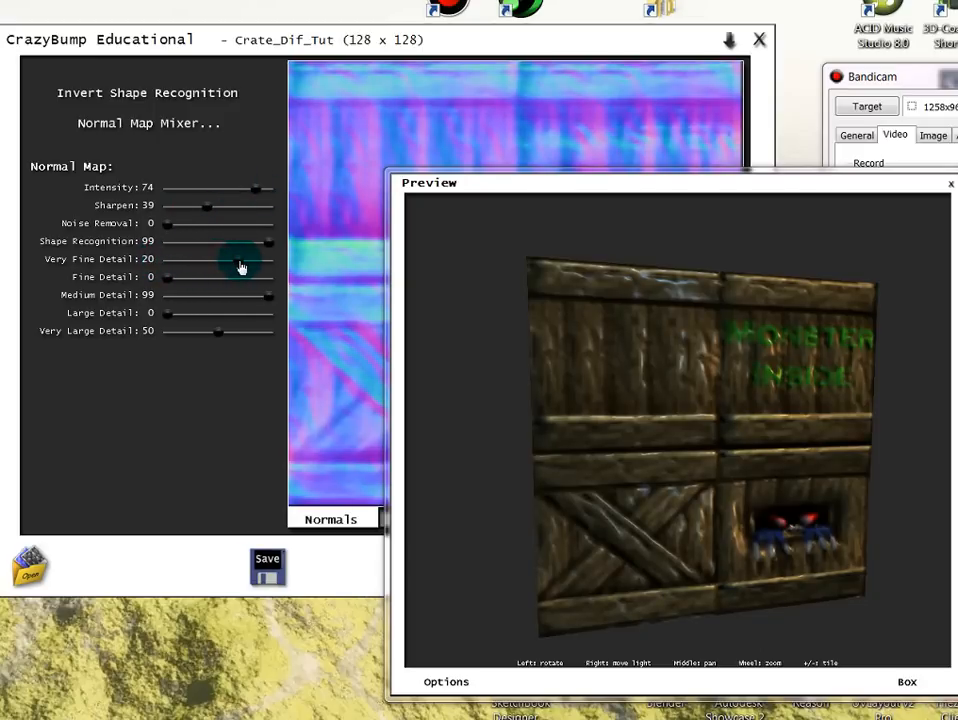
{"action": "left_click_drag", "start_coordinate": [240, 260], "coordinate": [224, 260]}
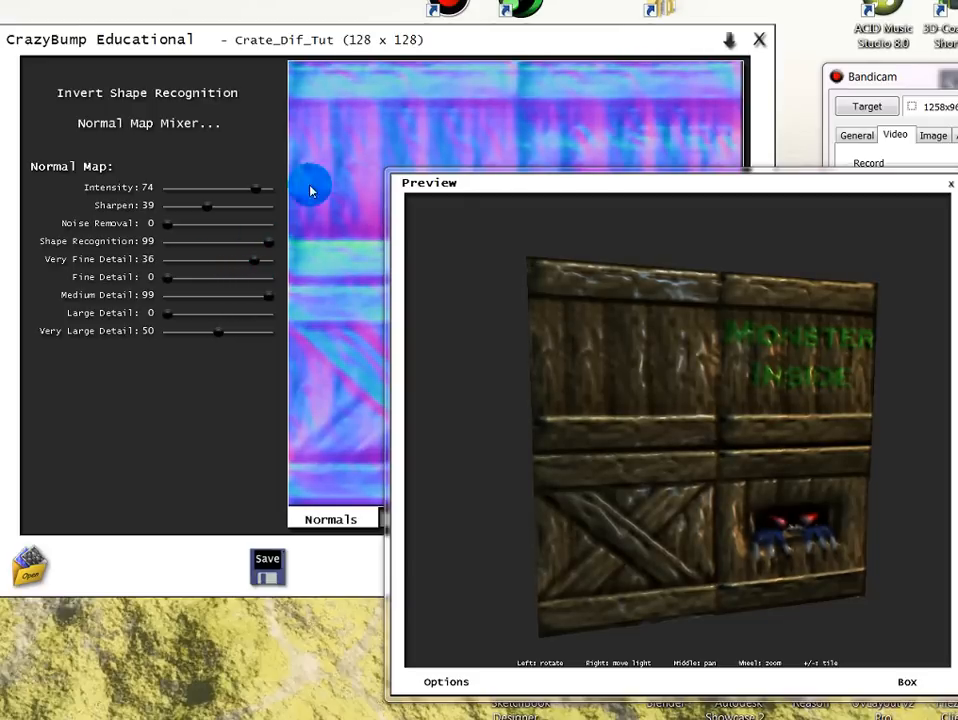
{"action": "left_click_drag", "start_coordinate": [164, 276], "coordinate": [196, 276]}
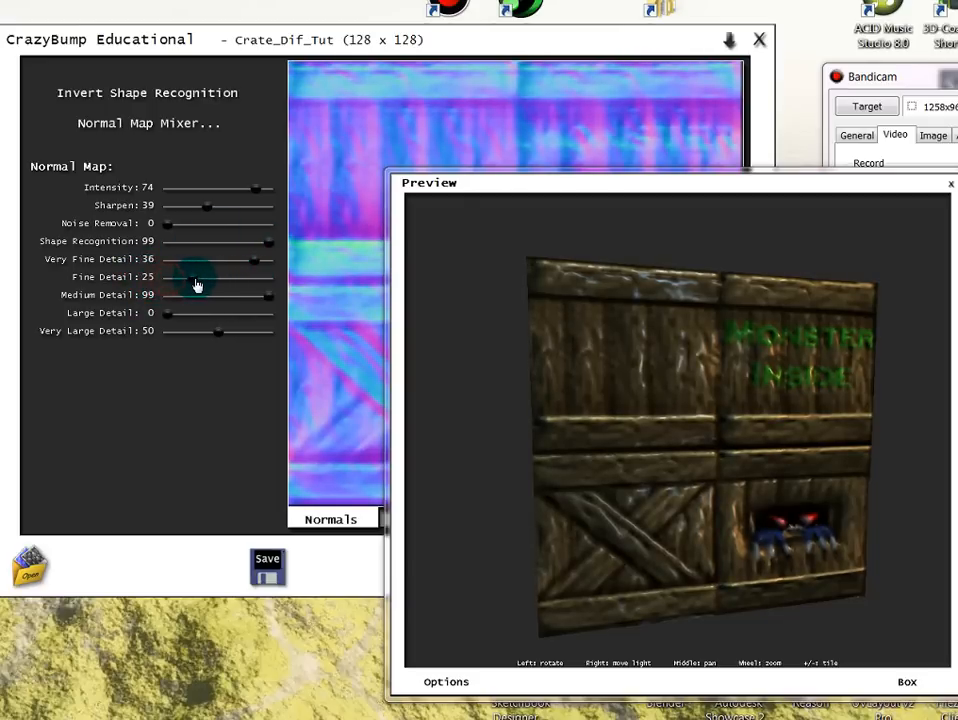
{"action": "left_click_drag", "start_coordinate": [196, 276], "coordinate": [204, 276]}
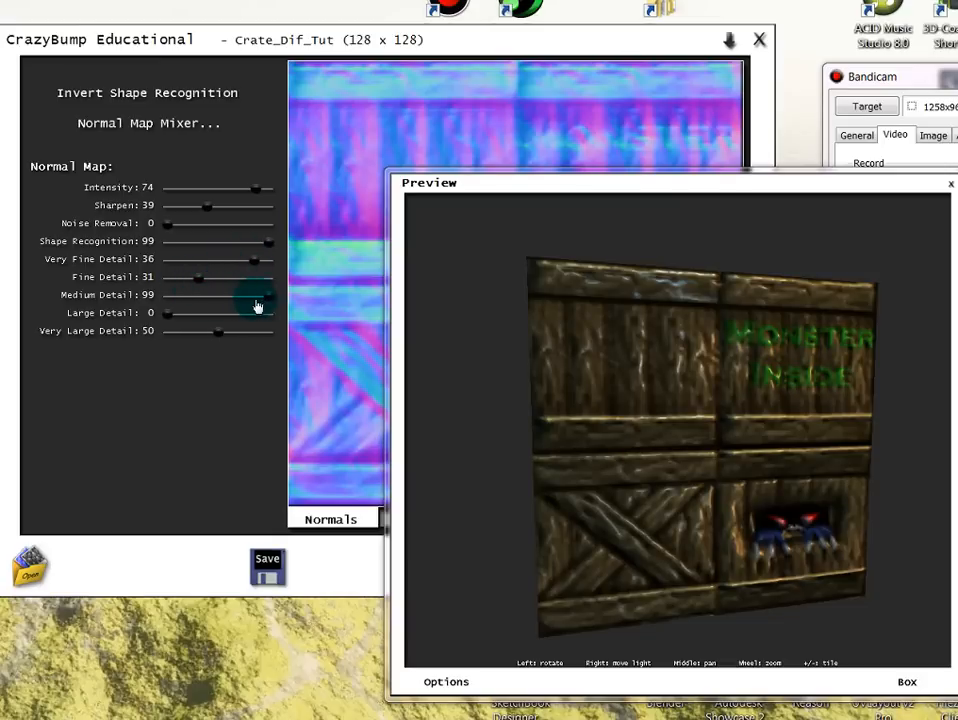
{"action": "mouse_move", "coordinate": [200, 284]}
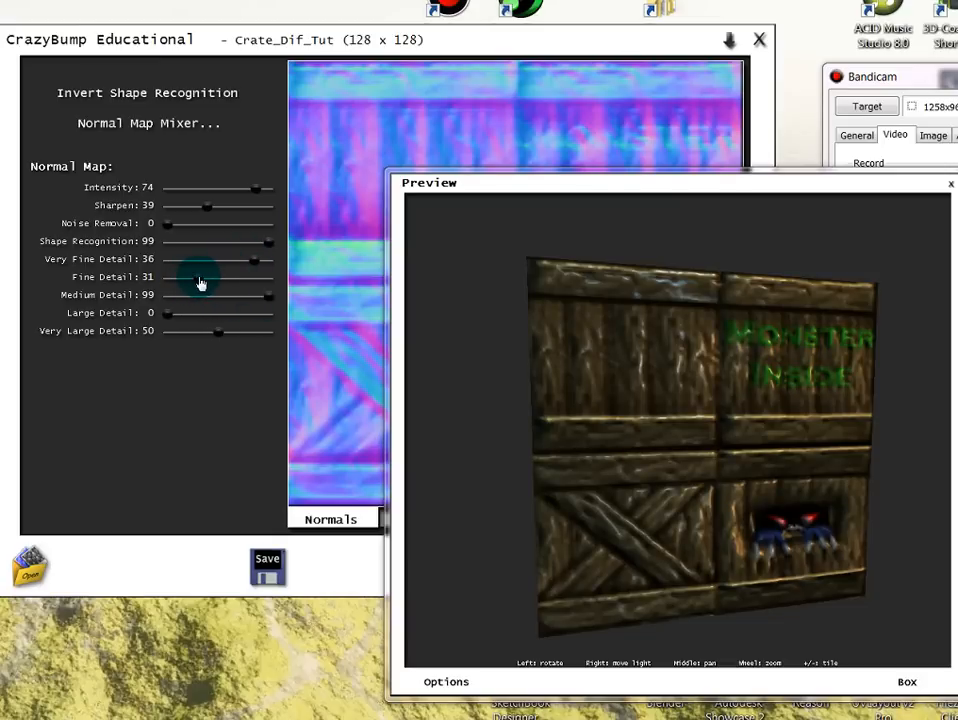
{"action": "mouse_move", "coordinate": [258, 240]}
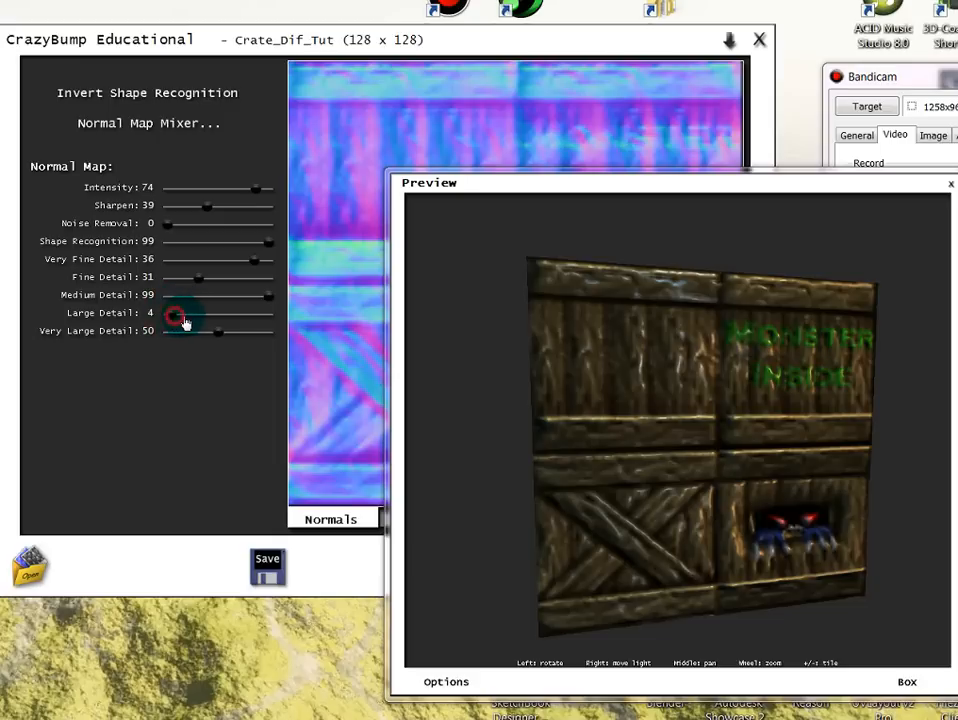
{"action": "left_click_drag", "start_coordinate": [178, 316], "coordinate": [198, 316]}
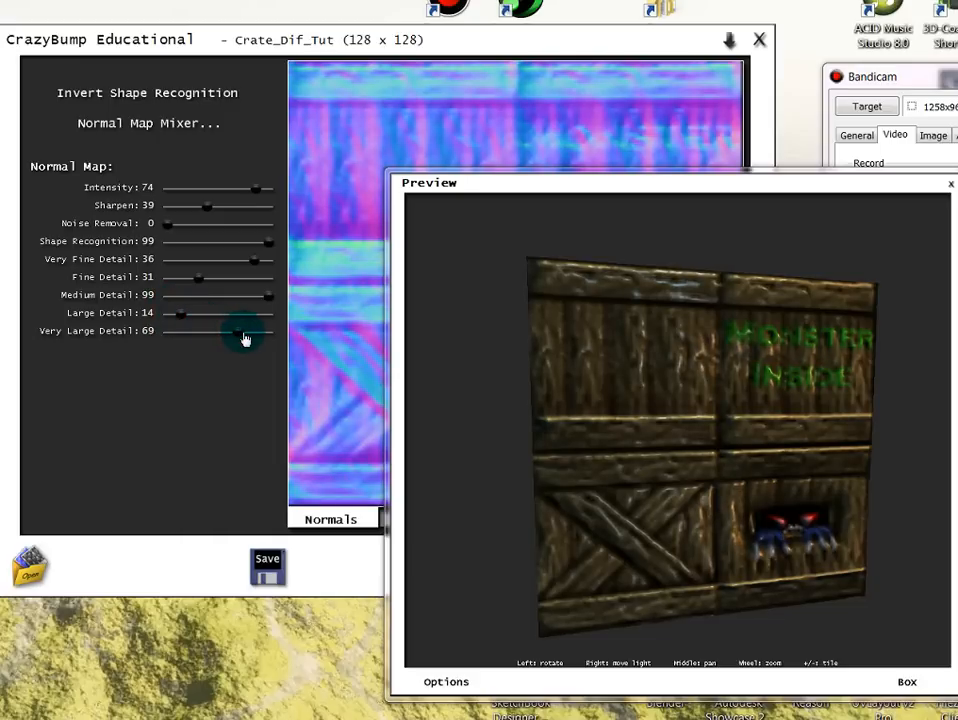
{"action": "left_click_drag", "start_coordinate": [244, 336], "coordinate": [230, 332]}
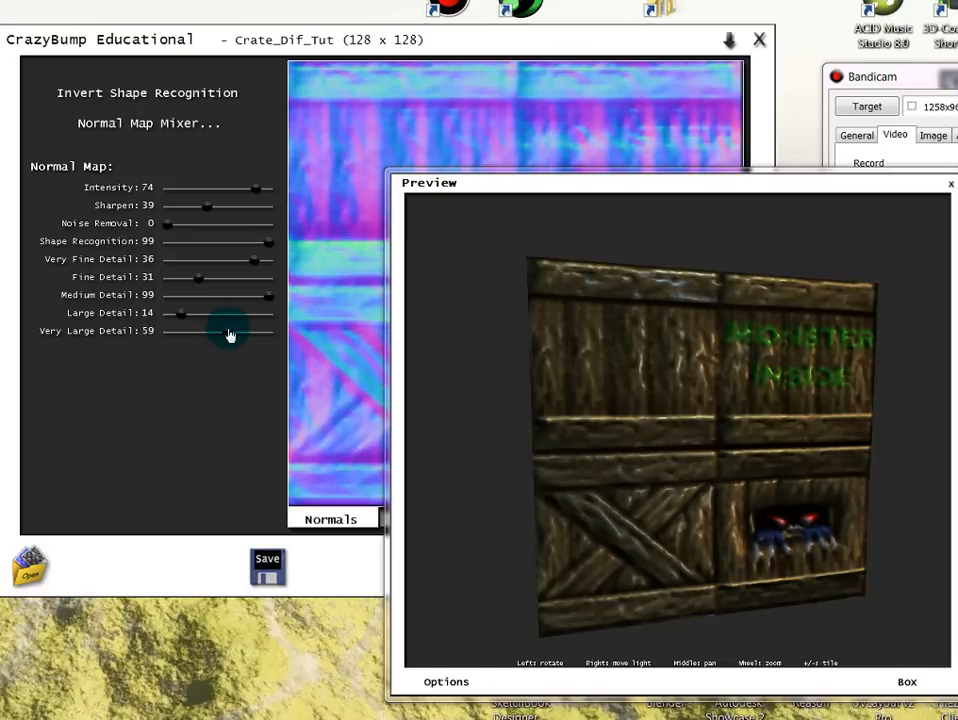
{"action": "left_click_drag", "start_coordinate": [244, 188], "coordinate": [244, 188]}
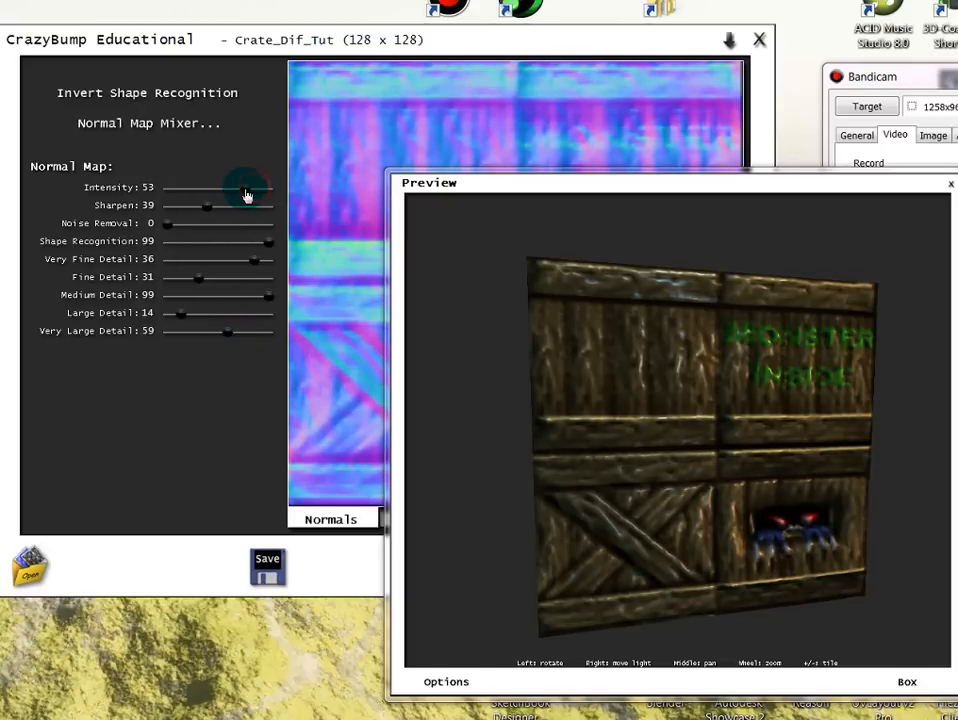
{"action": "left_click_drag", "start_coordinate": [244, 188], "coordinate": [258, 188]}
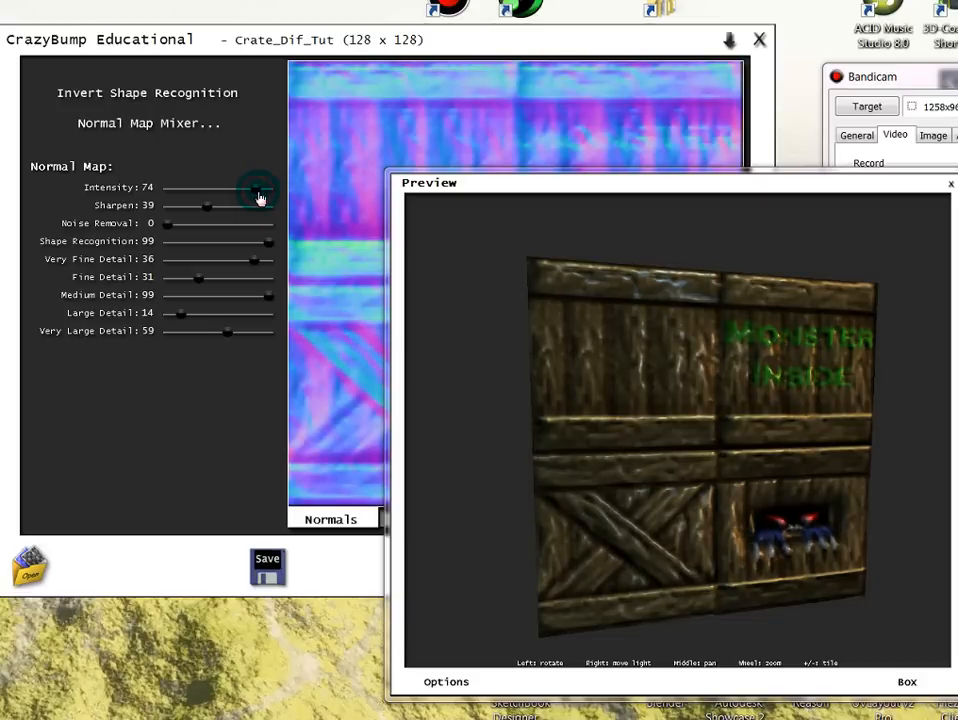
{"action": "left_click_drag", "start_coordinate": [258, 188], "coordinate": [248, 188]}
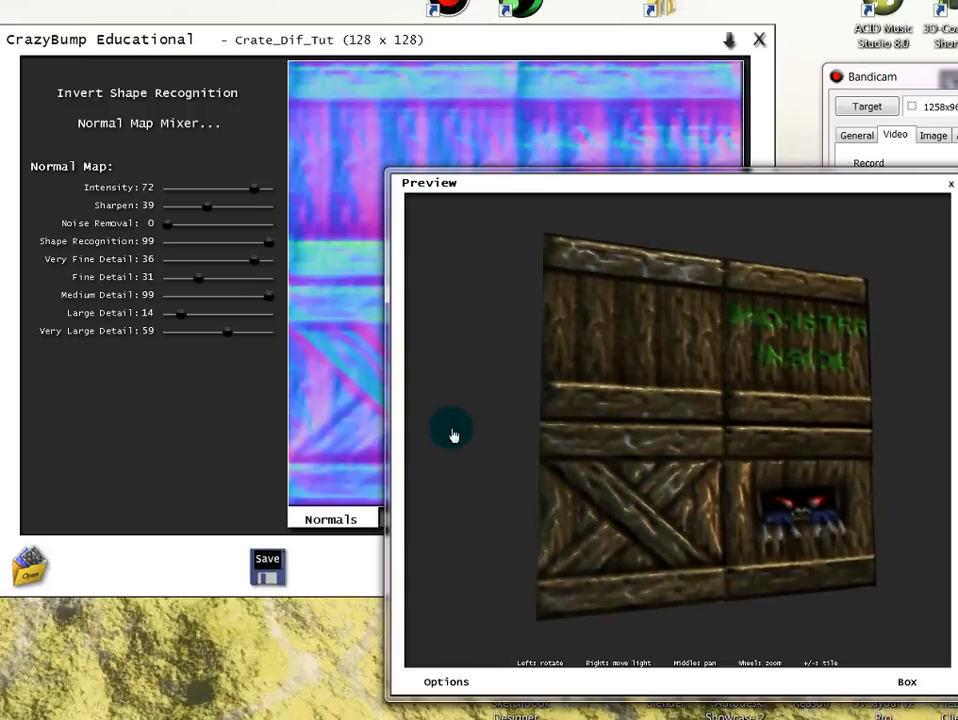
Rotate the crate box once and move the preview aside to uncover the map views
{"action": "left_click_drag", "start_coordinate": [452, 436], "coordinate": [628, 192]}
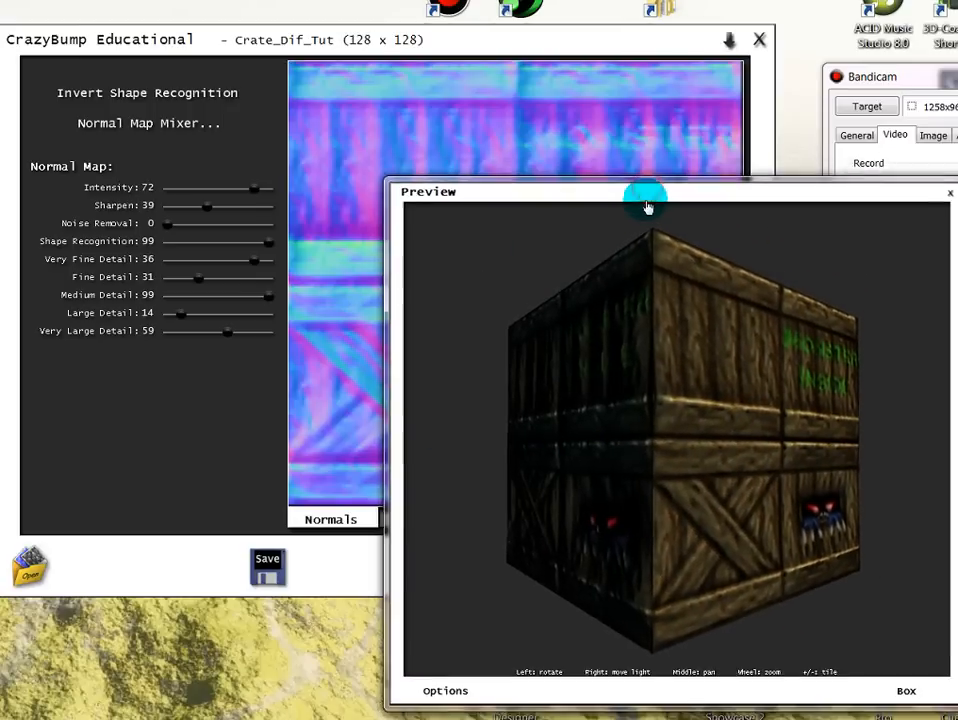
{"action": "left_click_drag", "start_coordinate": [644, 196], "coordinate": [668, 180]}
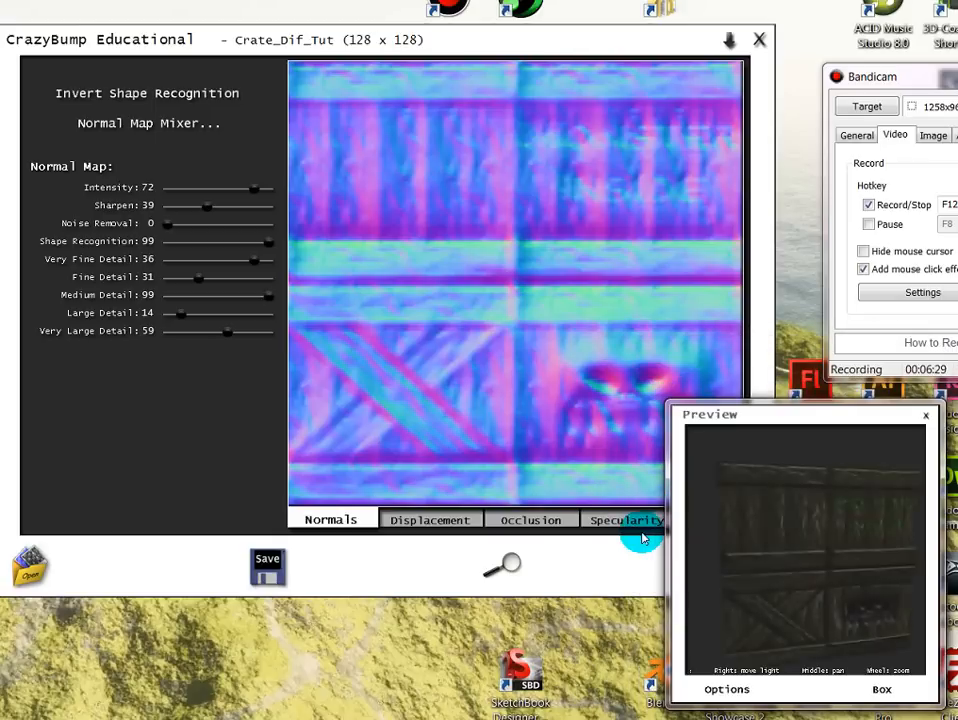
Tune the specularity map to enhance detail 96, contrast 30 and brightness 13, checked on the crate box
{"action": "left_click", "coordinate": [624, 520]}
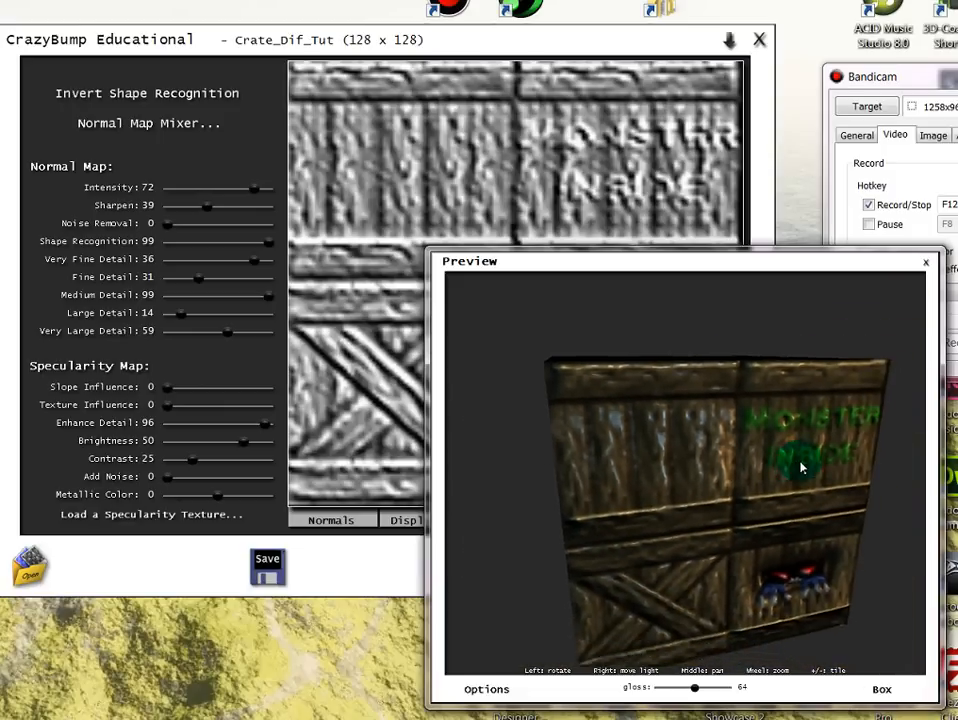
{"action": "left_click_drag", "start_coordinate": [800, 468], "coordinate": [744, 488]}
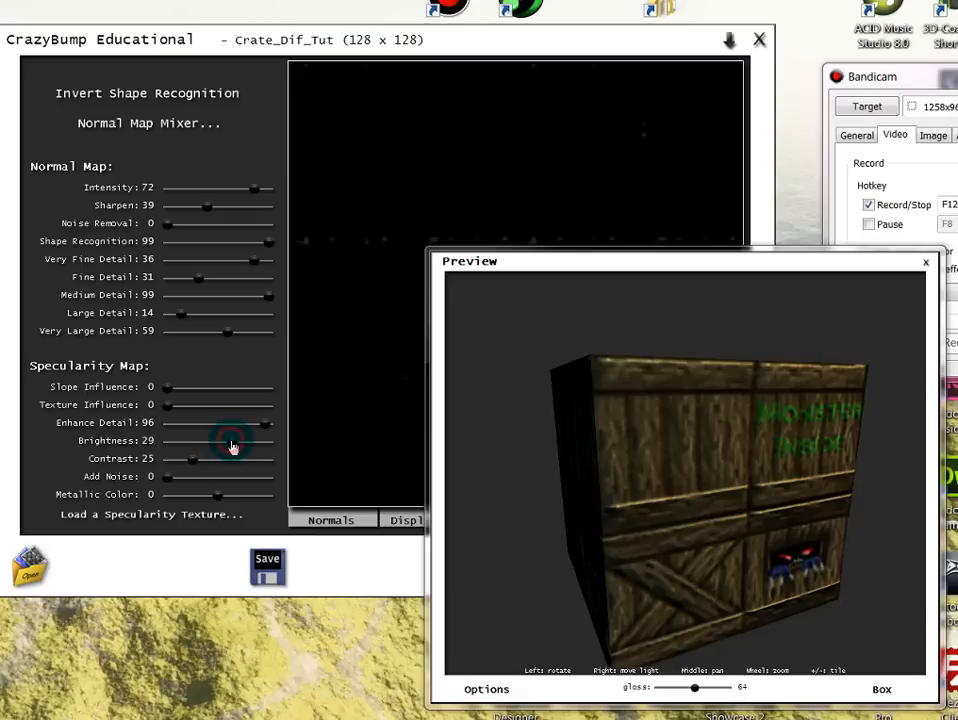
{"action": "left_click_drag", "start_coordinate": [244, 440], "coordinate": [230, 440]}
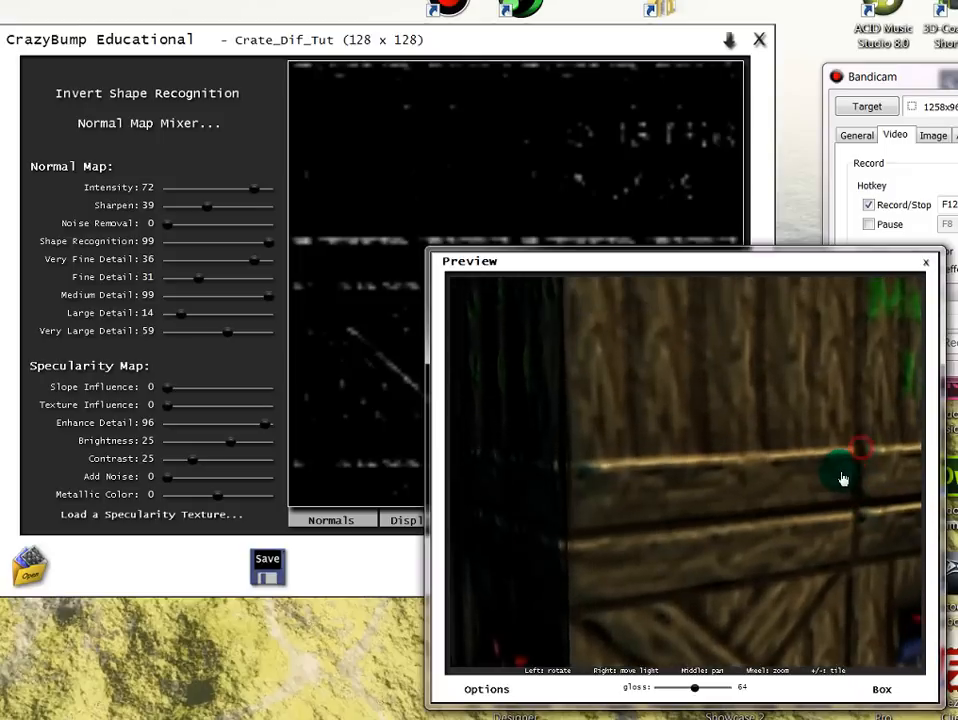
{"action": "left_click_drag", "start_coordinate": [844, 478], "coordinate": [860, 516]}
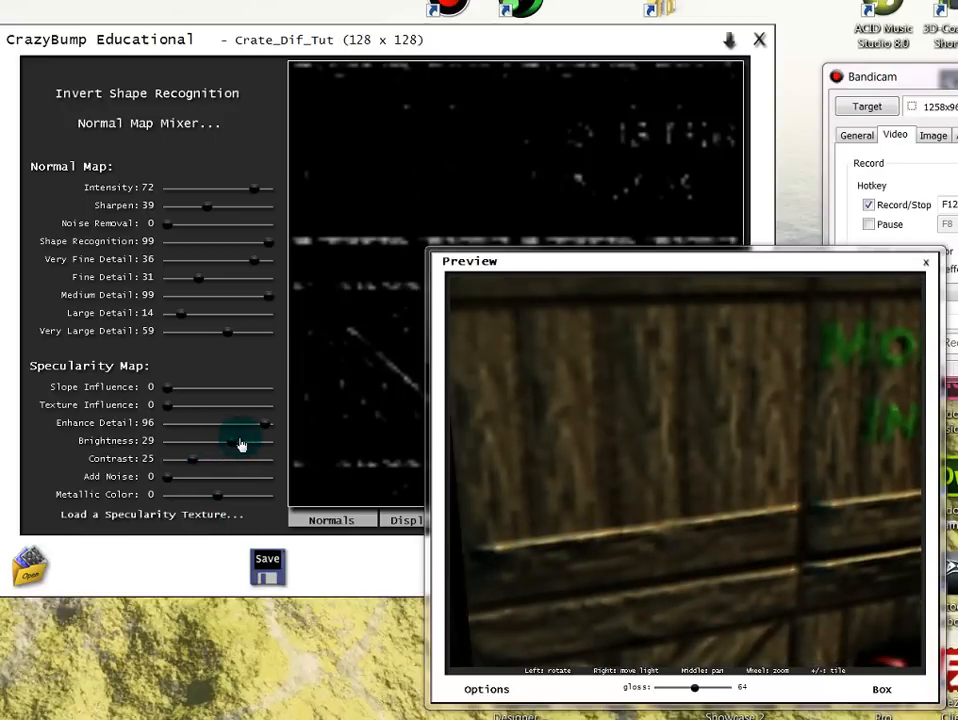
{"action": "left_click_drag", "start_coordinate": [230, 440], "coordinate": [244, 440]}
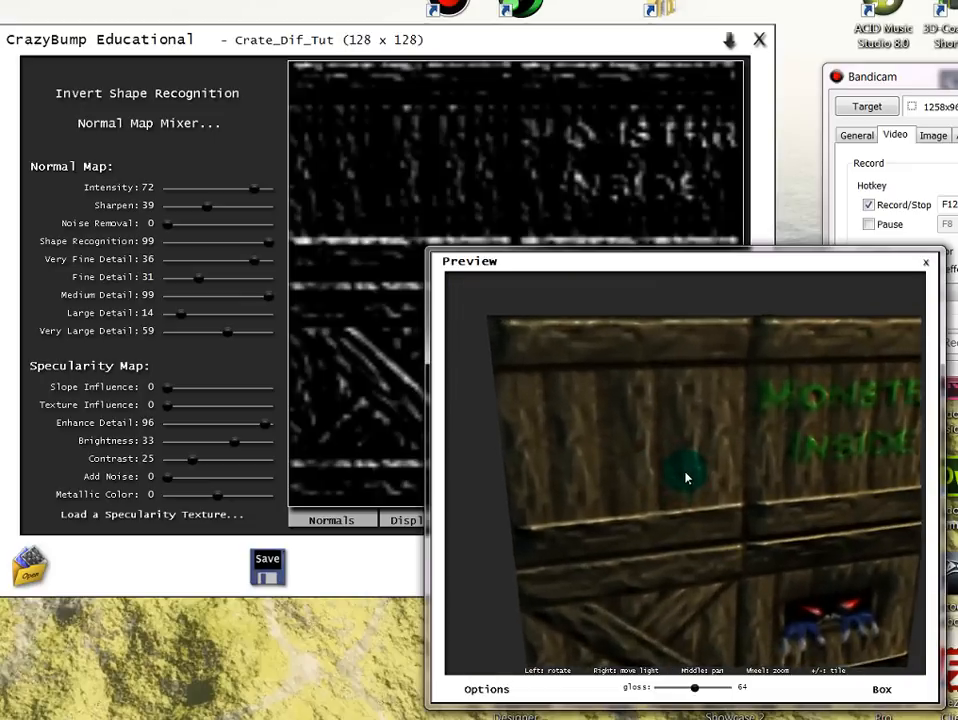
{"action": "left_click_drag", "start_coordinate": [688, 476], "coordinate": [790, 420]}
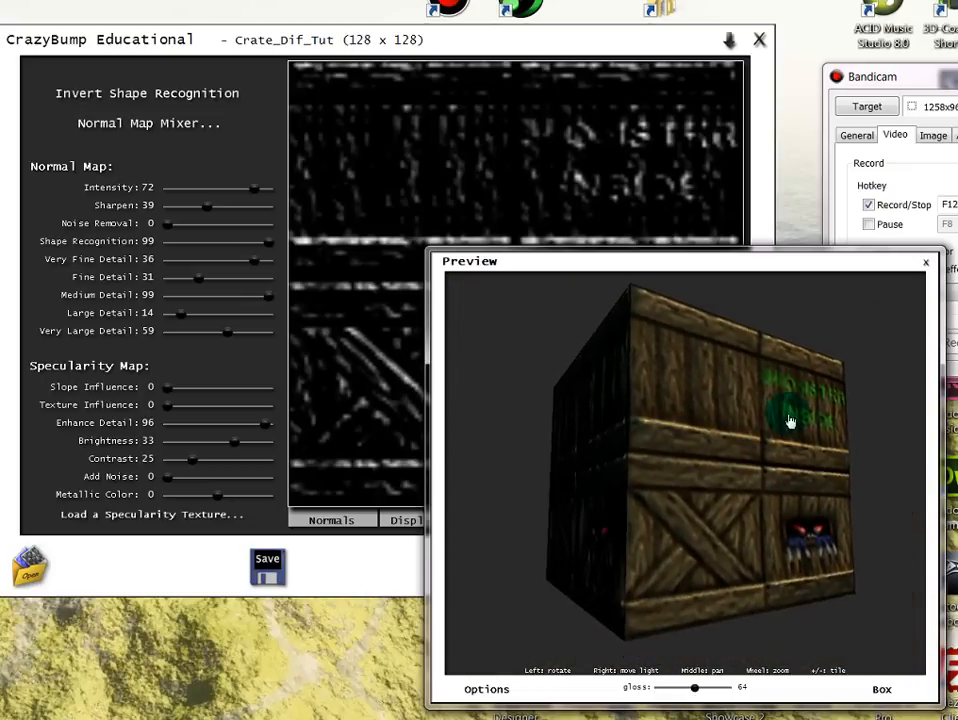
{"action": "left_click_drag", "start_coordinate": [790, 420], "coordinate": [664, 460]}
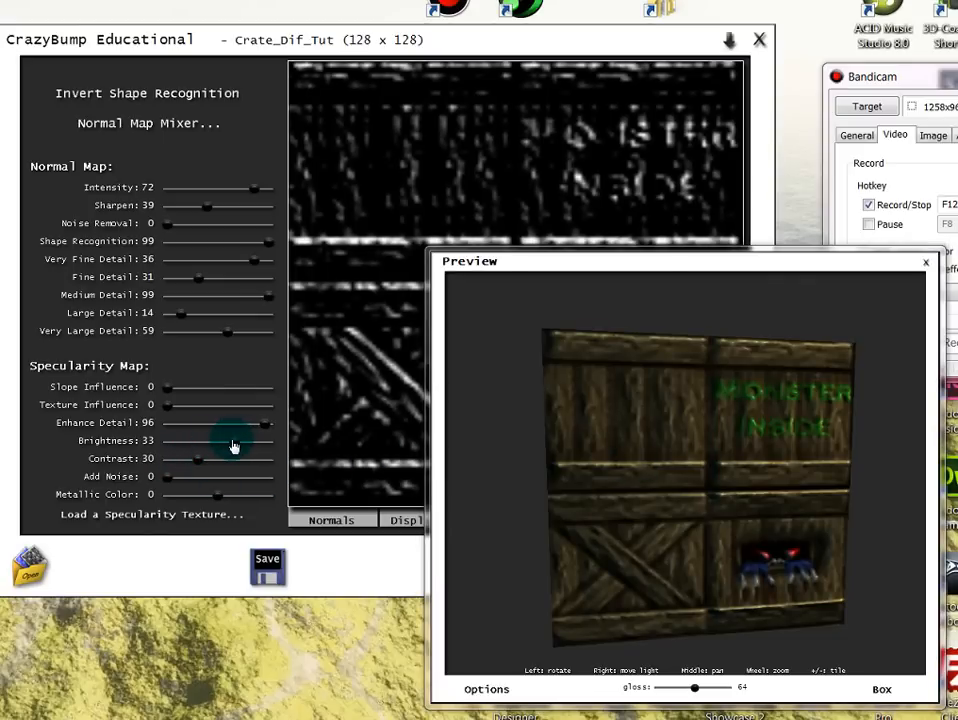
{"action": "left_click_drag", "start_coordinate": [236, 440], "coordinate": [220, 440]}
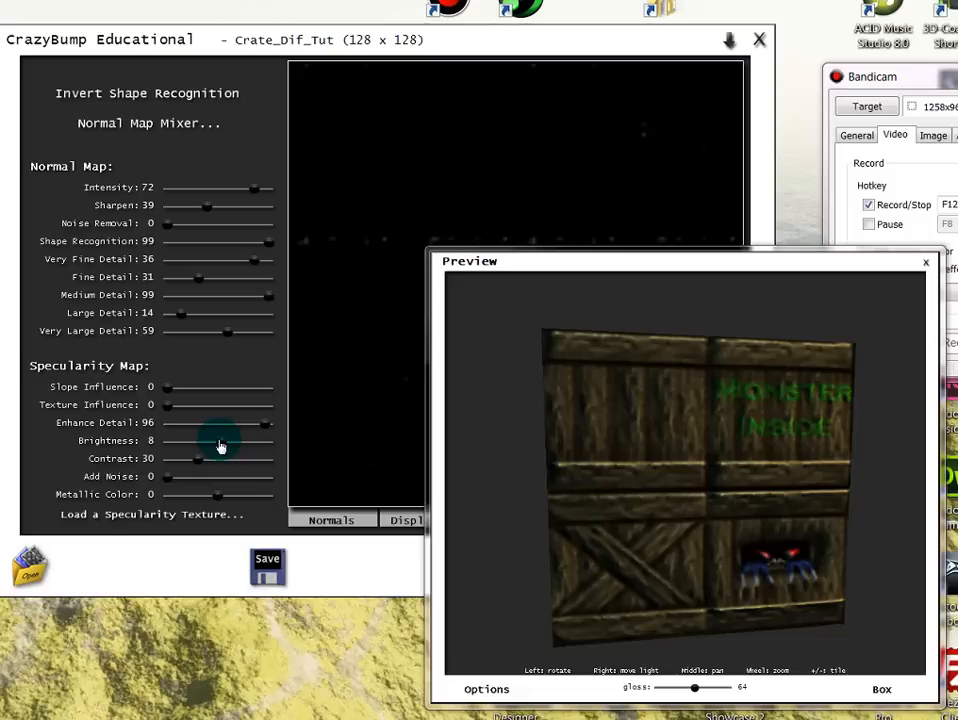
{"action": "left_click_drag", "start_coordinate": [220, 440], "coordinate": [228, 440]}
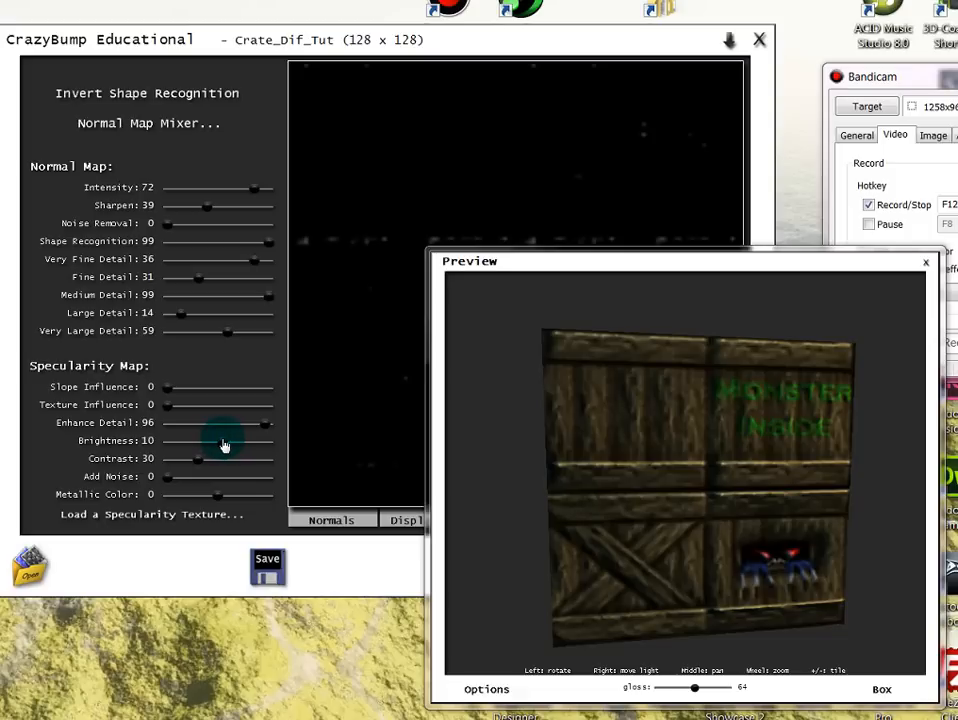
{"action": "left_click_drag", "start_coordinate": [200, 440], "coordinate": [230, 440]}
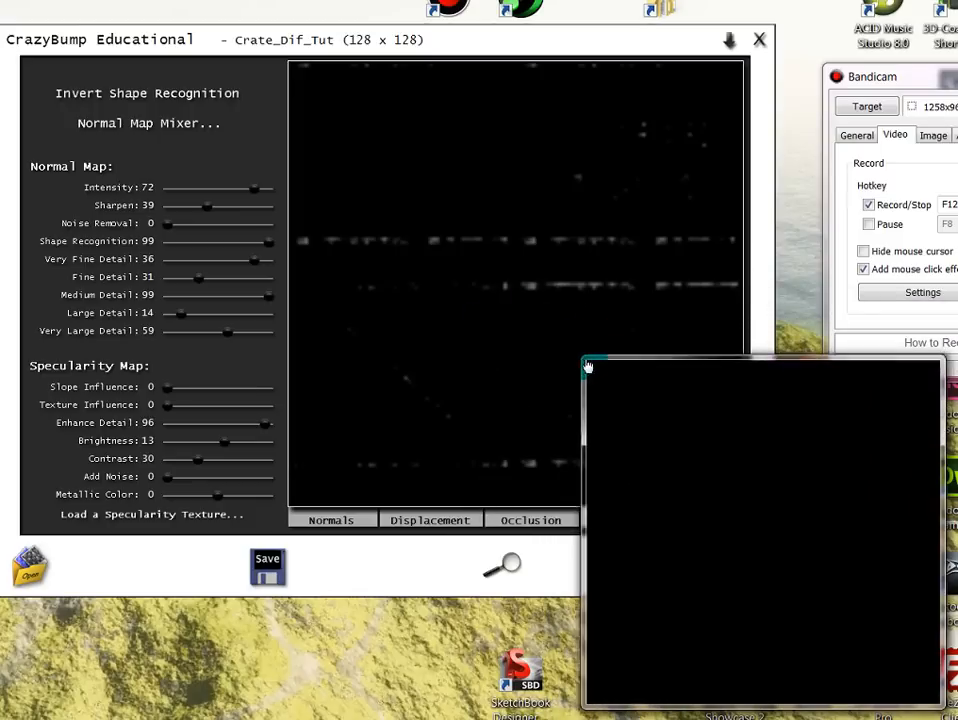
Save the specularity map as Targa file Crate_Dif_Tut_SPEC in the Textures folder
{"action": "left_click", "coordinate": [330, 570]}
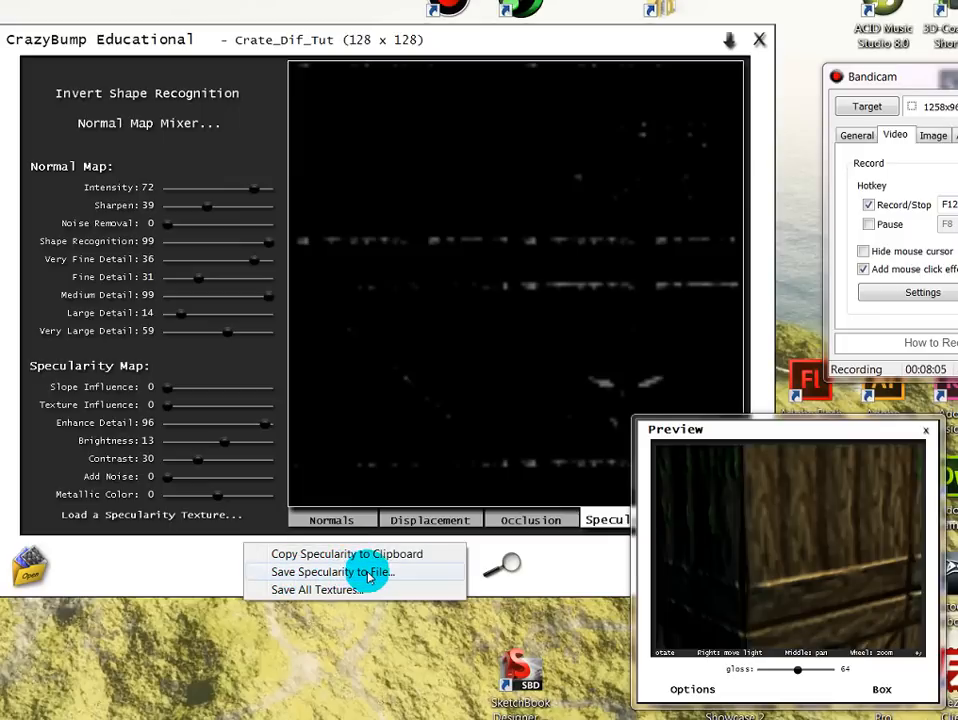
{"action": "left_click", "coordinate": [332, 572]}
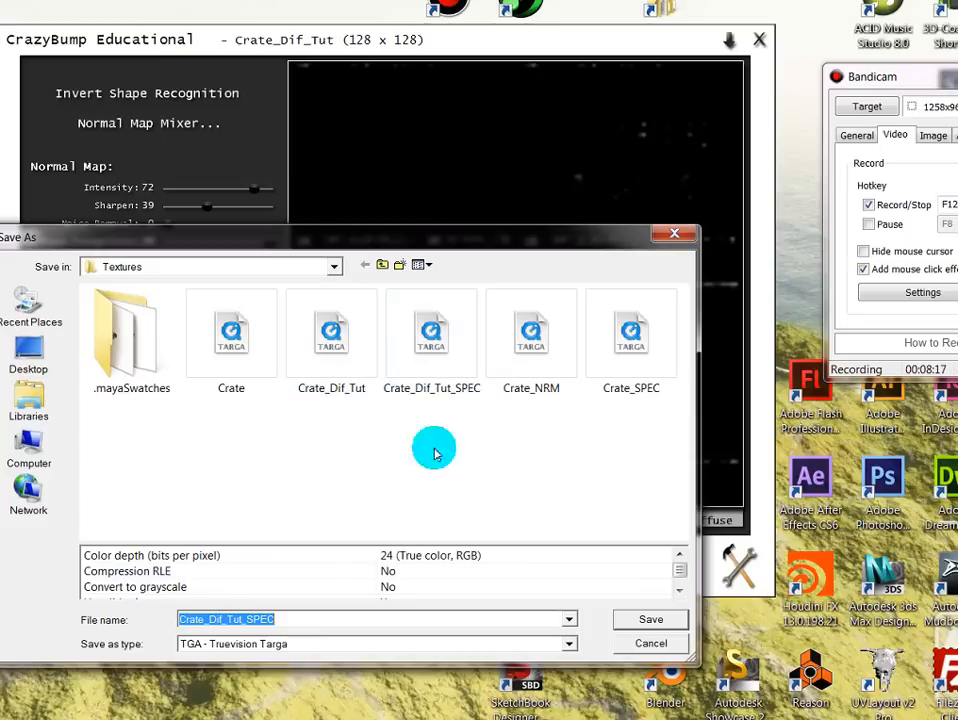
{"action": "mouse_move", "coordinate": [390, 548]}
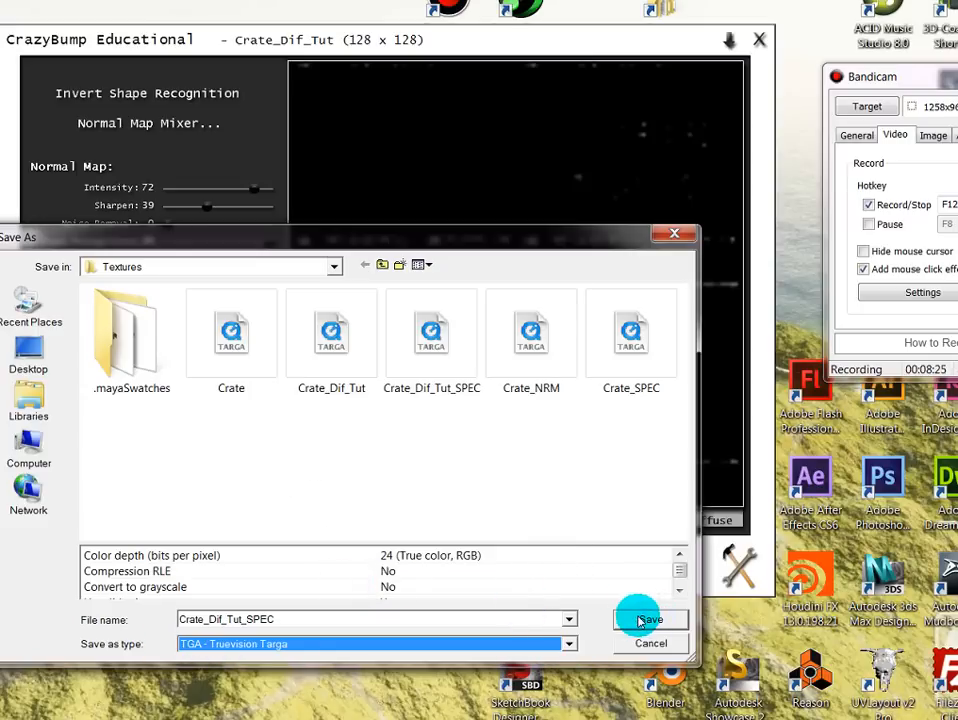
{"action": "left_click", "coordinate": [648, 620]}
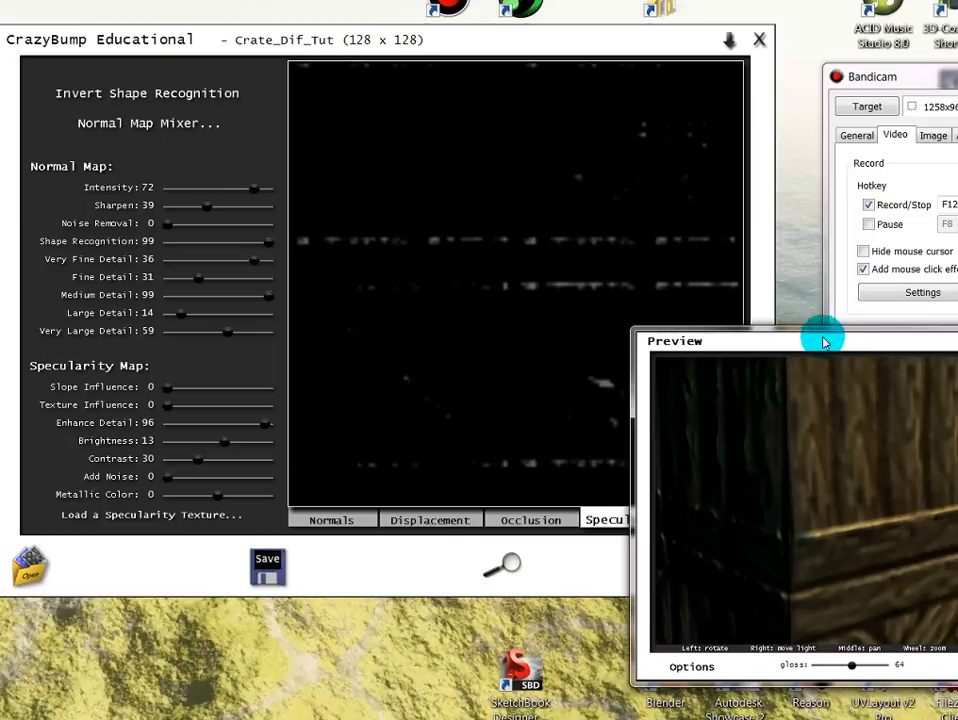
Save the normal map as Targa file Crate_Dif_Tut_NRM in the Textures folder
{"action": "left_click", "coordinate": [332, 520]}
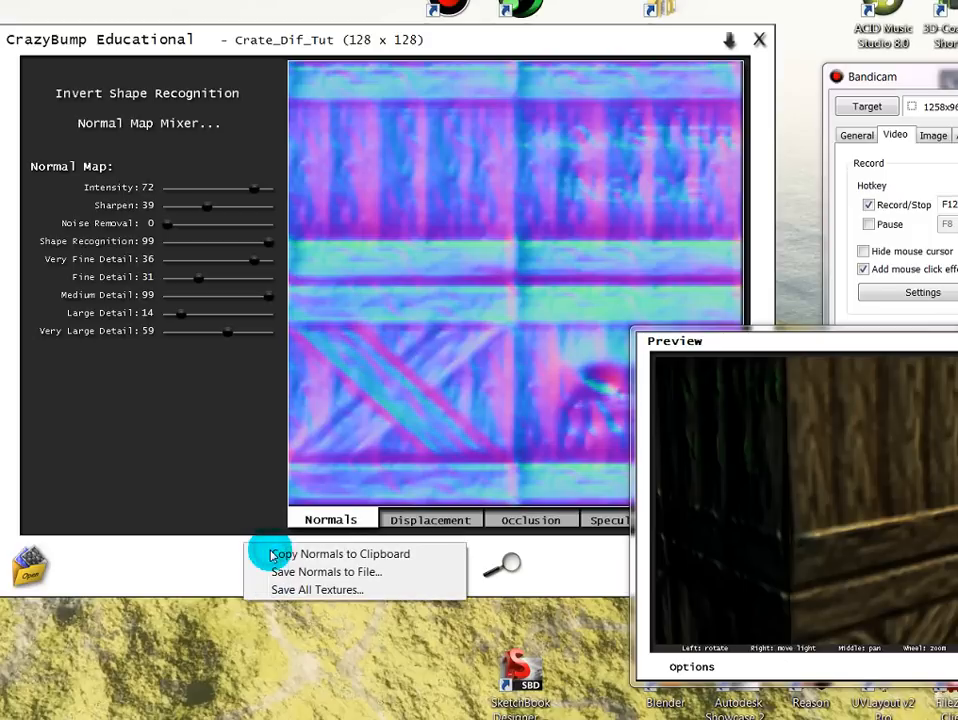
{"action": "mouse_move", "coordinate": [324, 564]}
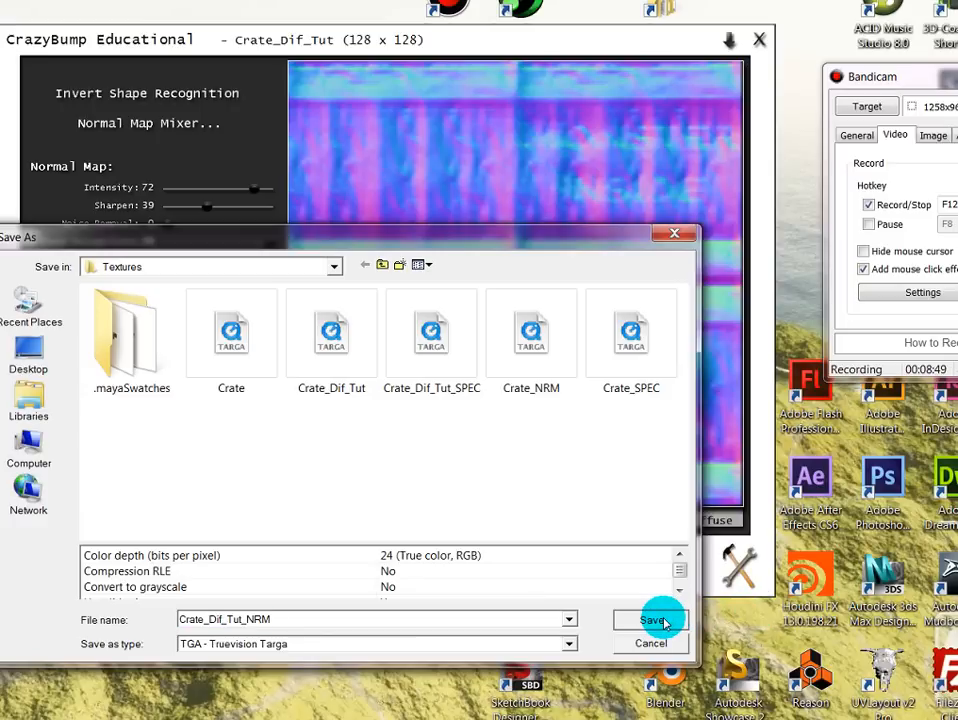
{"action": "left_click", "coordinate": [568, 644]}
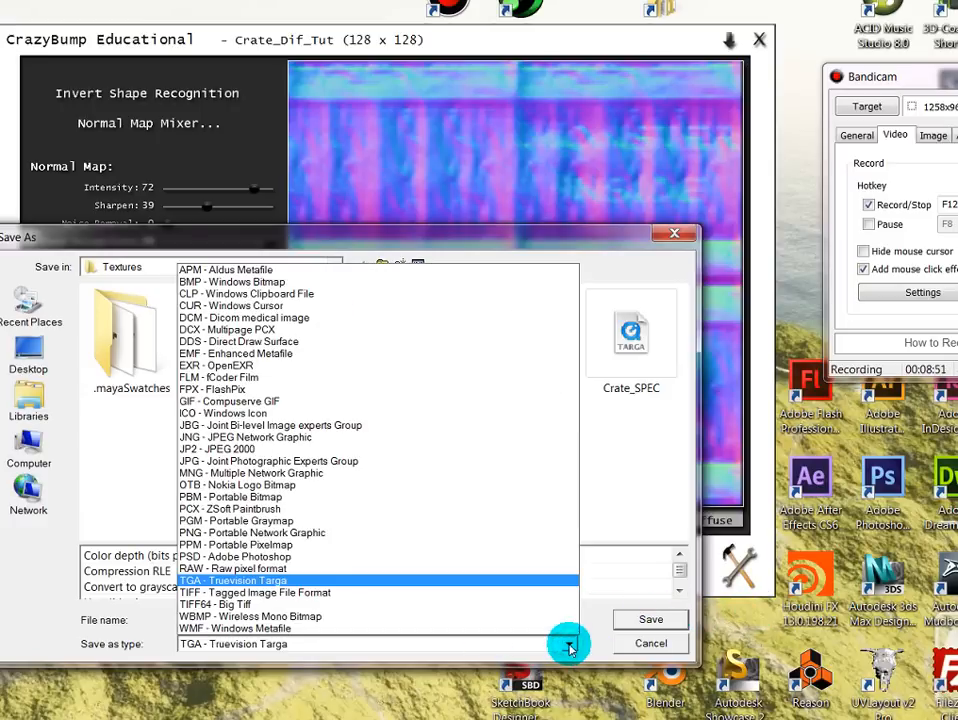
{"action": "left_click", "coordinate": [568, 644]}
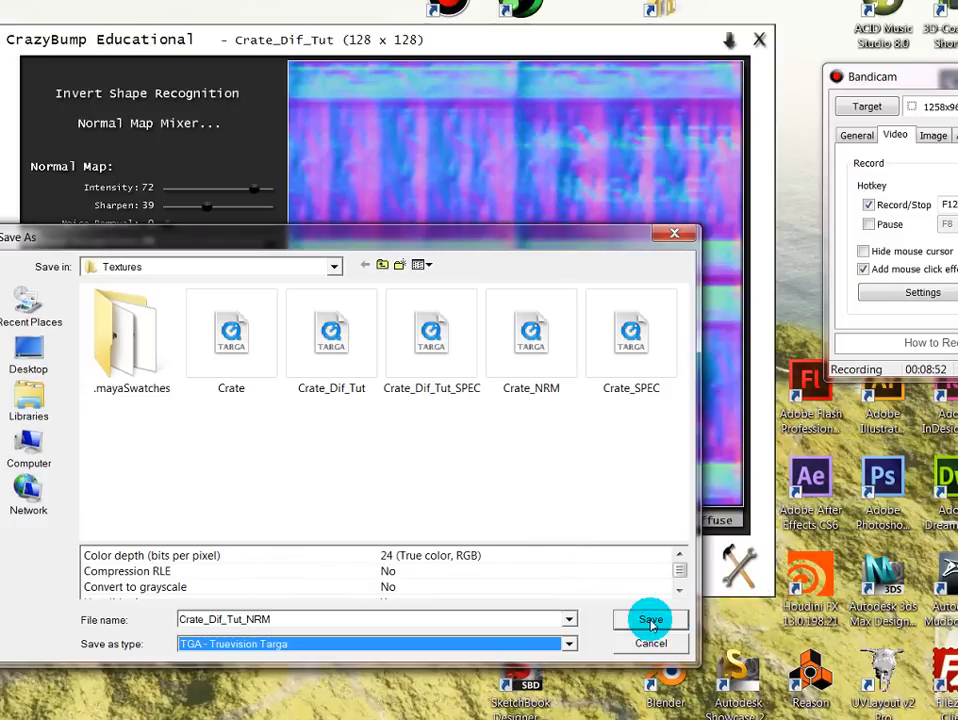
{"action": "left_click", "coordinate": [650, 620]}
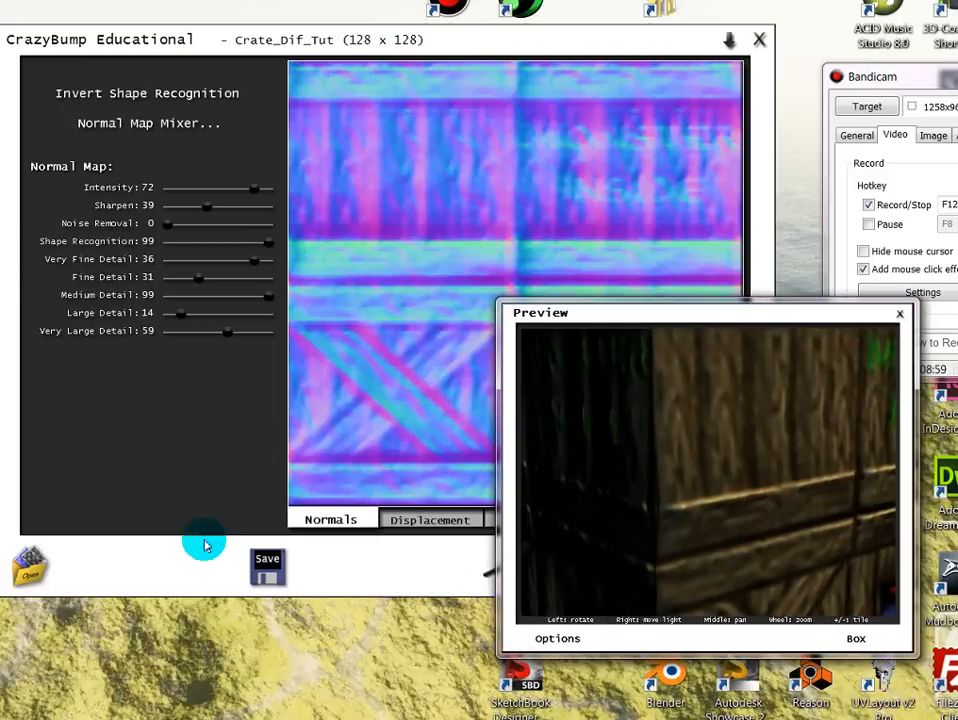
{"action": "mouse_move", "coordinate": [900, 314]}
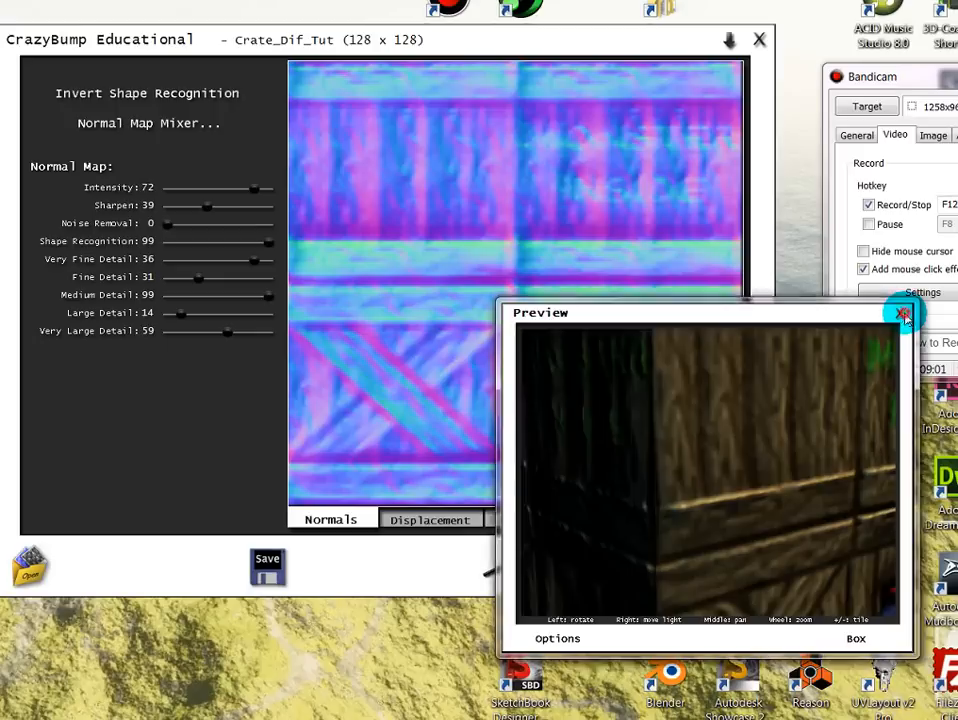